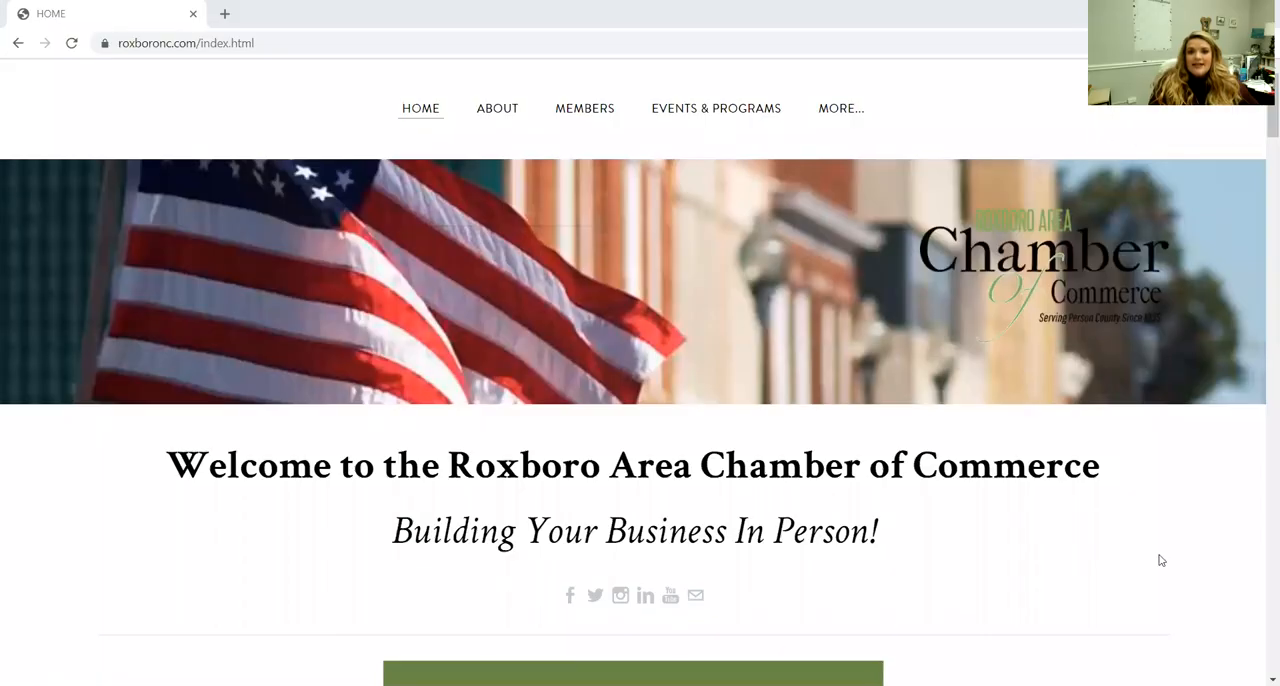
mouse_move(1080, 526)
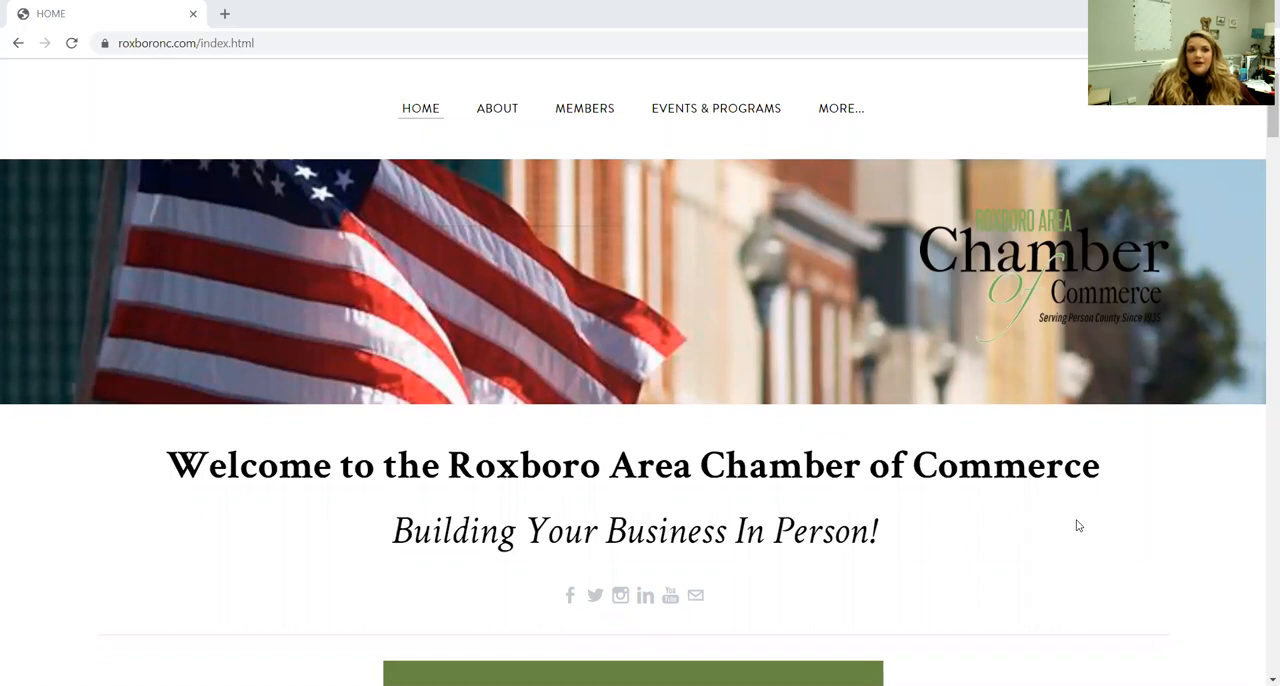
mouse_move(940, 508)
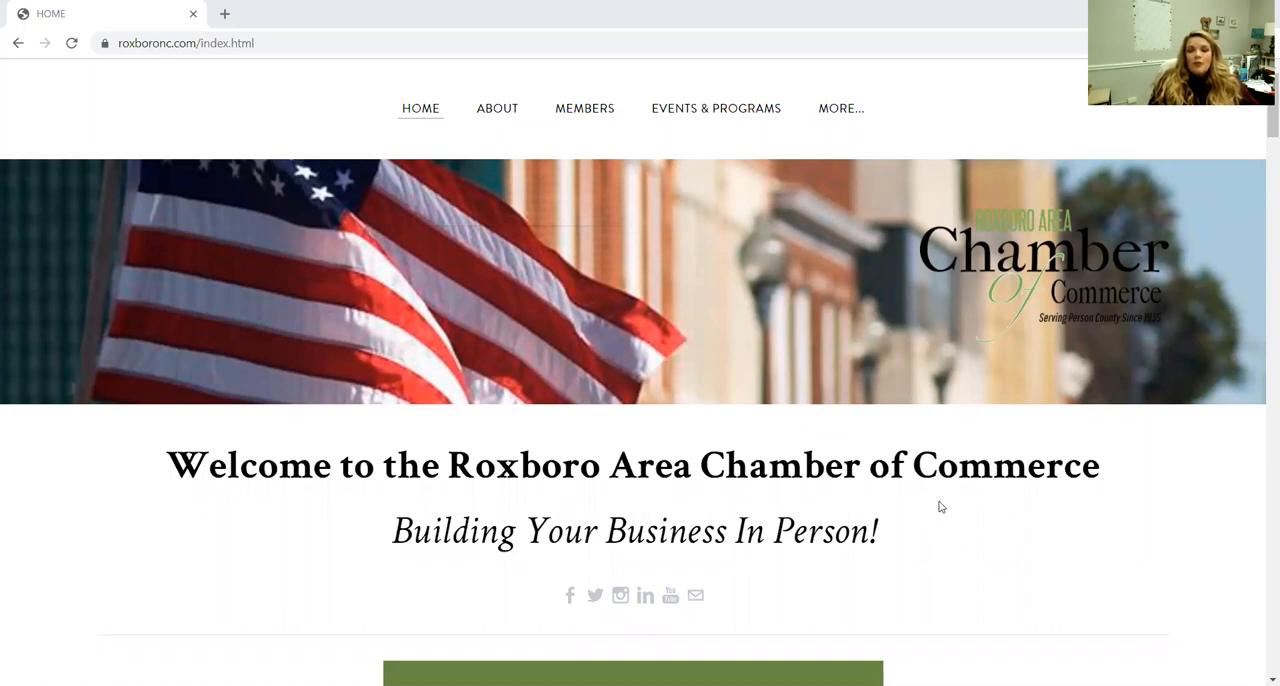
mouse_move(924, 544)
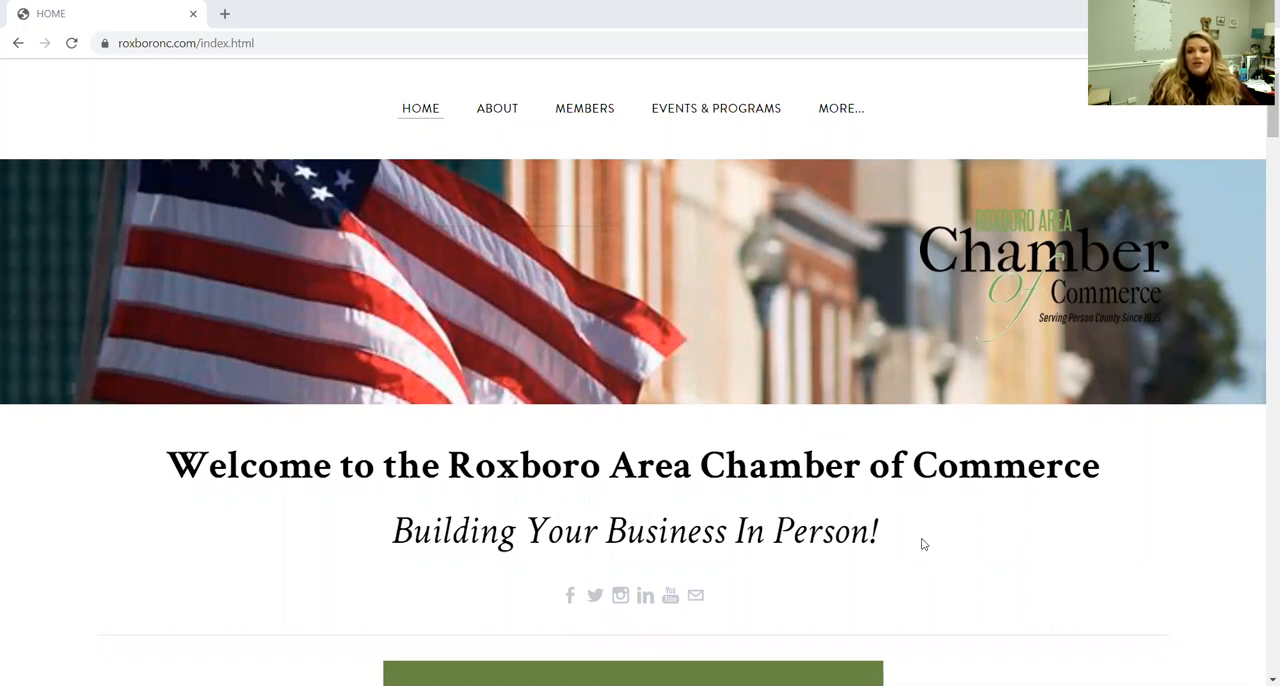
mouse_move(872, 456)
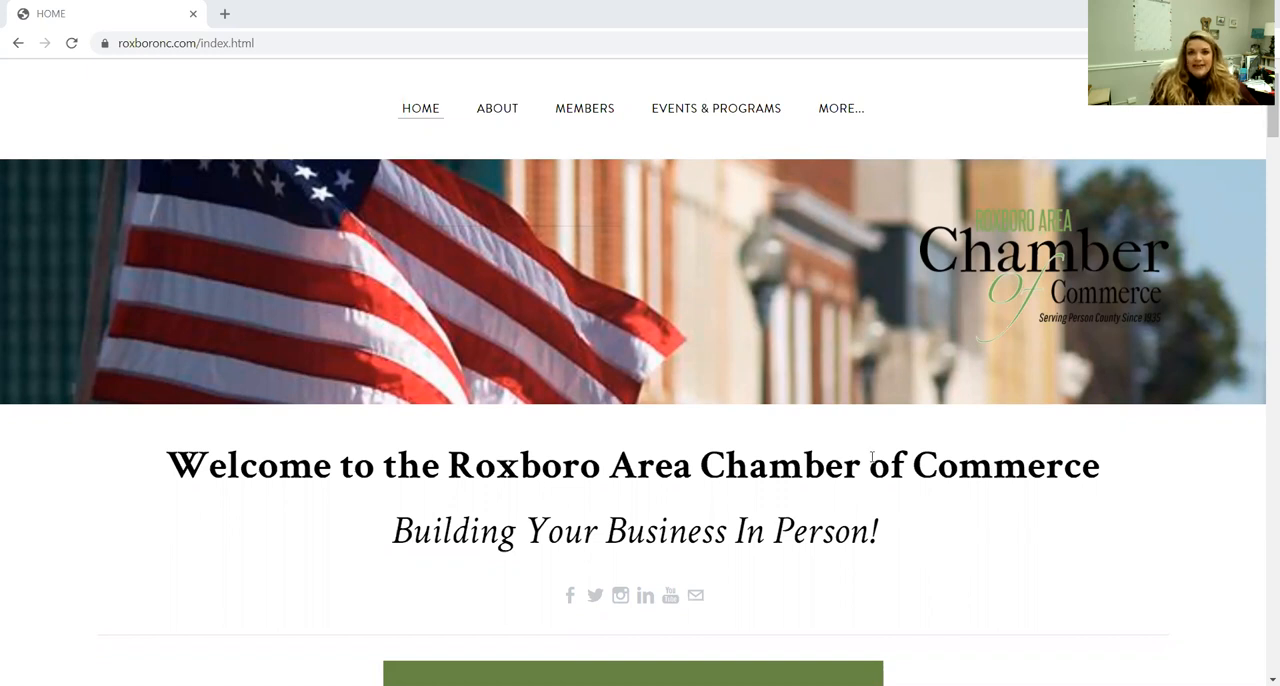
mouse_move(770, 518)
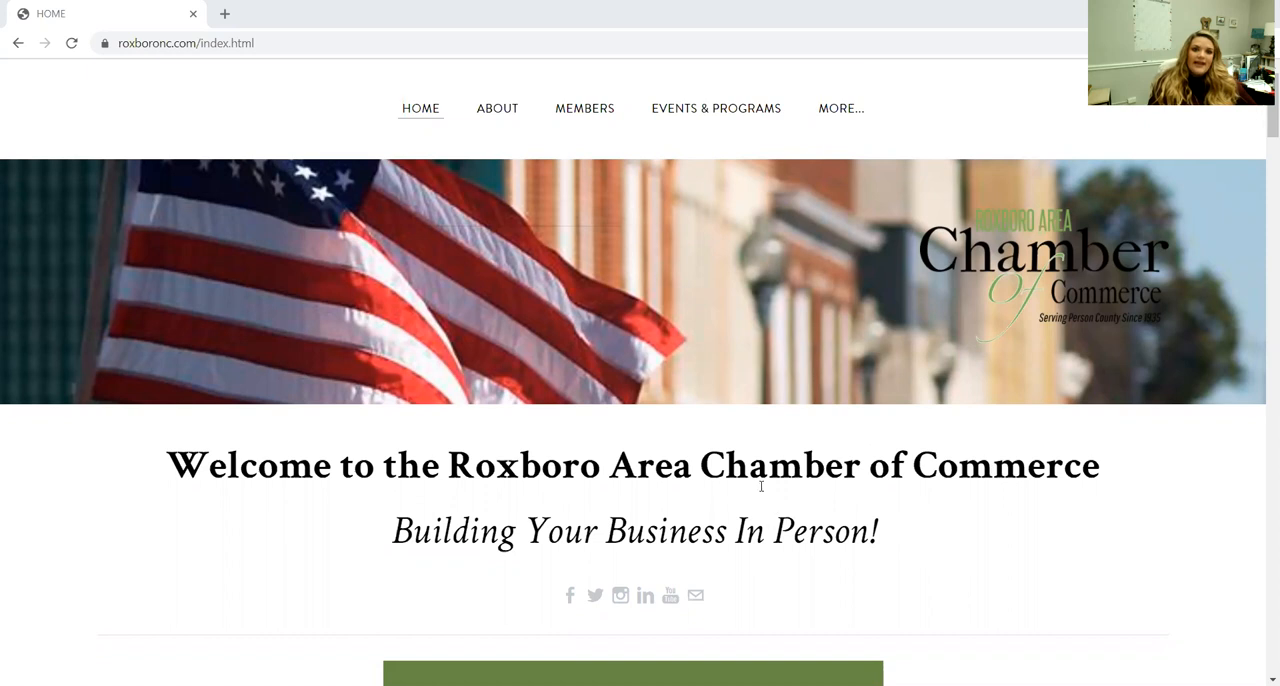
mouse_move(868, 572)
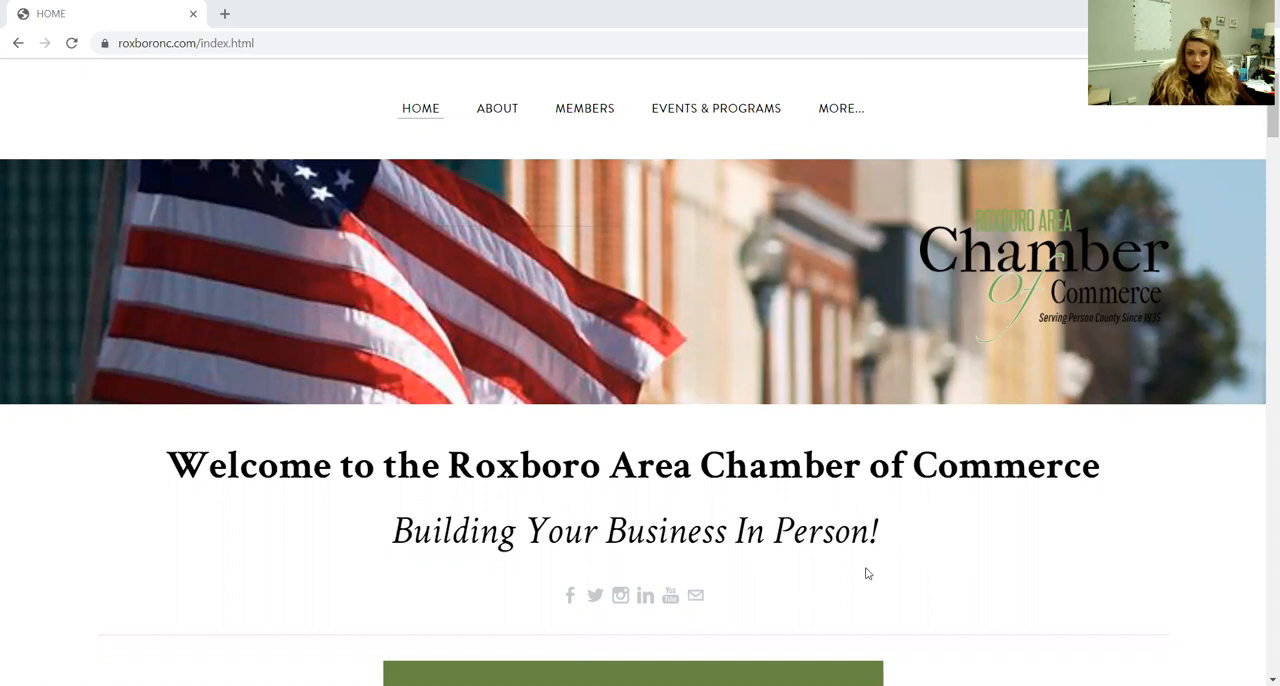
mouse_move(810, 396)
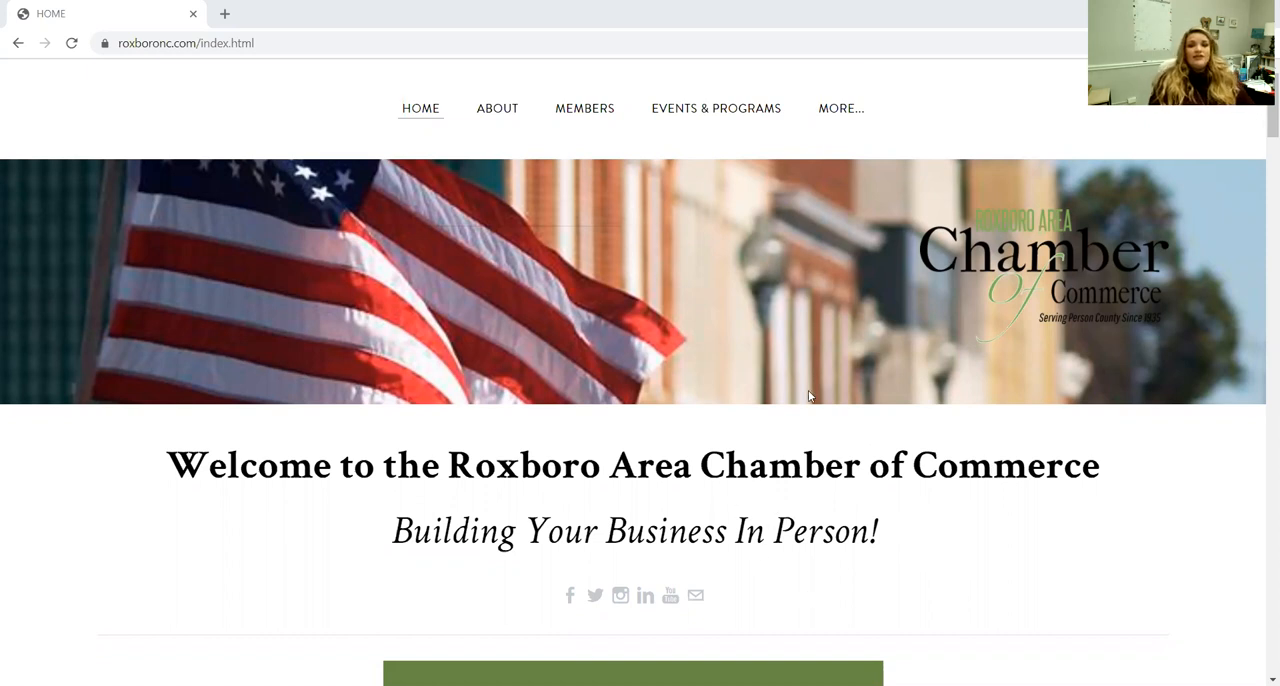
mouse_move(788, 396)
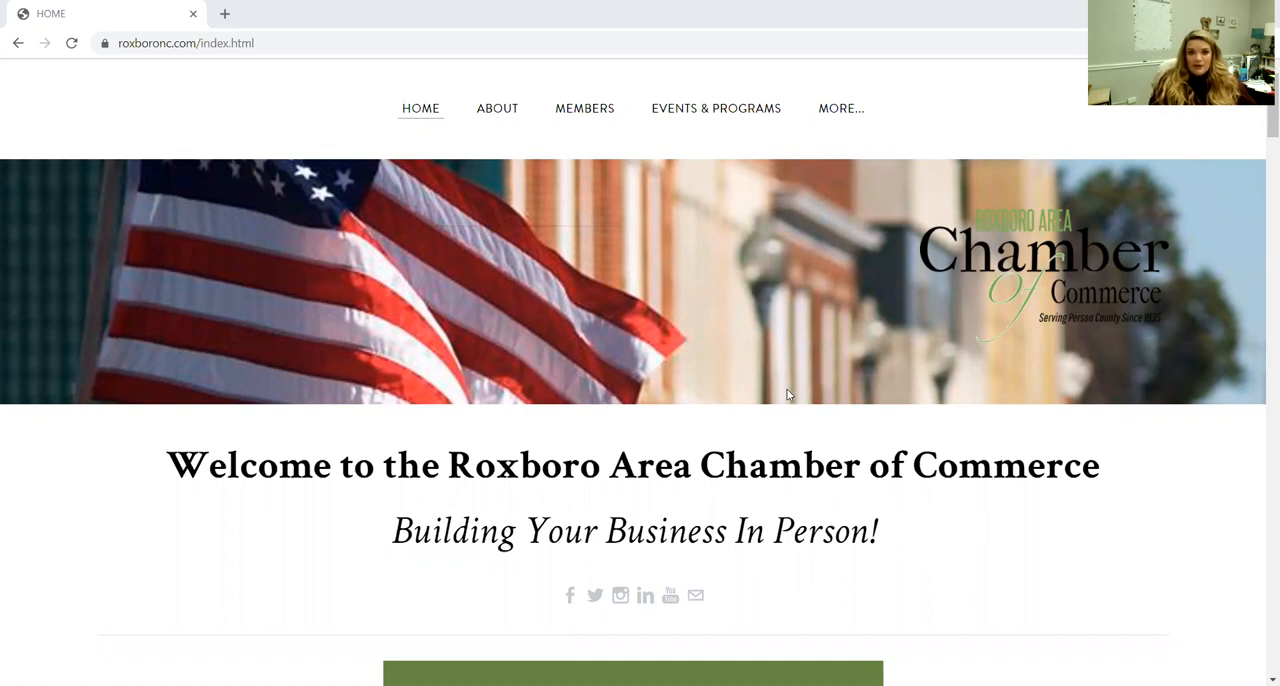
mouse_move(170, 66)
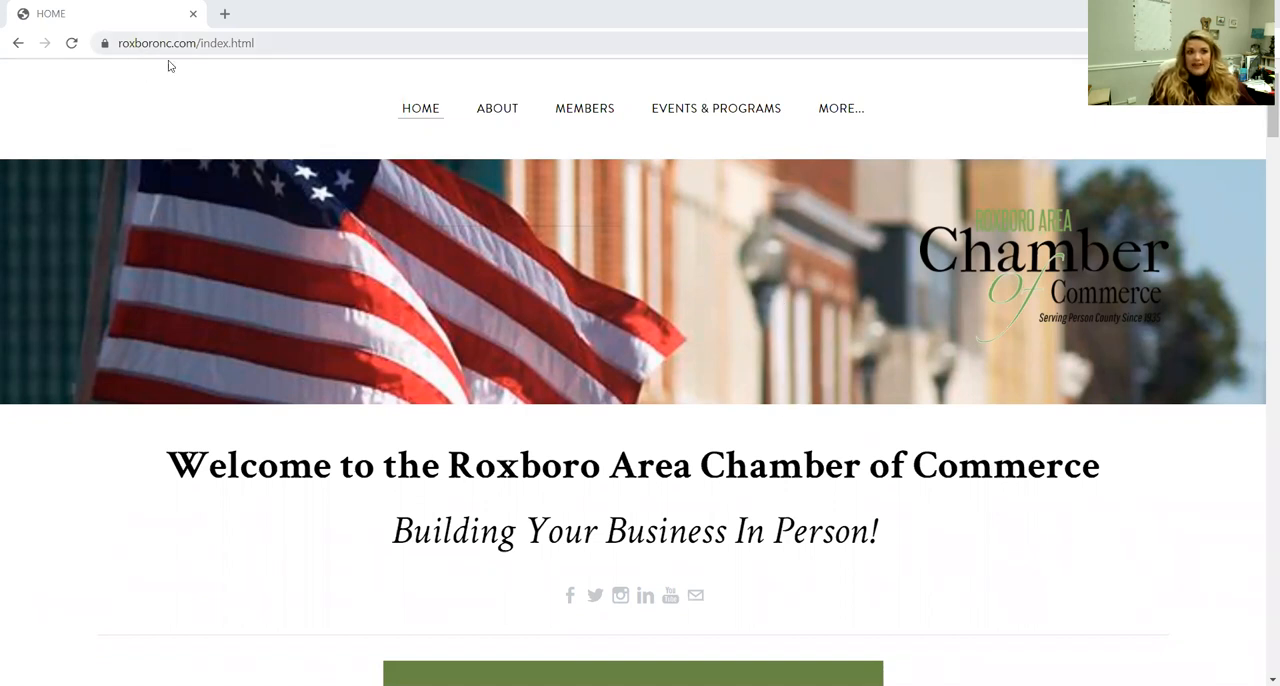
mouse_move(172, 60)
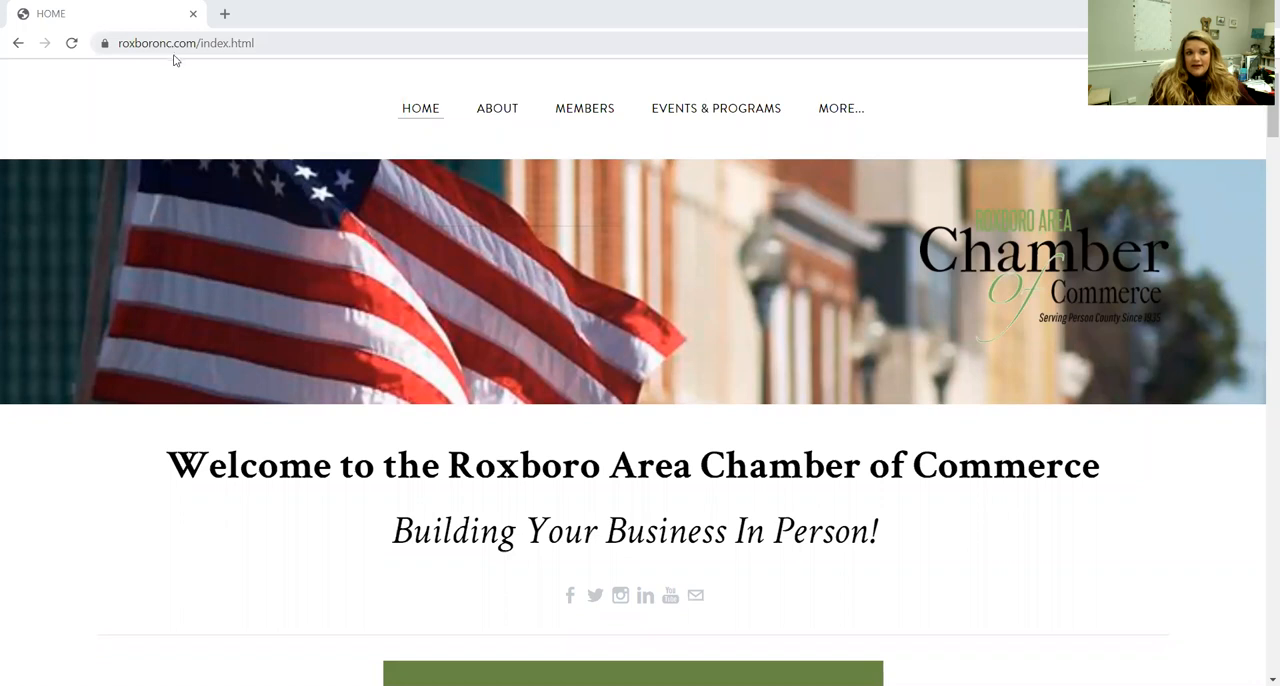
Go to the Chamber Member Login page from the MEMBERS menu.
left_click(584, 108)
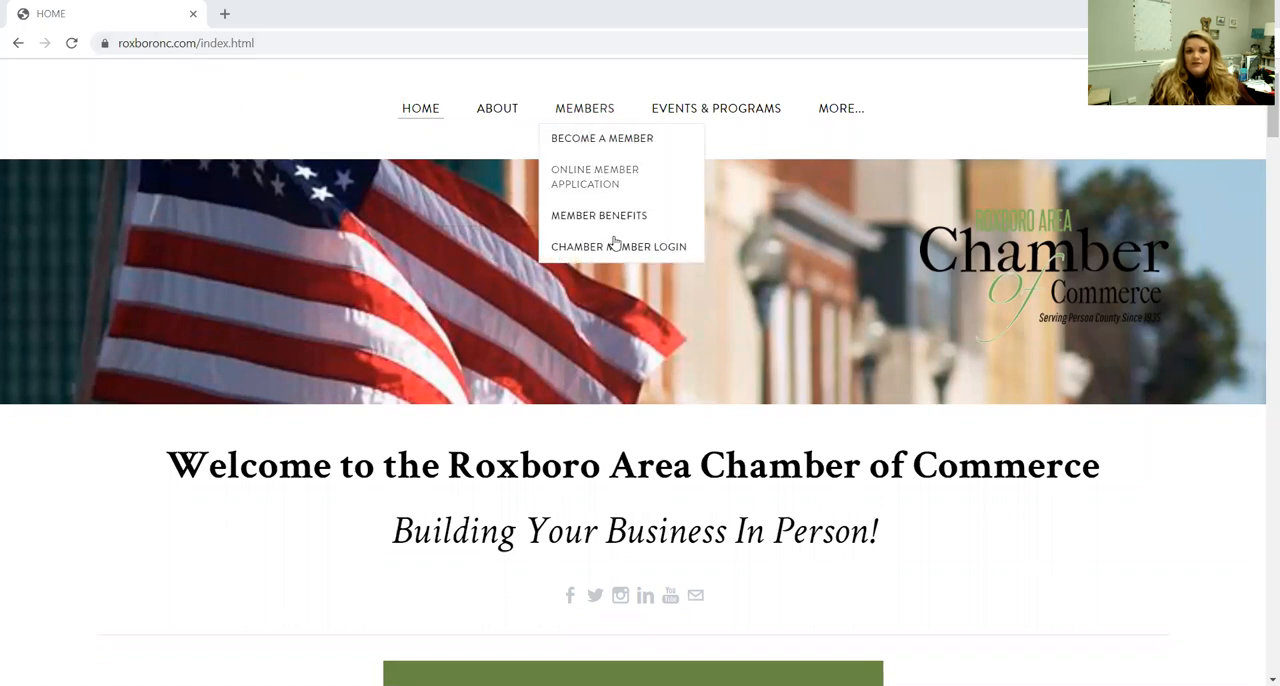
left_click(618, 246)
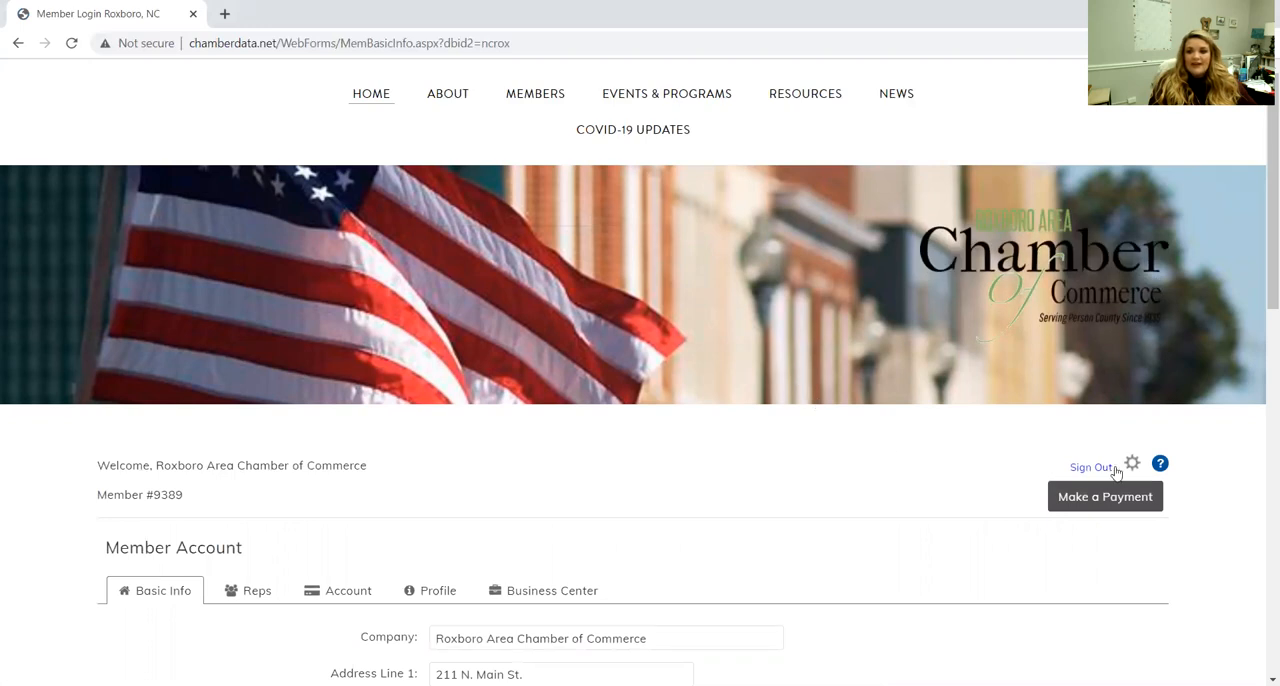
Enter the member number and password in the Account administrators sign-in box.
left_click(1088, 468)
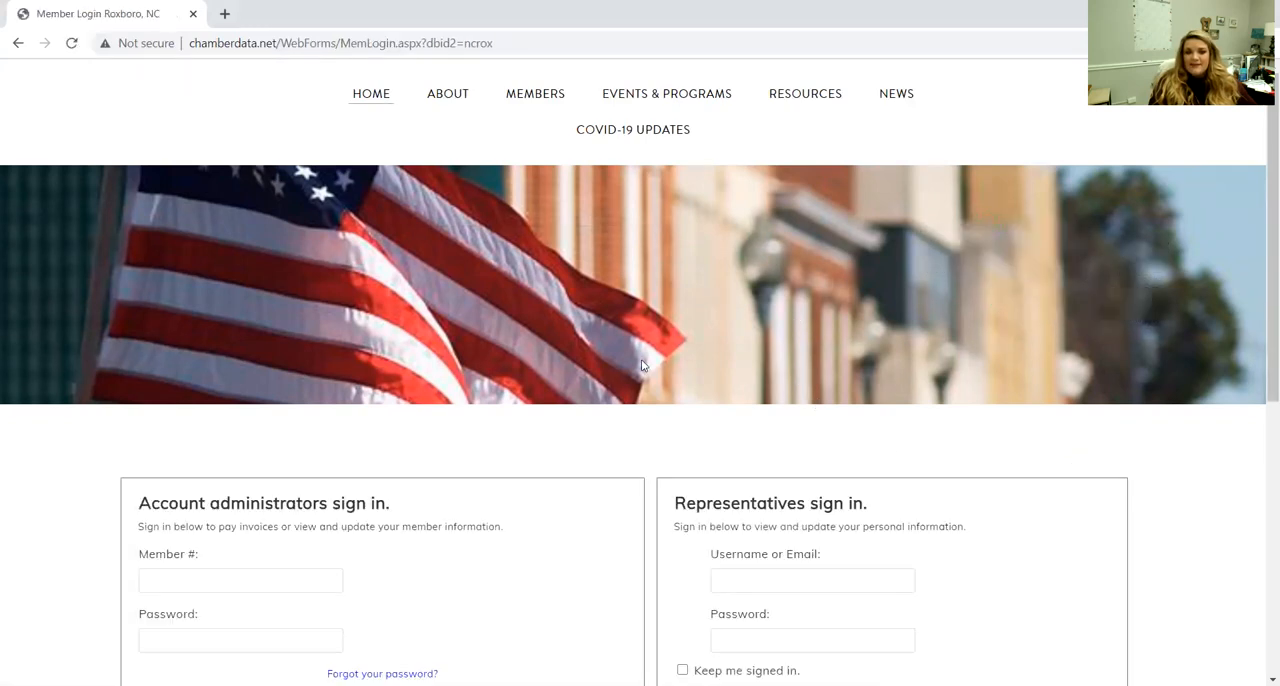
scroll("down", 3)
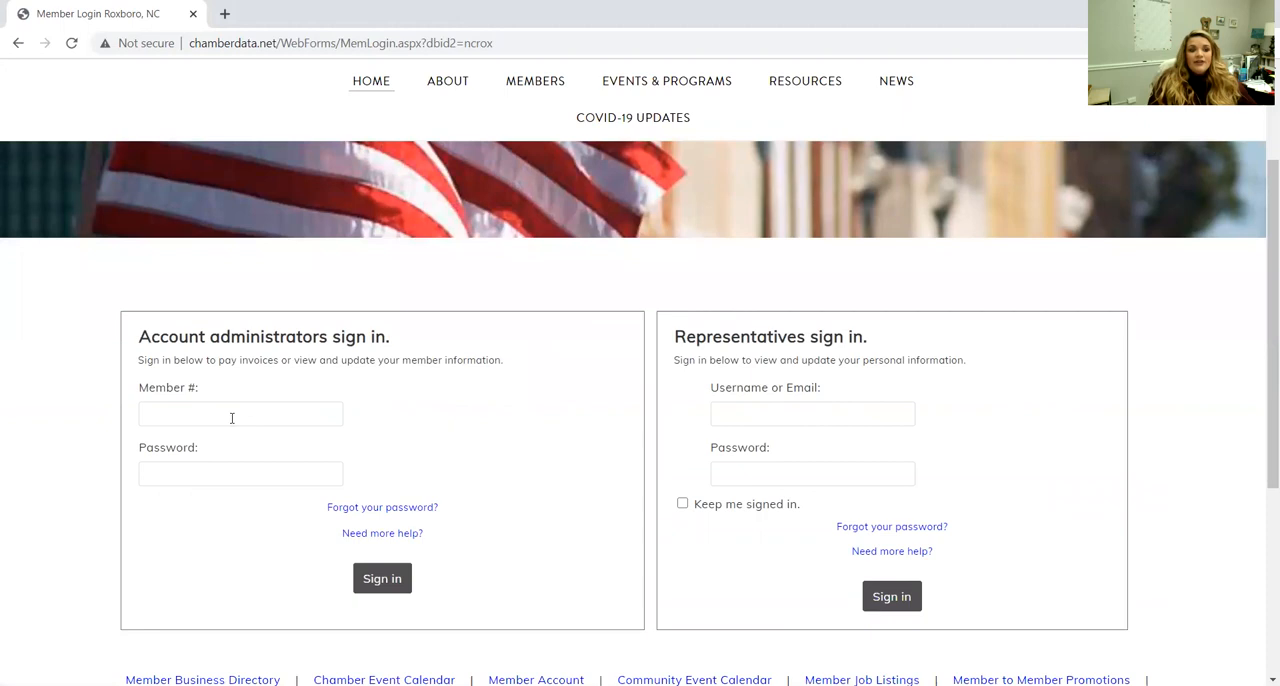
left_click(240, 412)
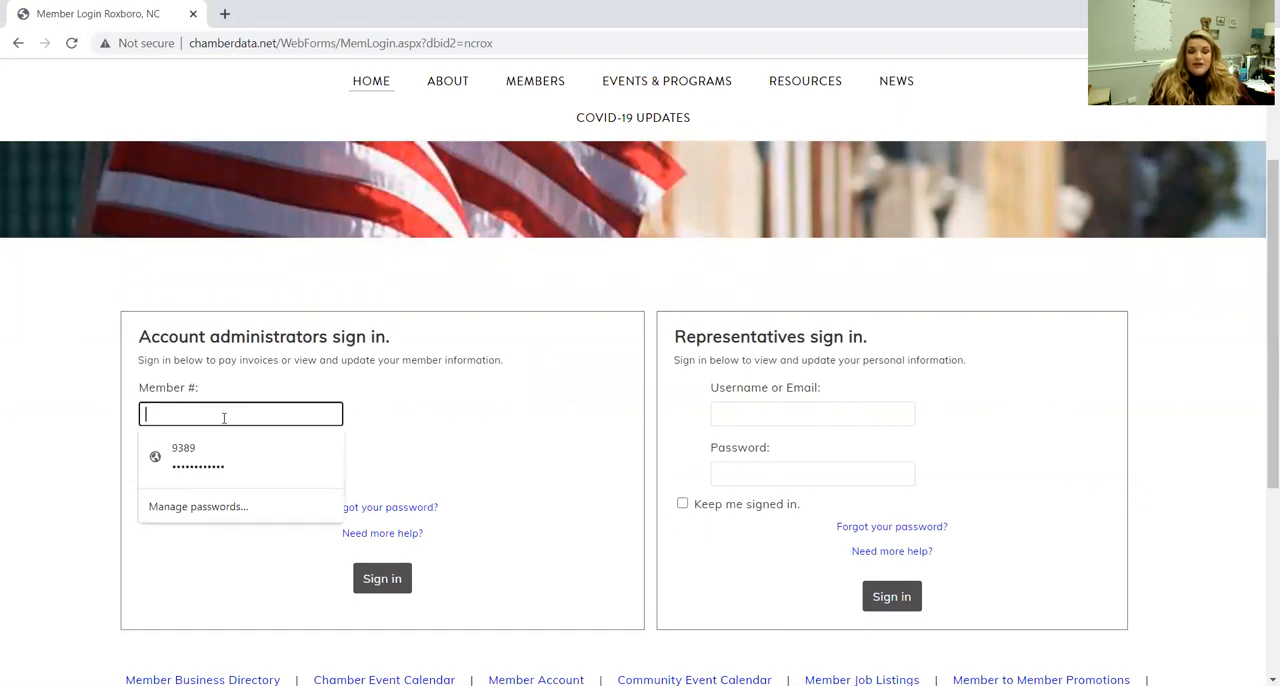
mouse_move(2, 252)
type("9389")
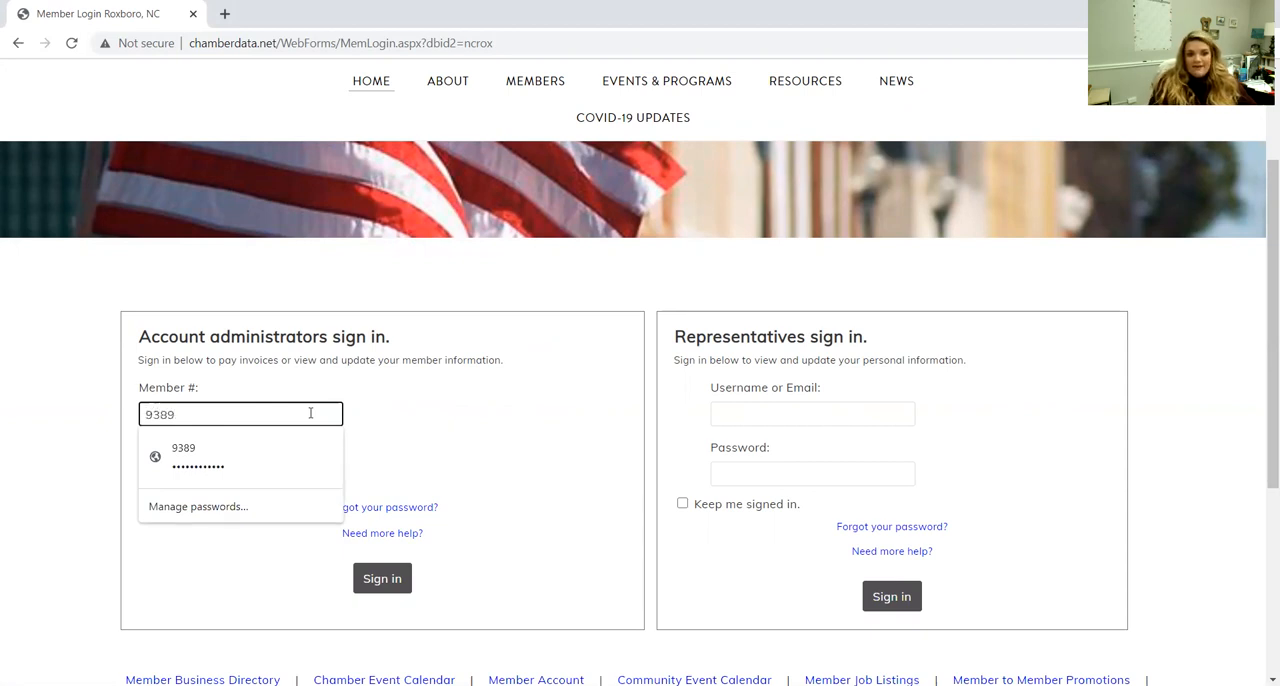
left_click(240, 472)
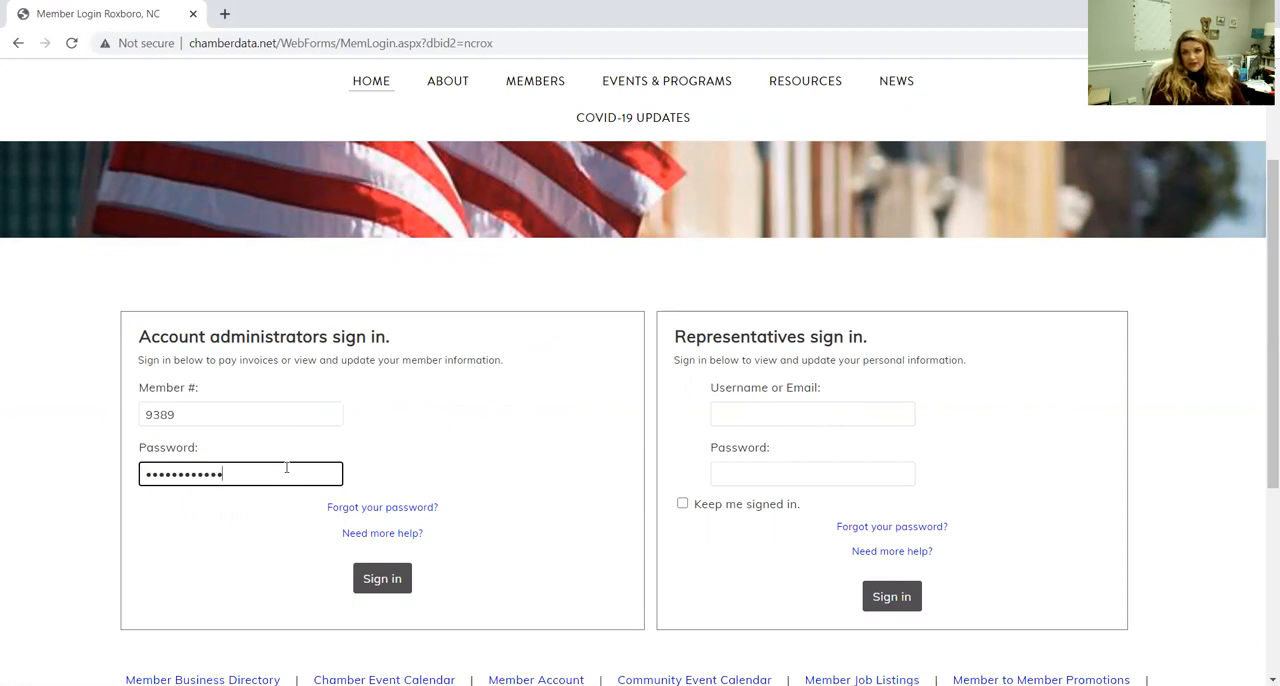
mouse_move(460, 444)
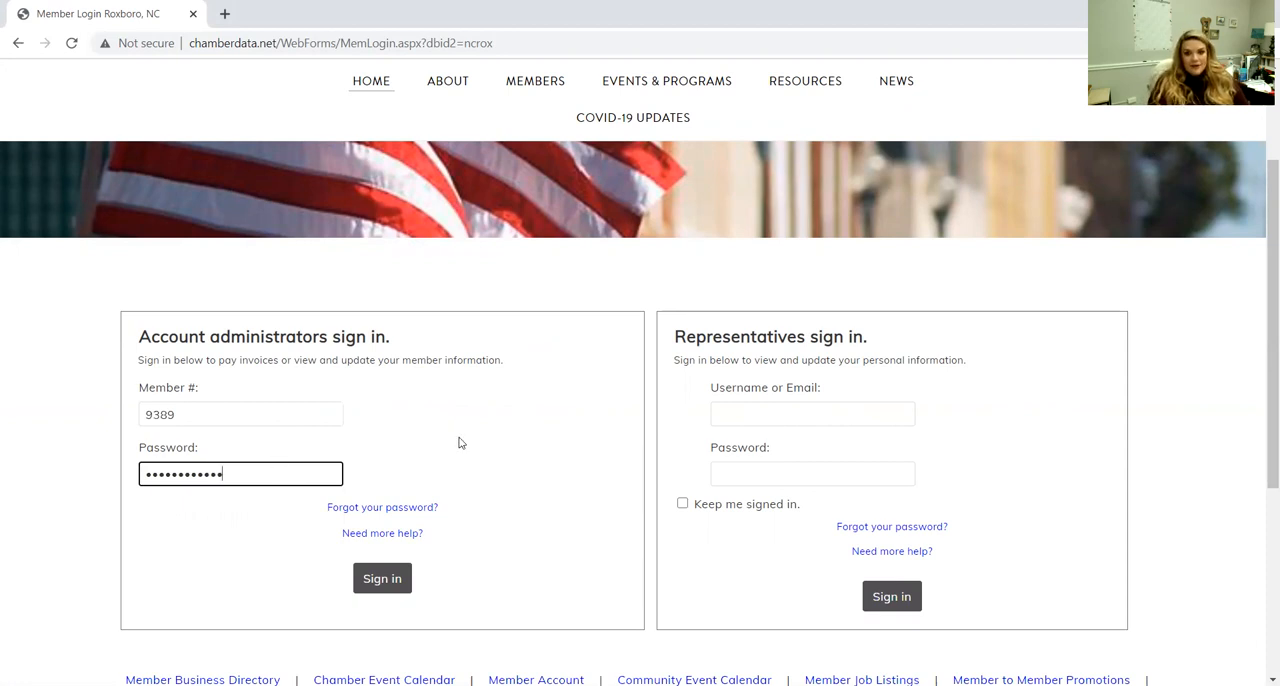
mouse_move(410, 498)
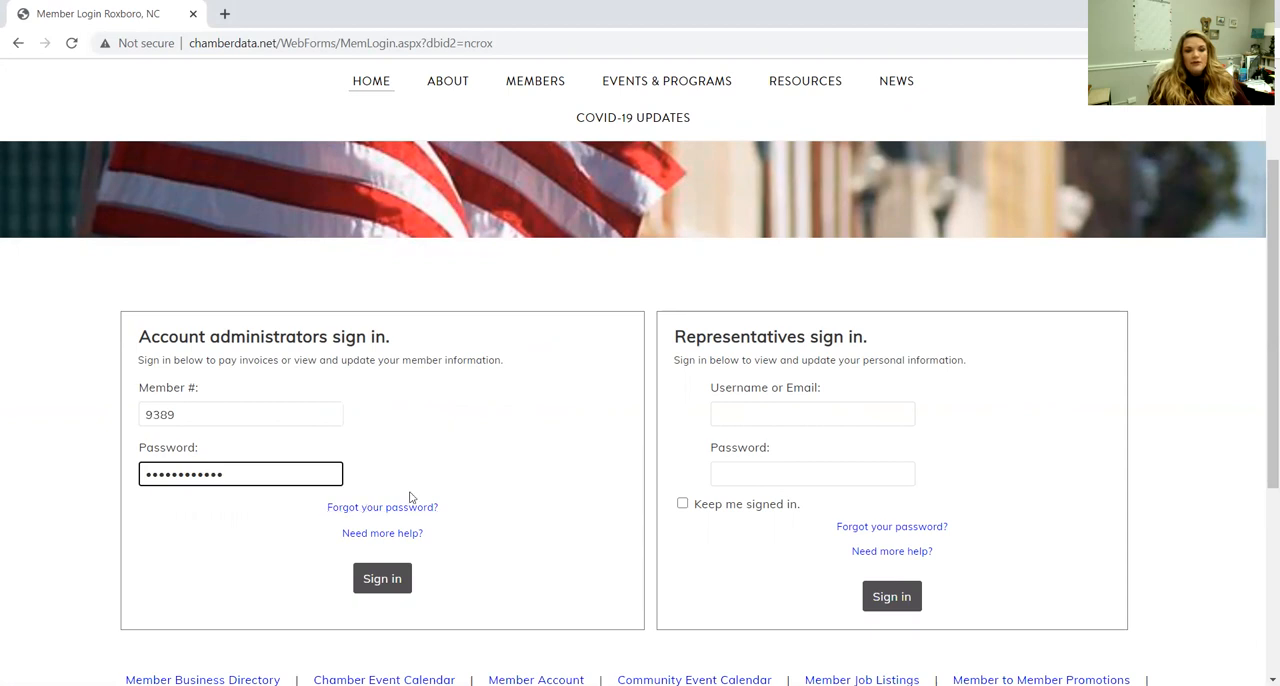
mouse_move(516, 458)
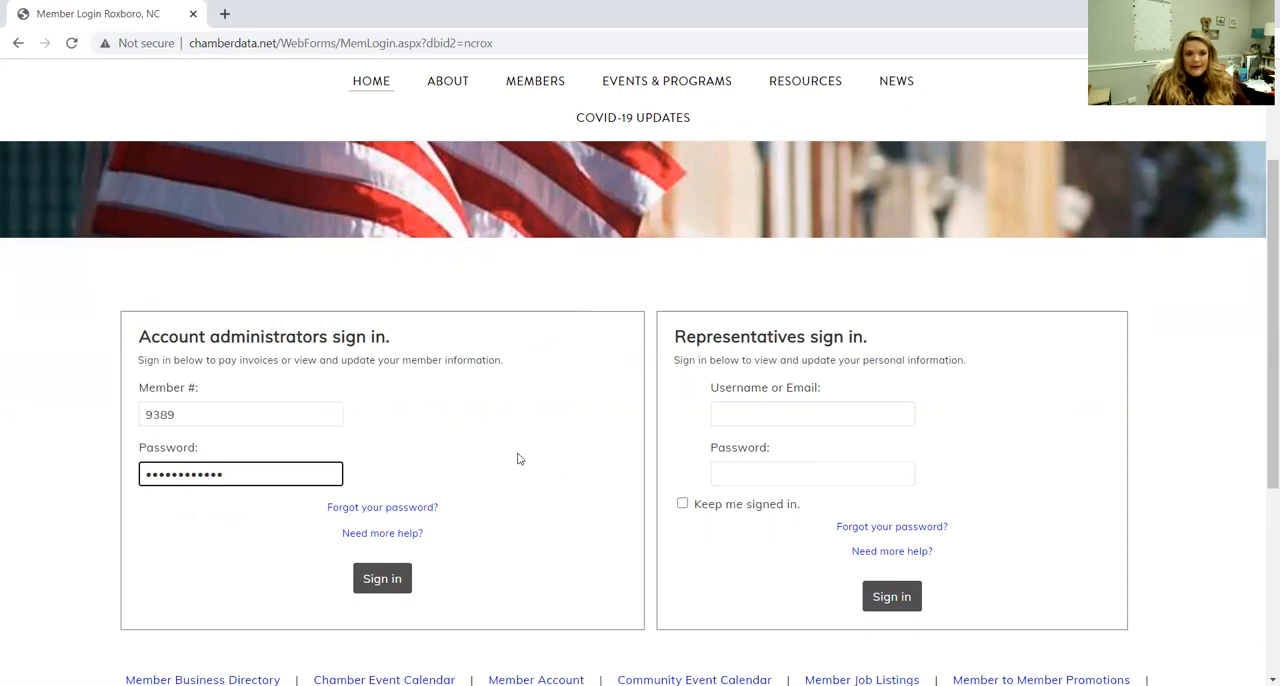
mouse_move(512, 462)
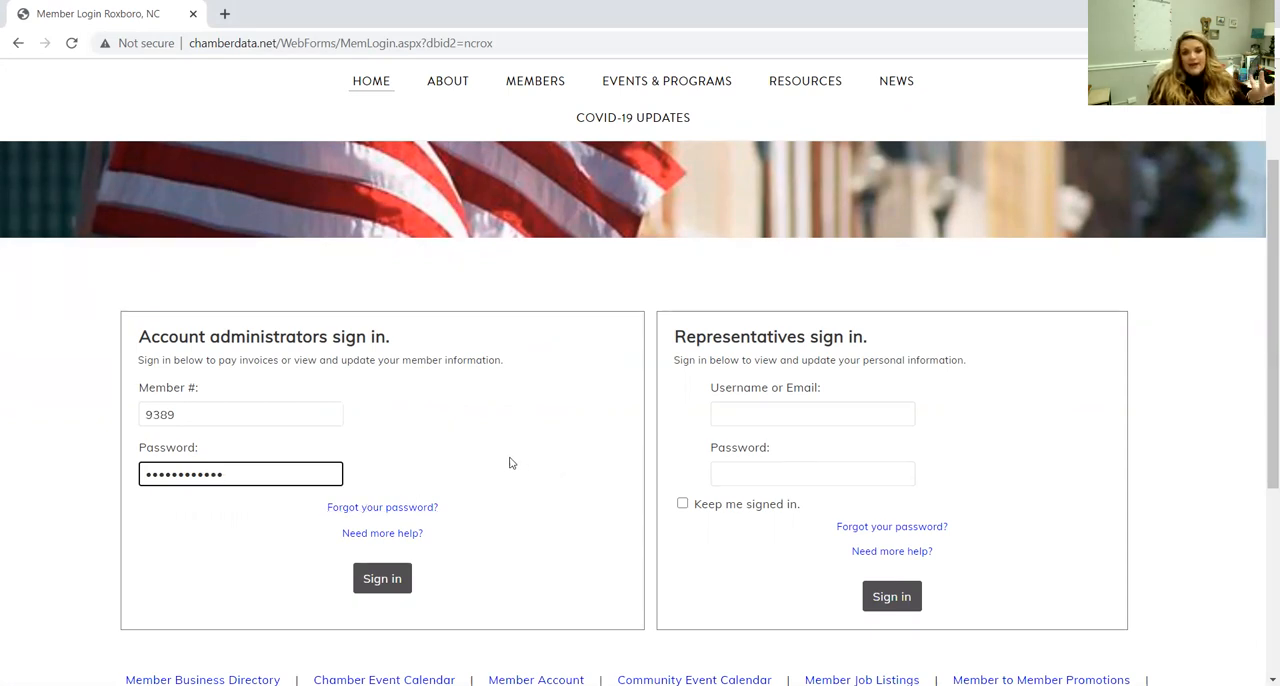
left_click(382, 578)
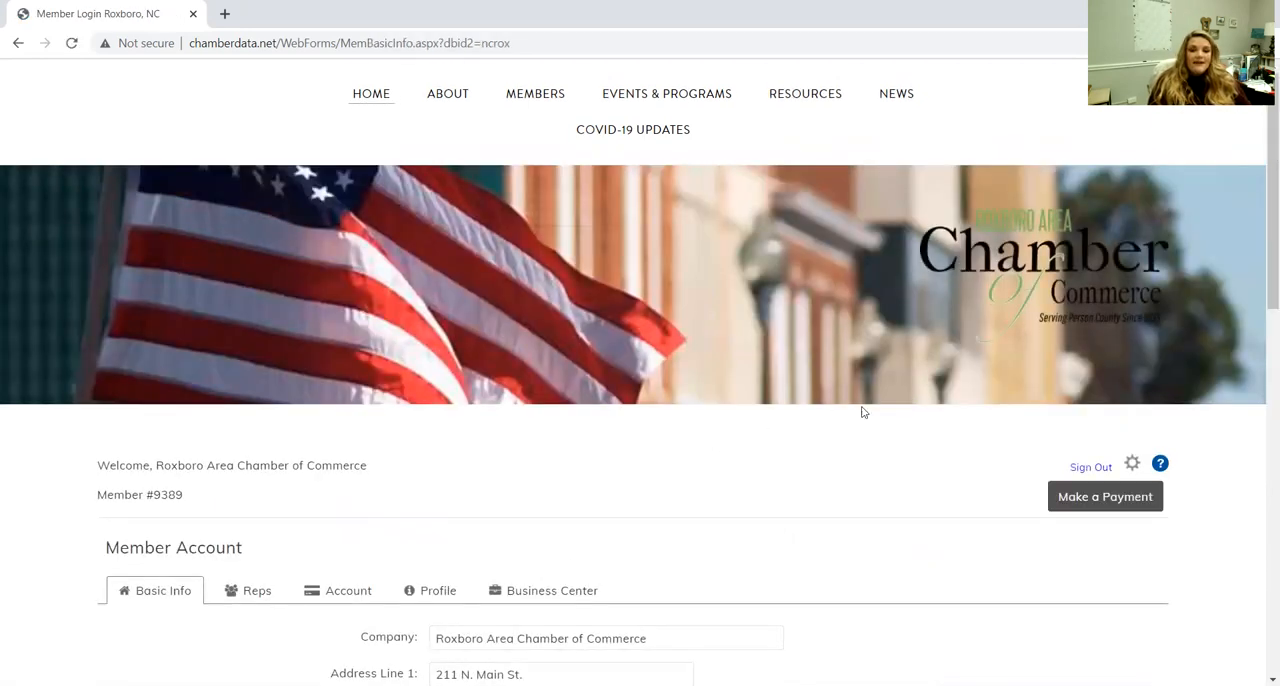
scroll("down", 3)
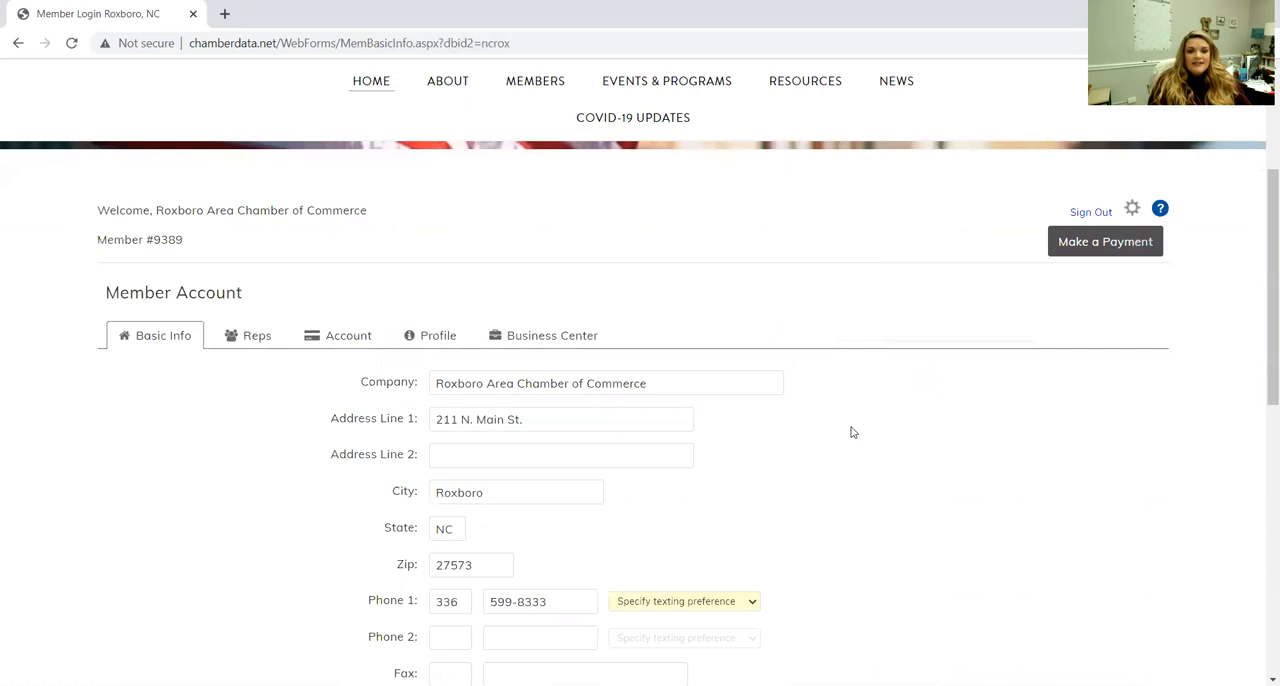
scroll("up", 3)
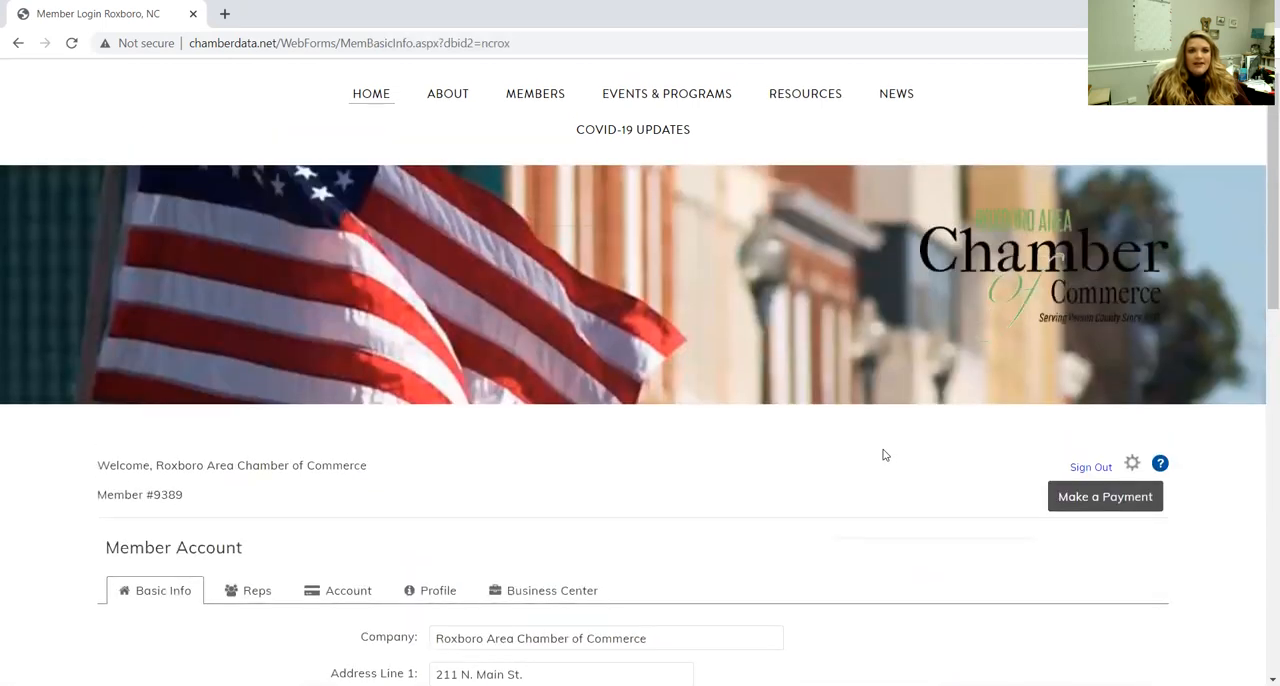
scroll("down", 3)
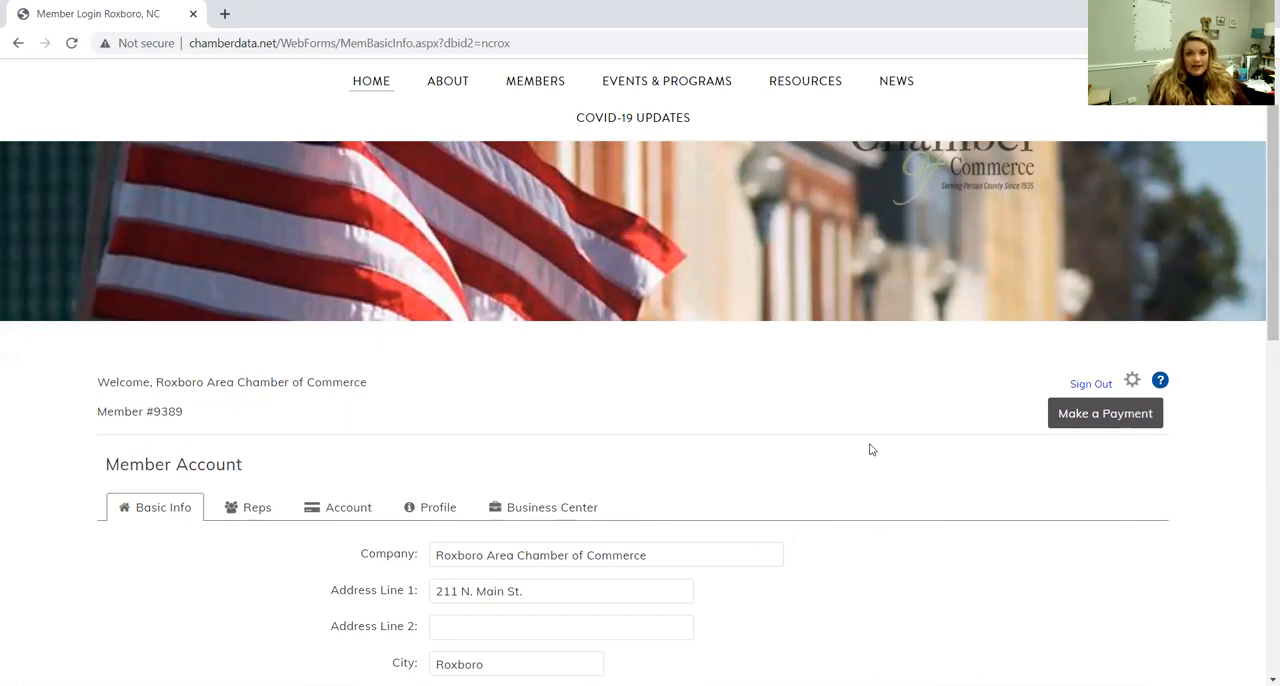
scroll("down", 3)
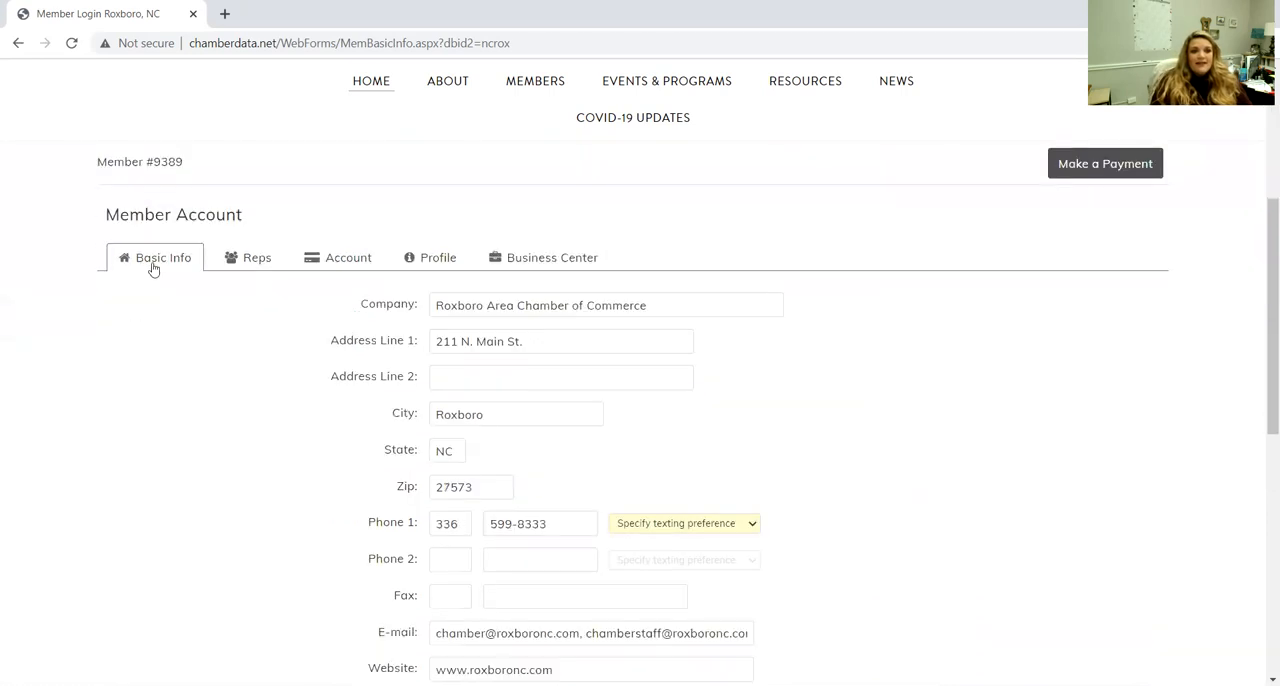
scroll("down", 3)
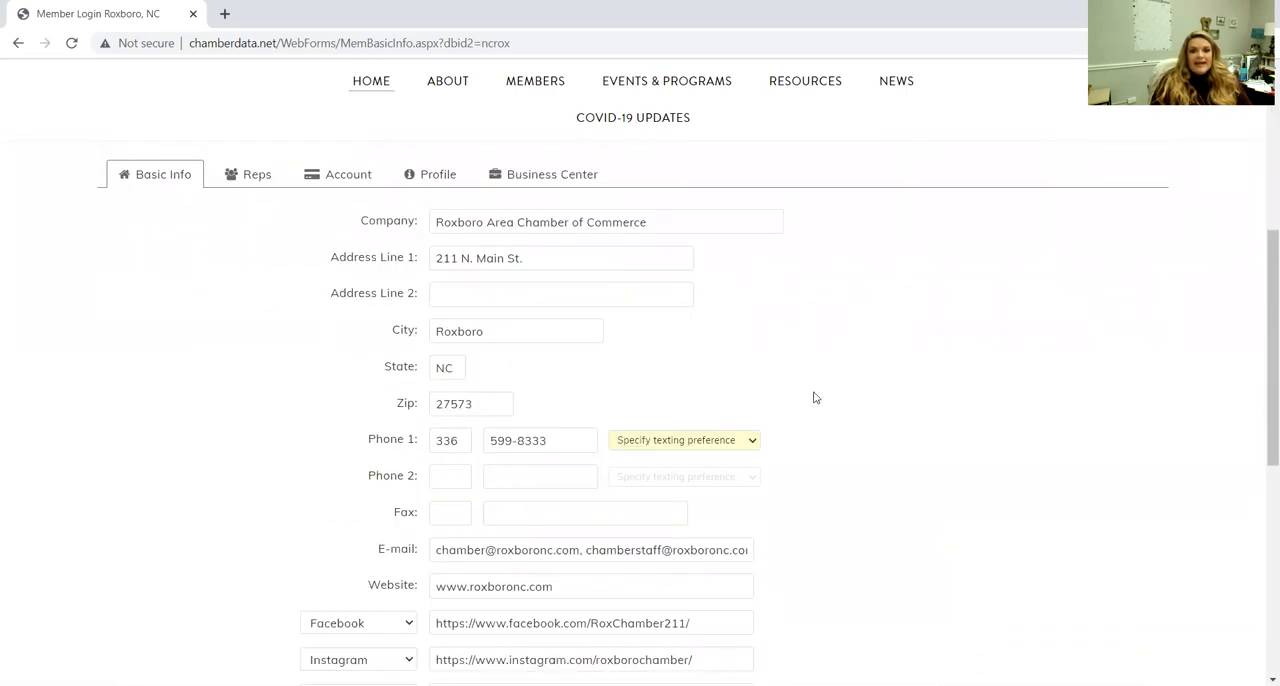
mouse_move(876, 490)
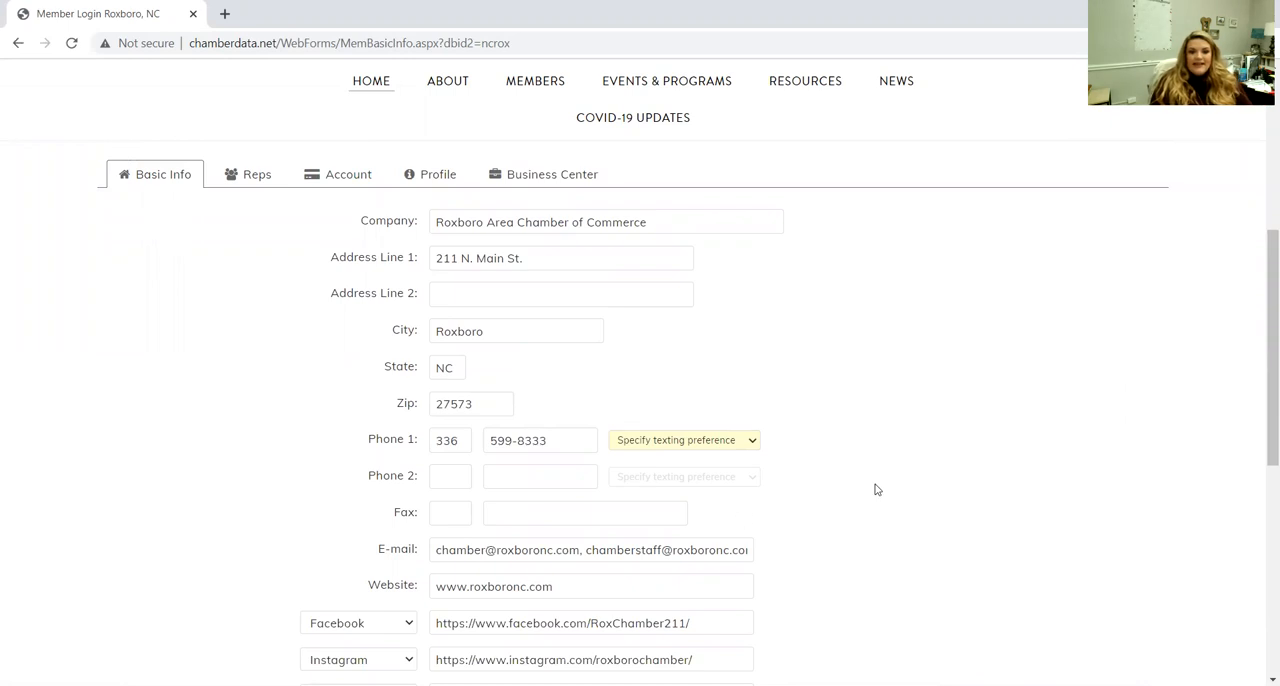
scroll("down", 3)
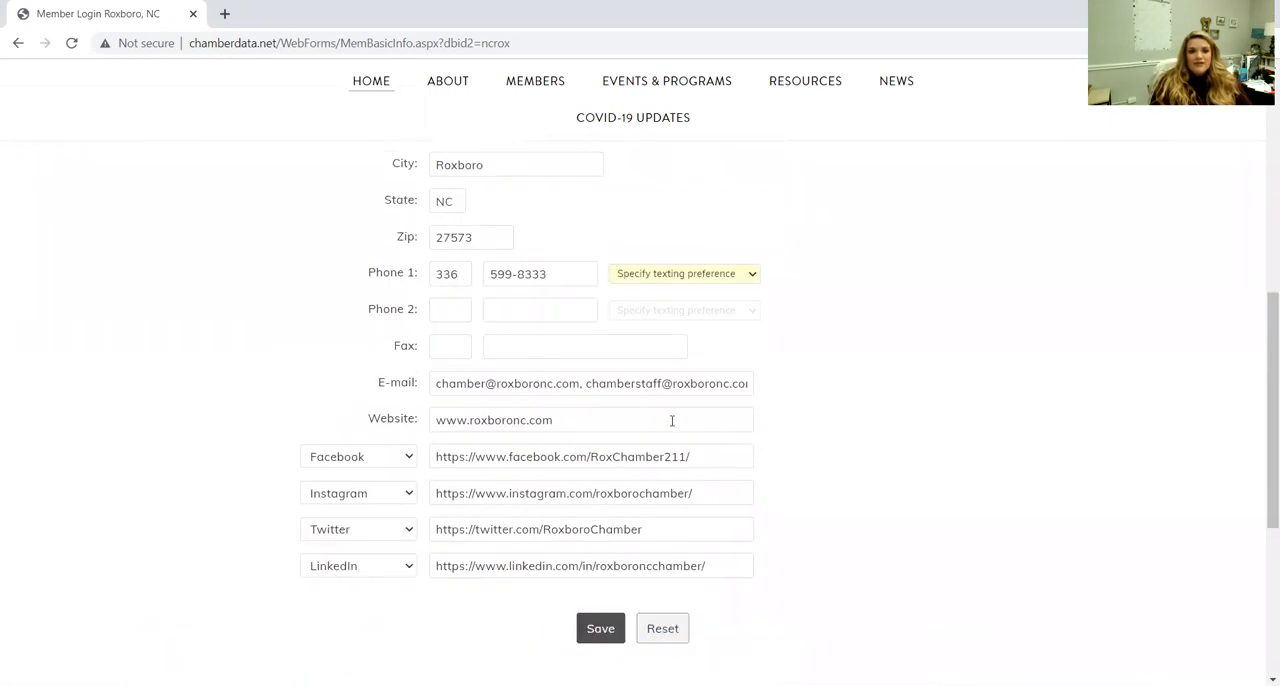
scroll("up", 3)
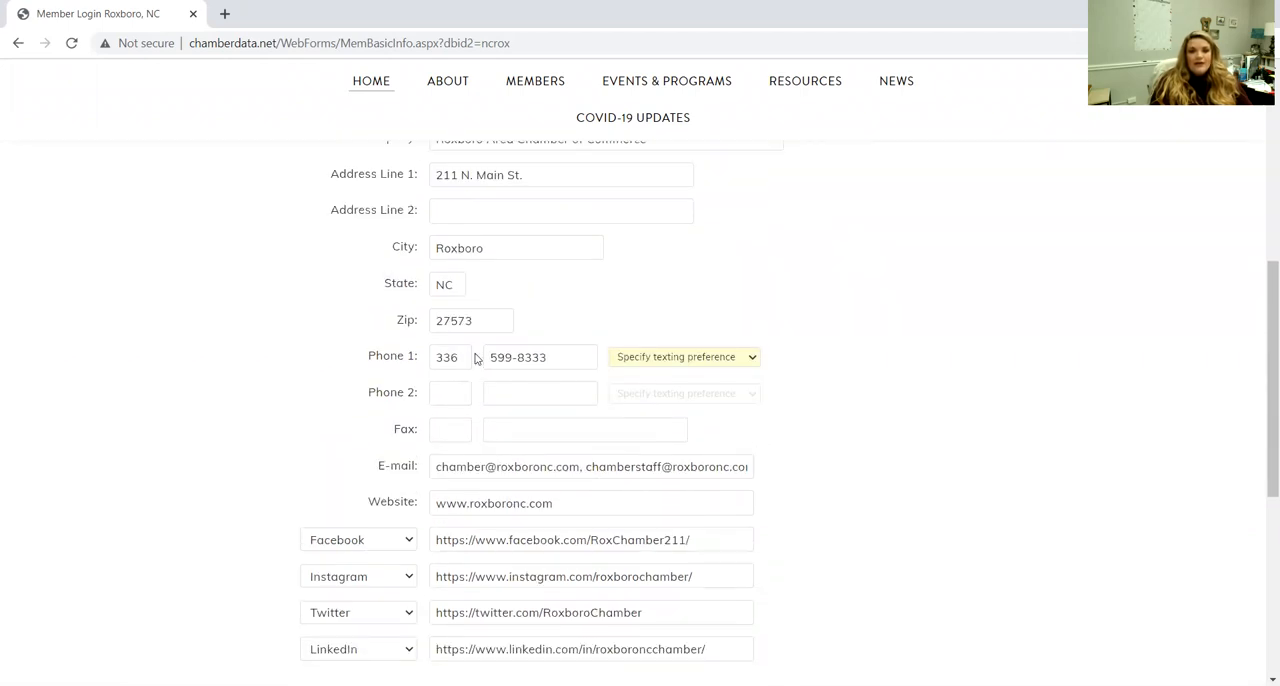
scroll("up", 3)
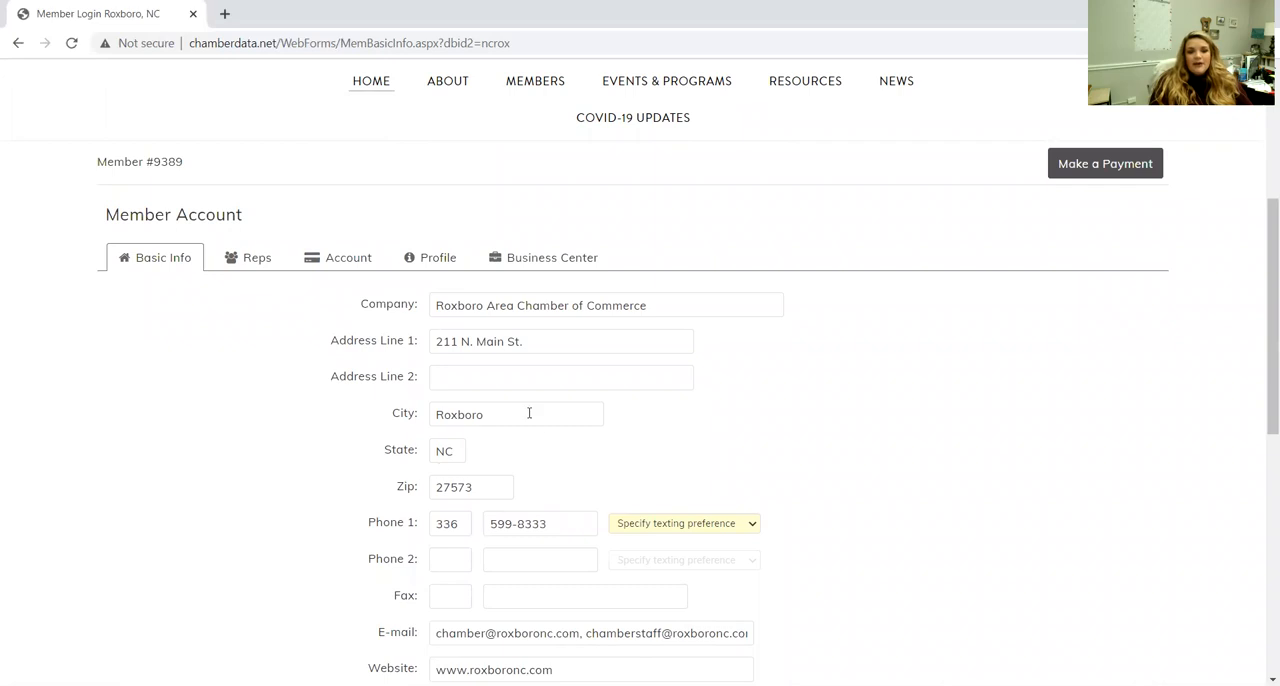
mouse_move(588, 422)
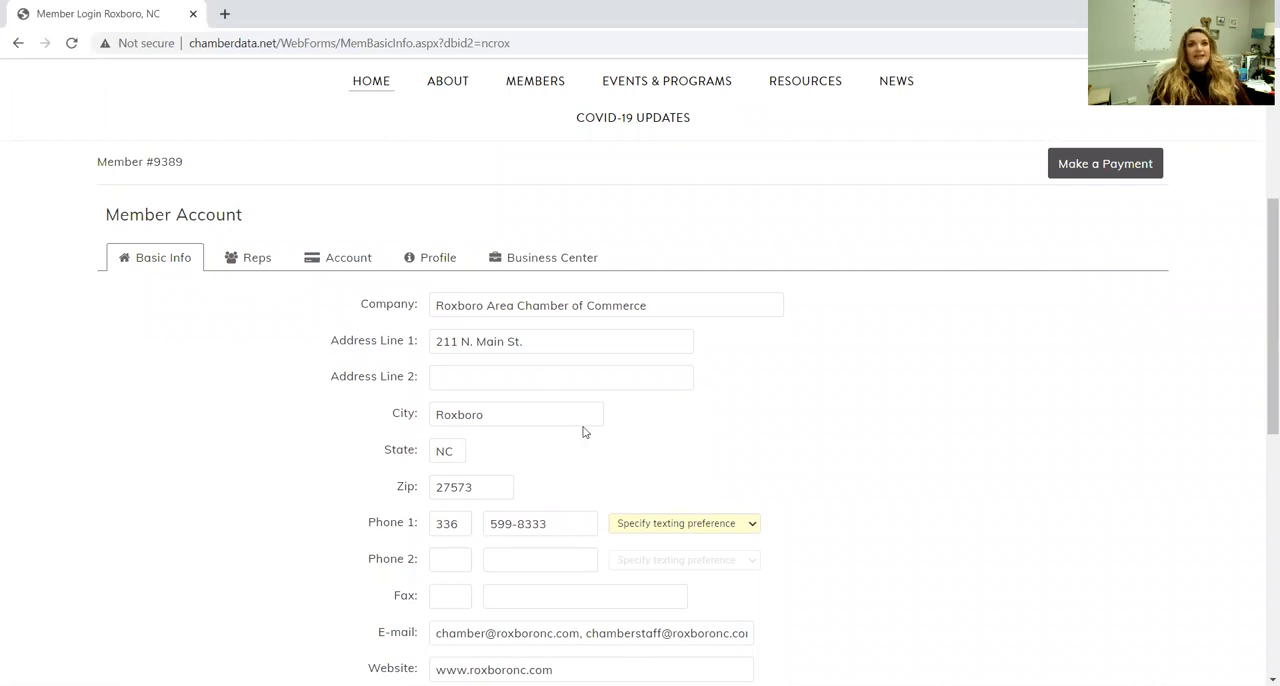
mouse_move(488, 364)
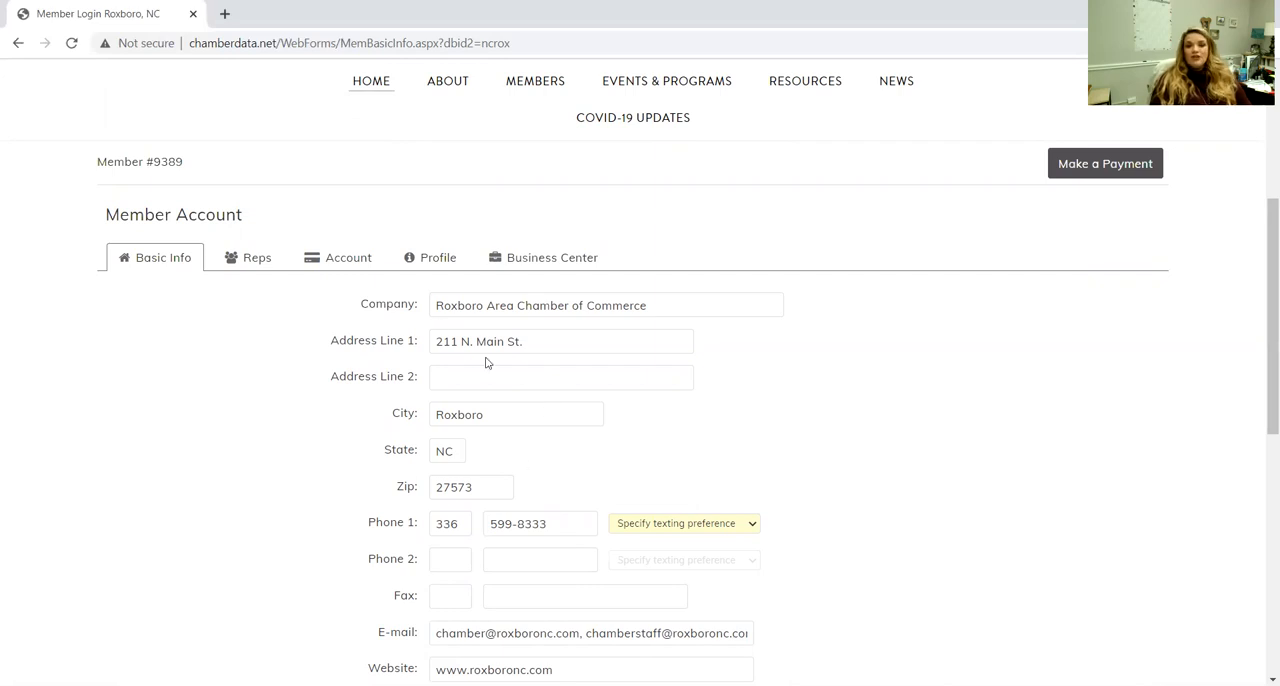
mouse_move(560, 402)
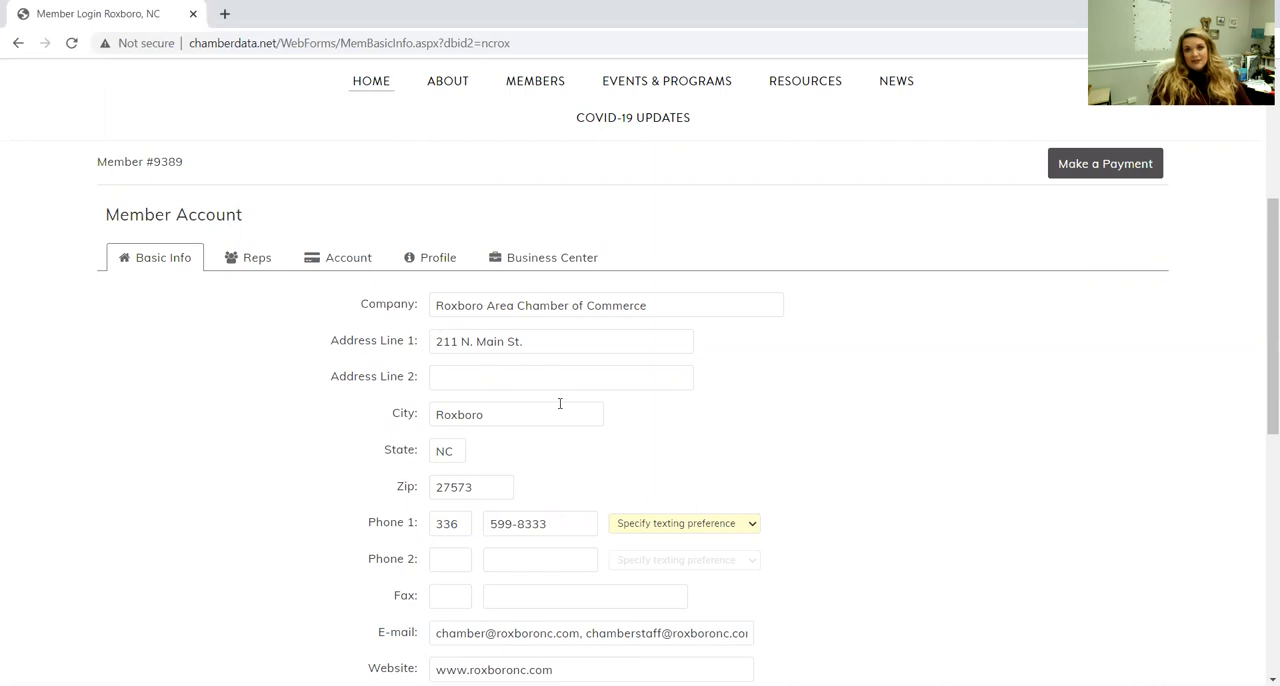
mouse_move(498, 402)
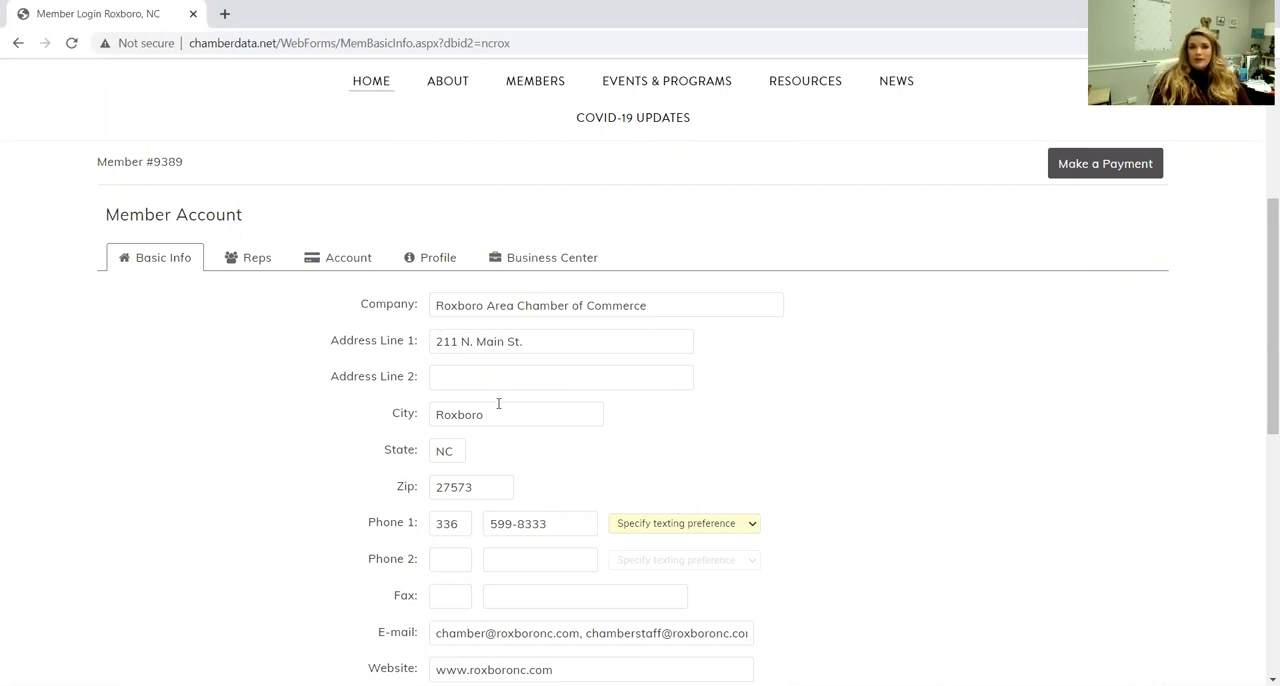
Show the Reps list with the primary rep, President/CEO.
left_click(256, 256)
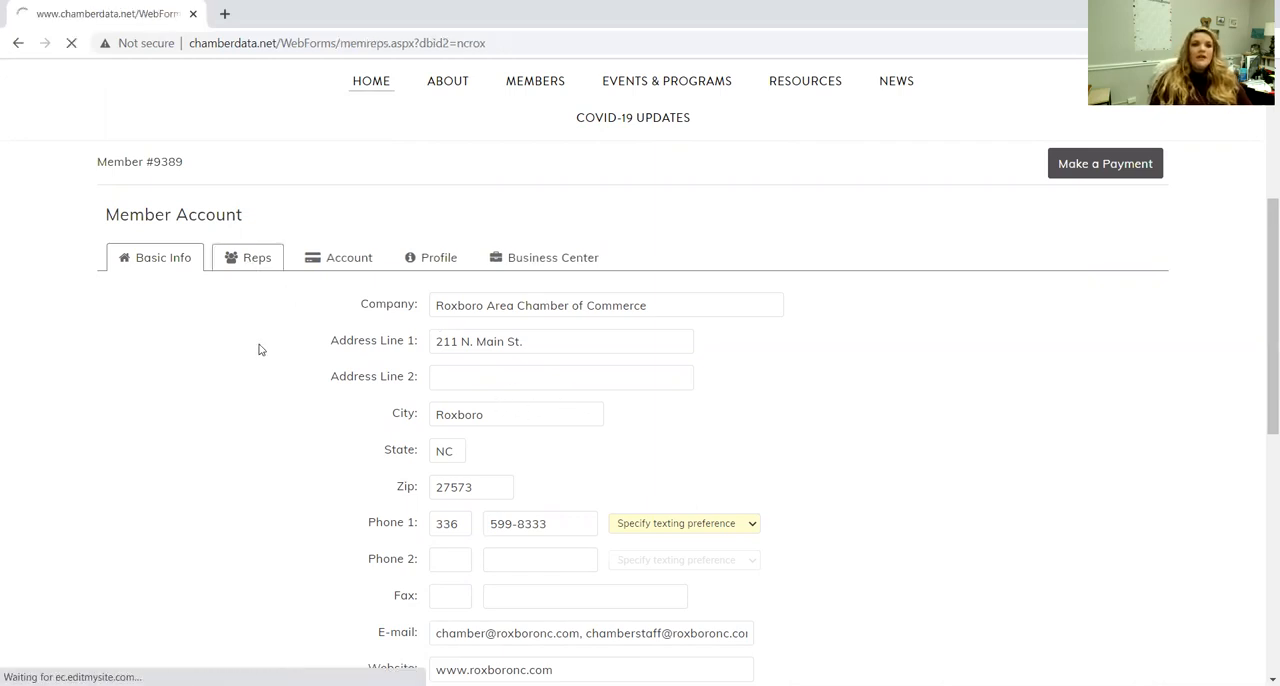
left_click(256, 256)
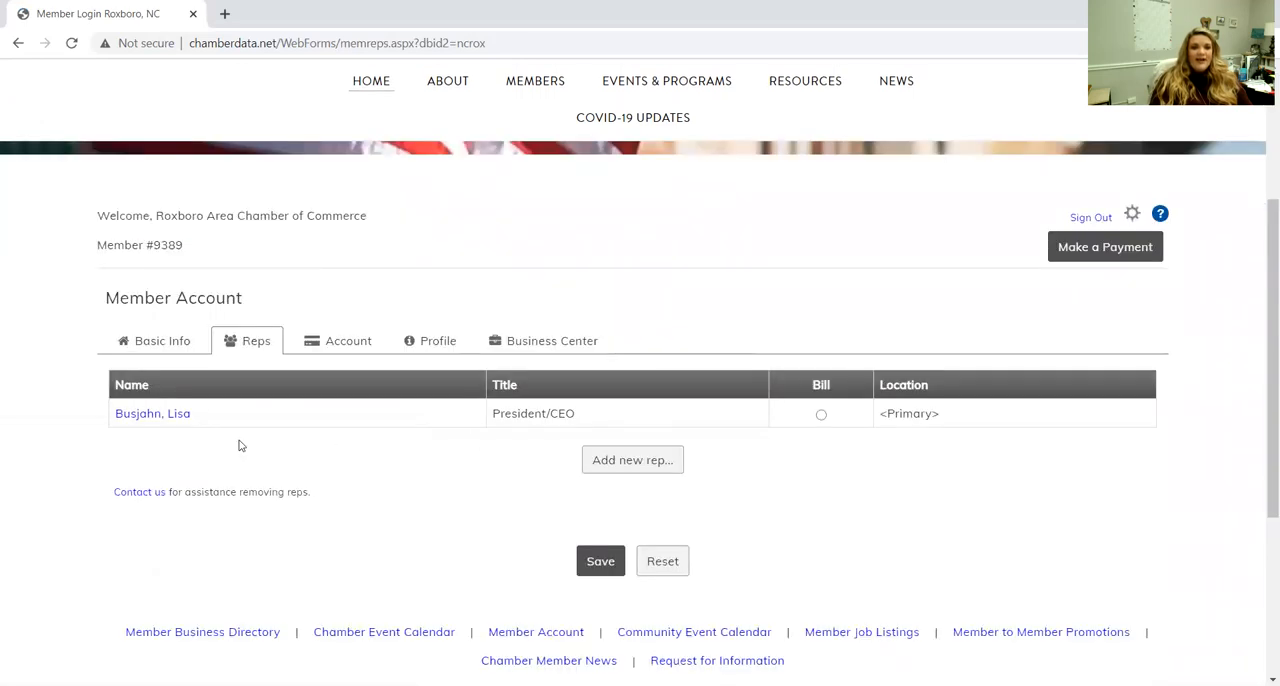
mouse_move(436, 520)
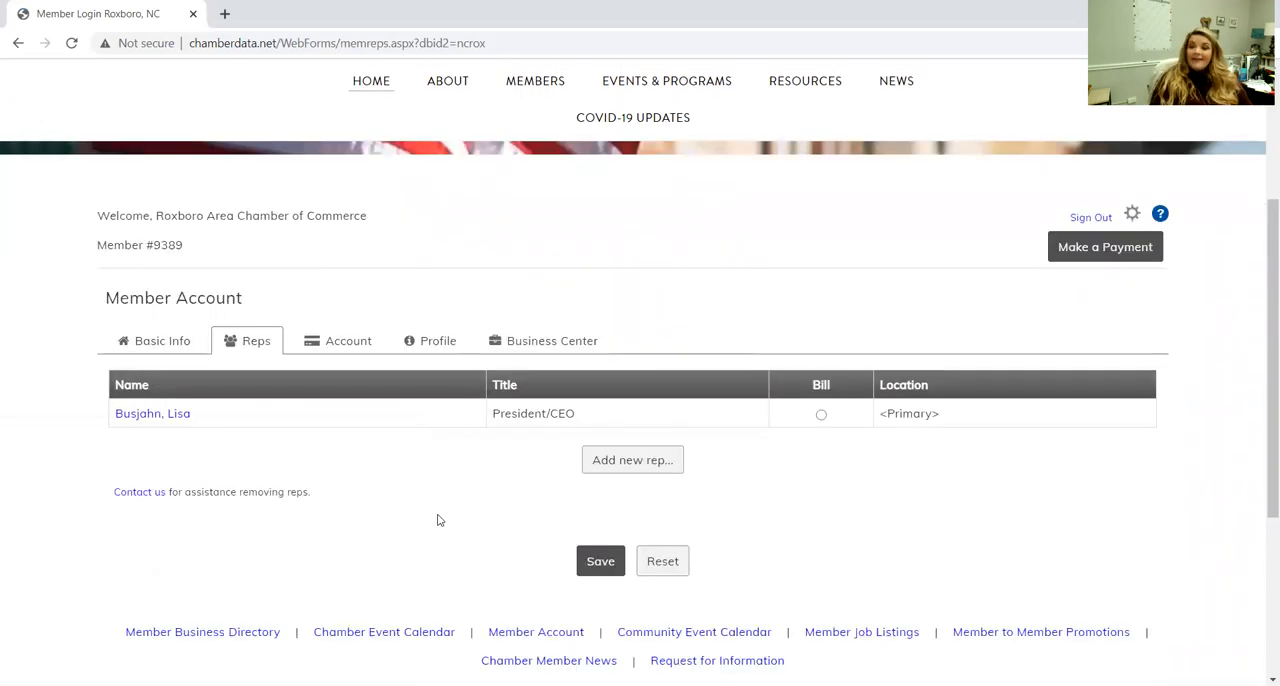
mouse_move(308, 430)
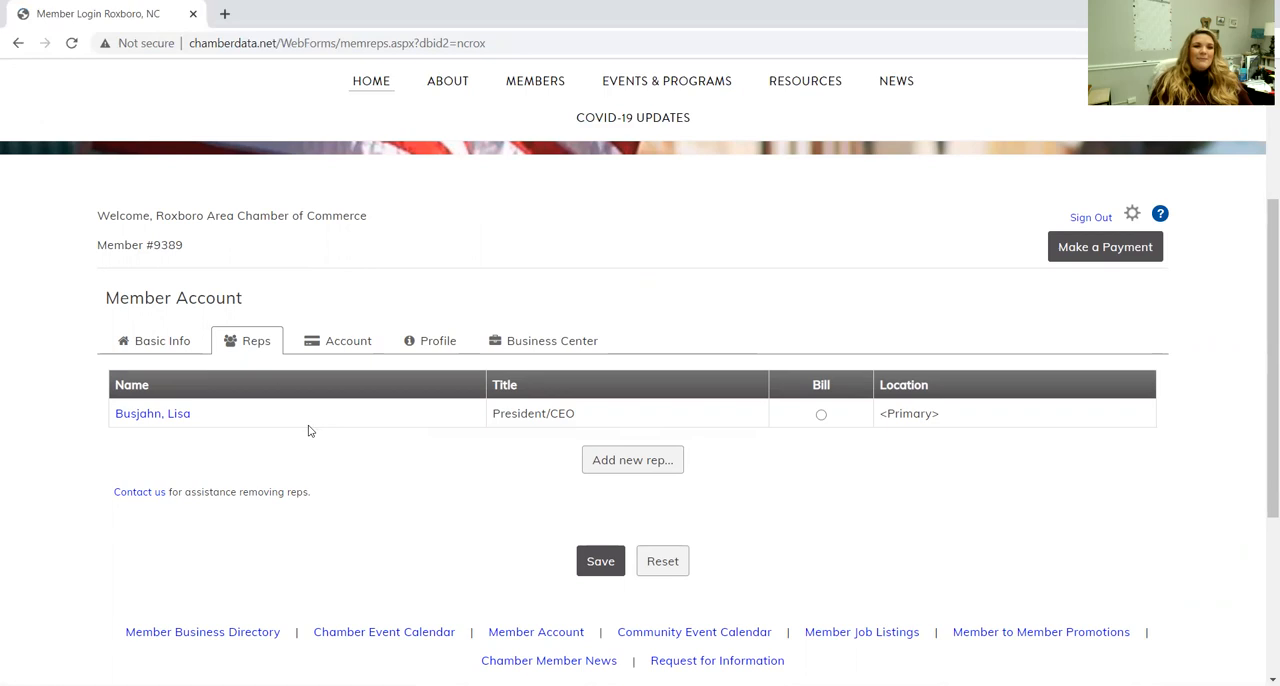
mouse_move(324, 548)
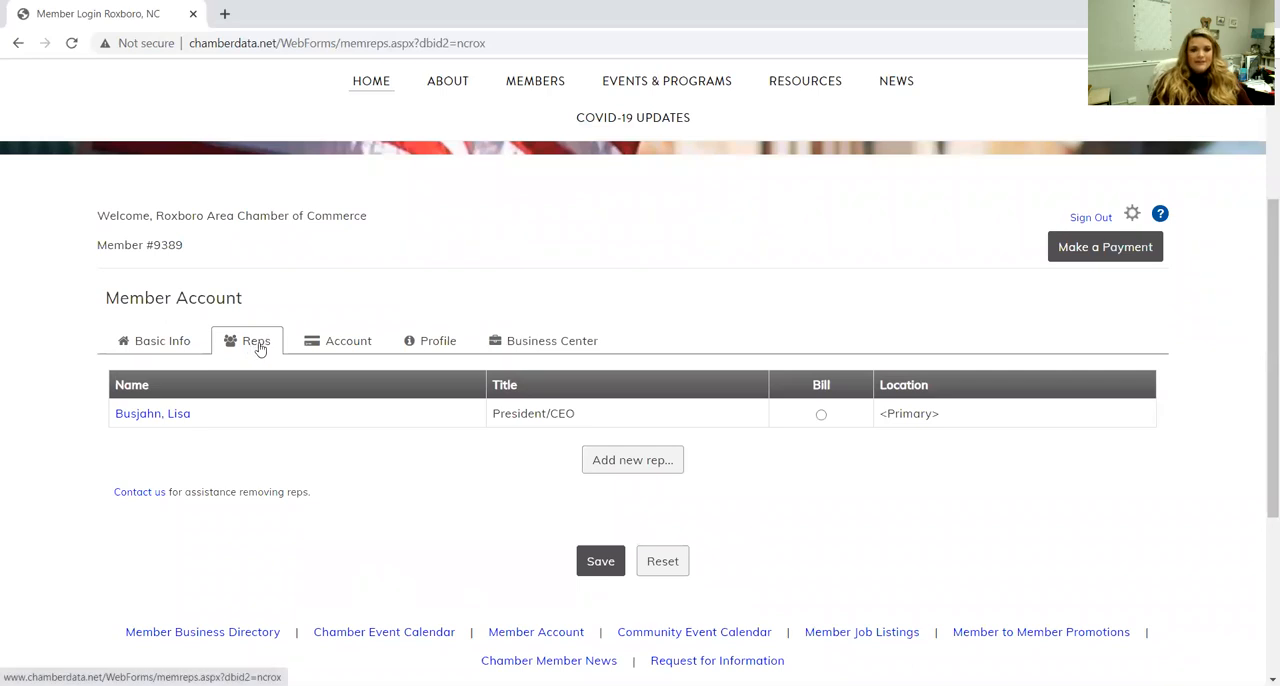
mouse_move(364, 468)
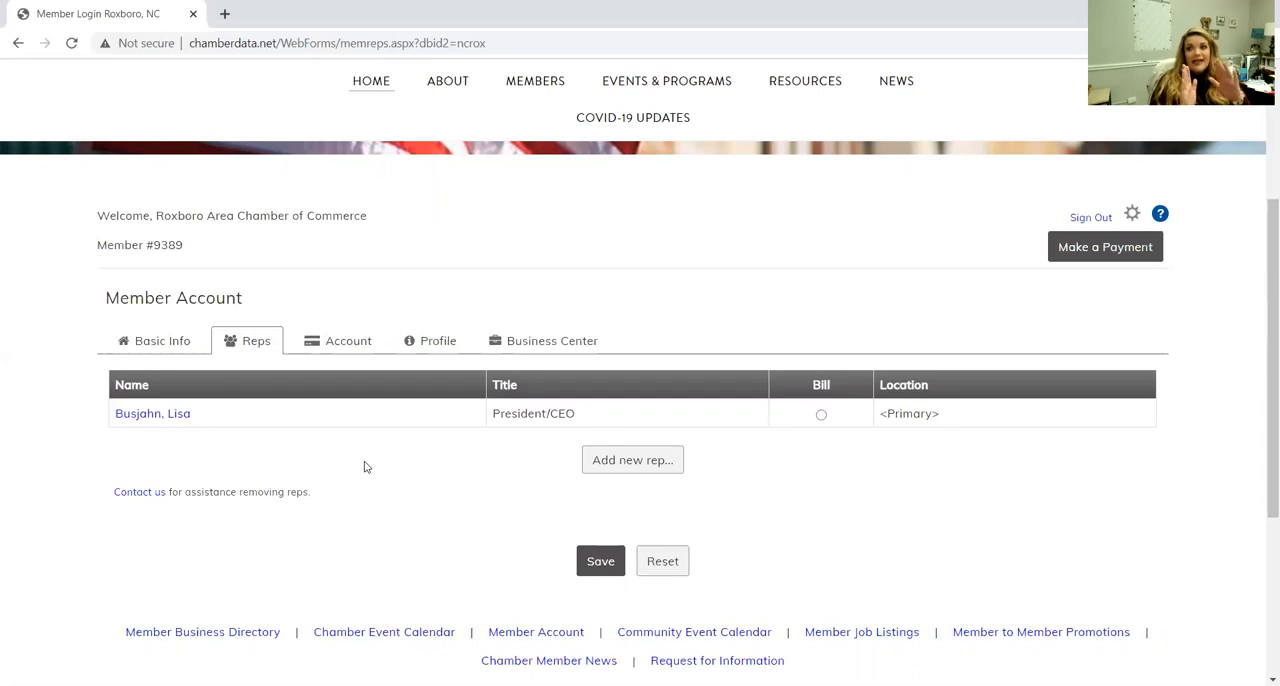
mouse_move(336, 458)
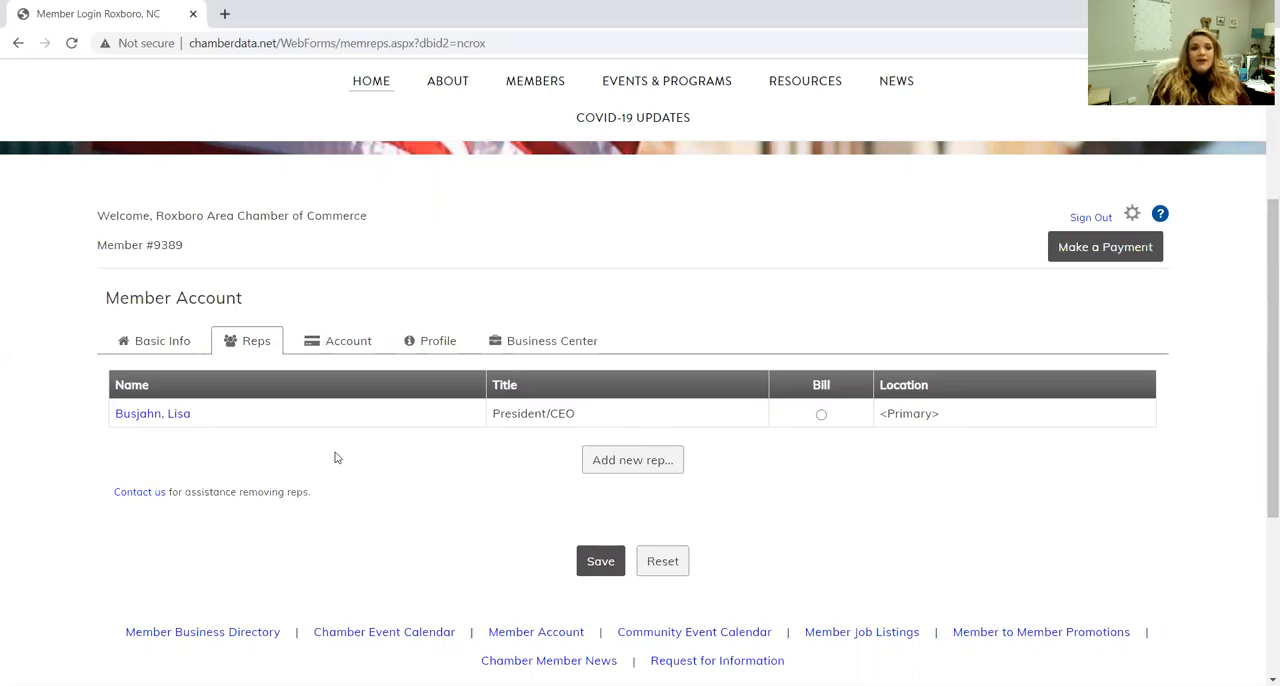
left_click(348, 340)
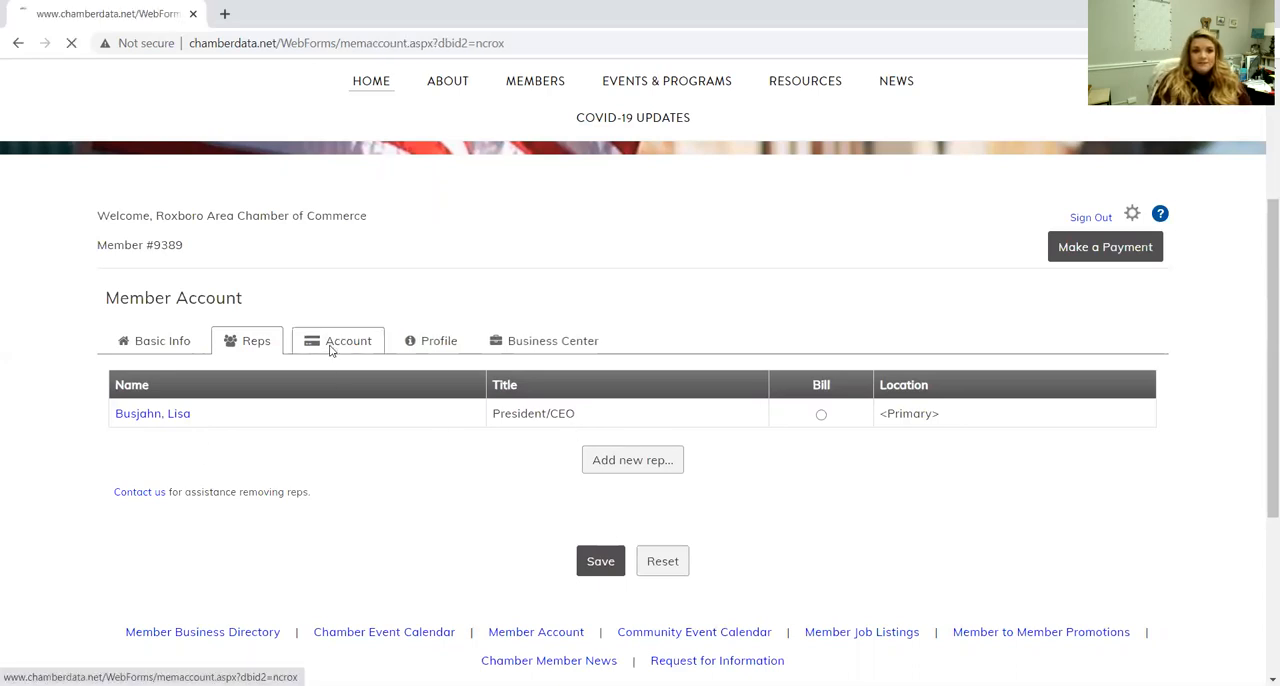
left_click(348, 340)
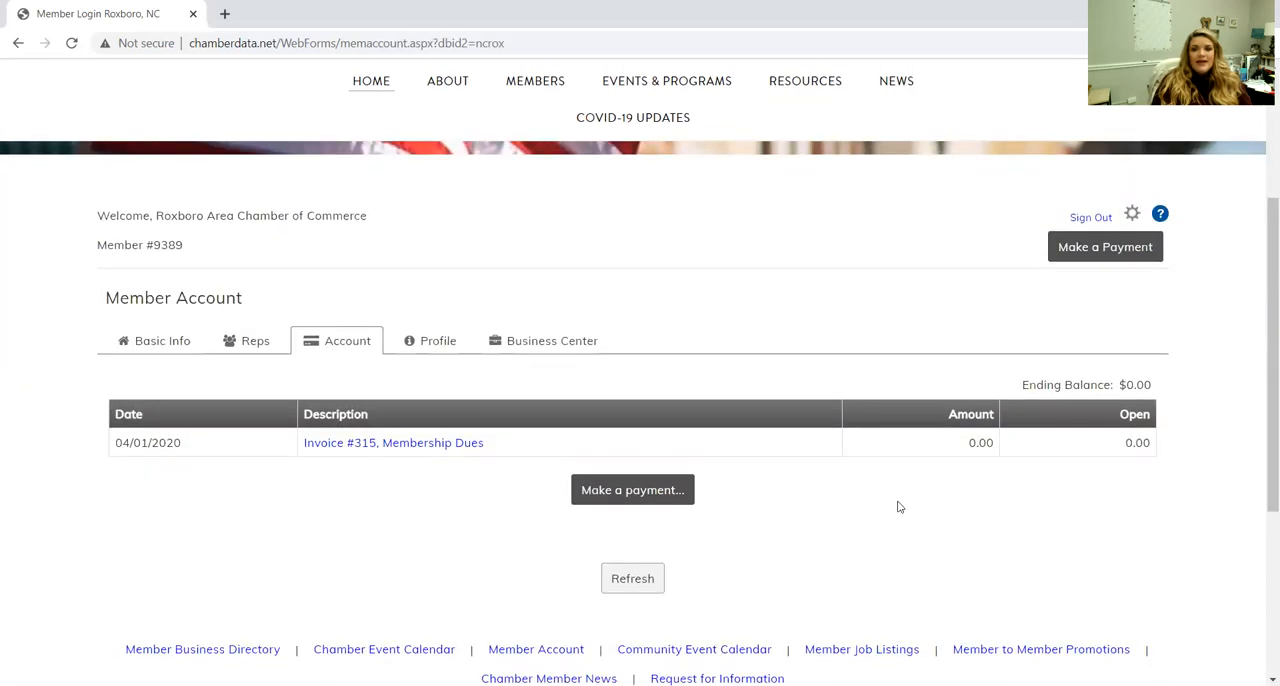
mouse_move(352, 470)
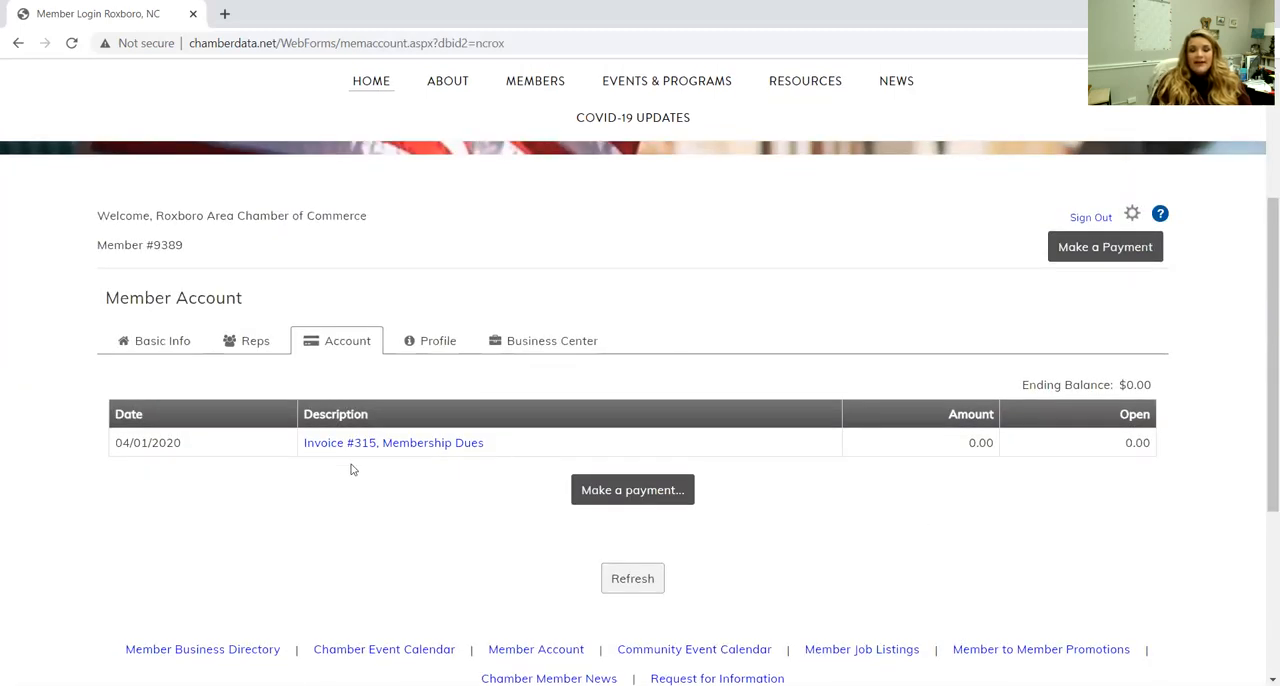
mouse_move(418, 490)
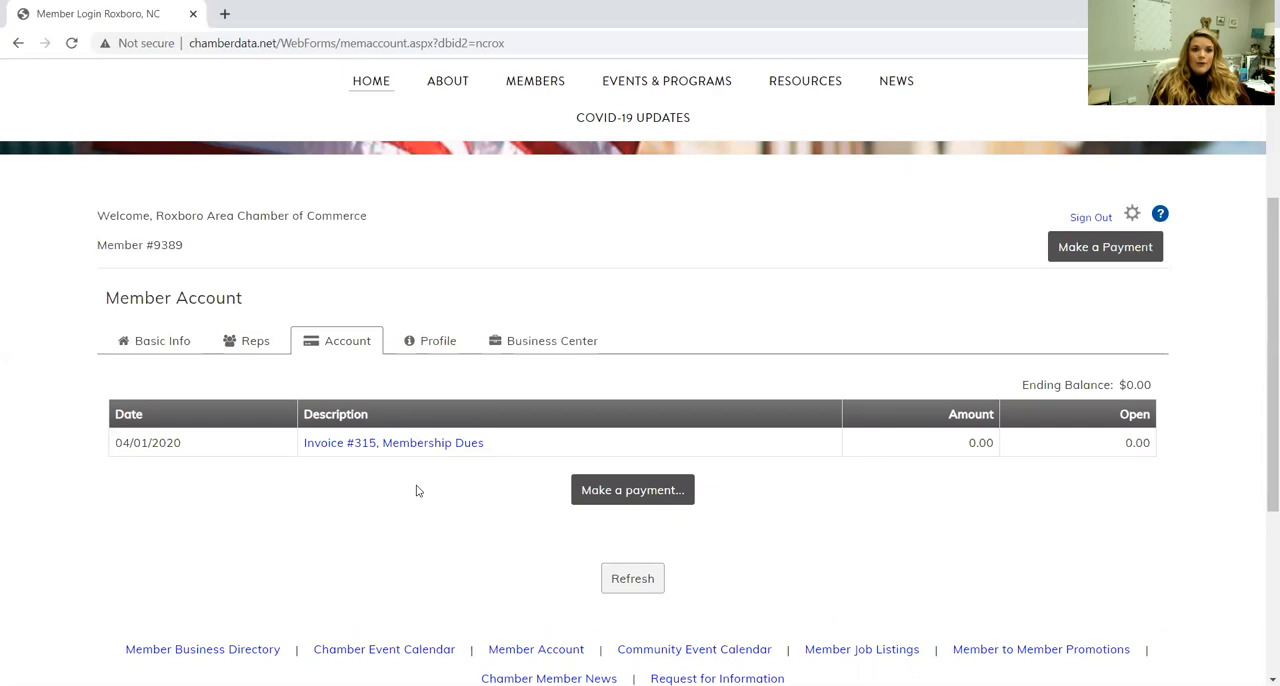
mouse_move(400, 480)
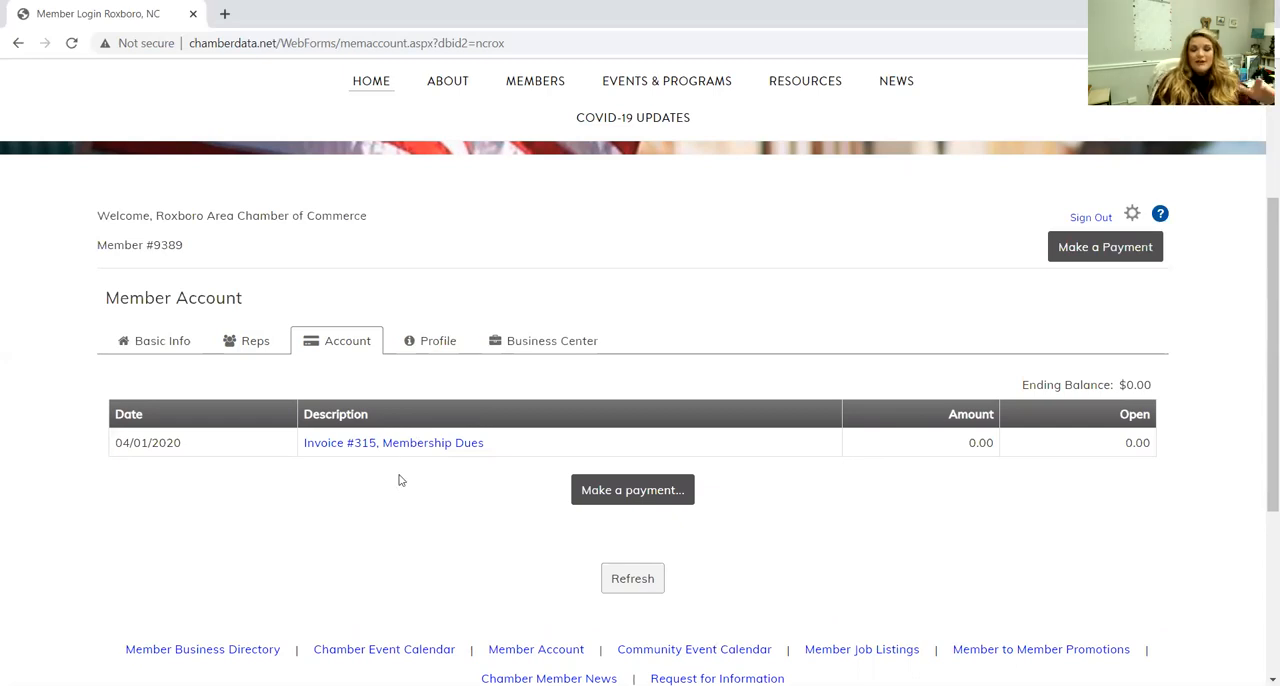
mouse_move(408, 400)
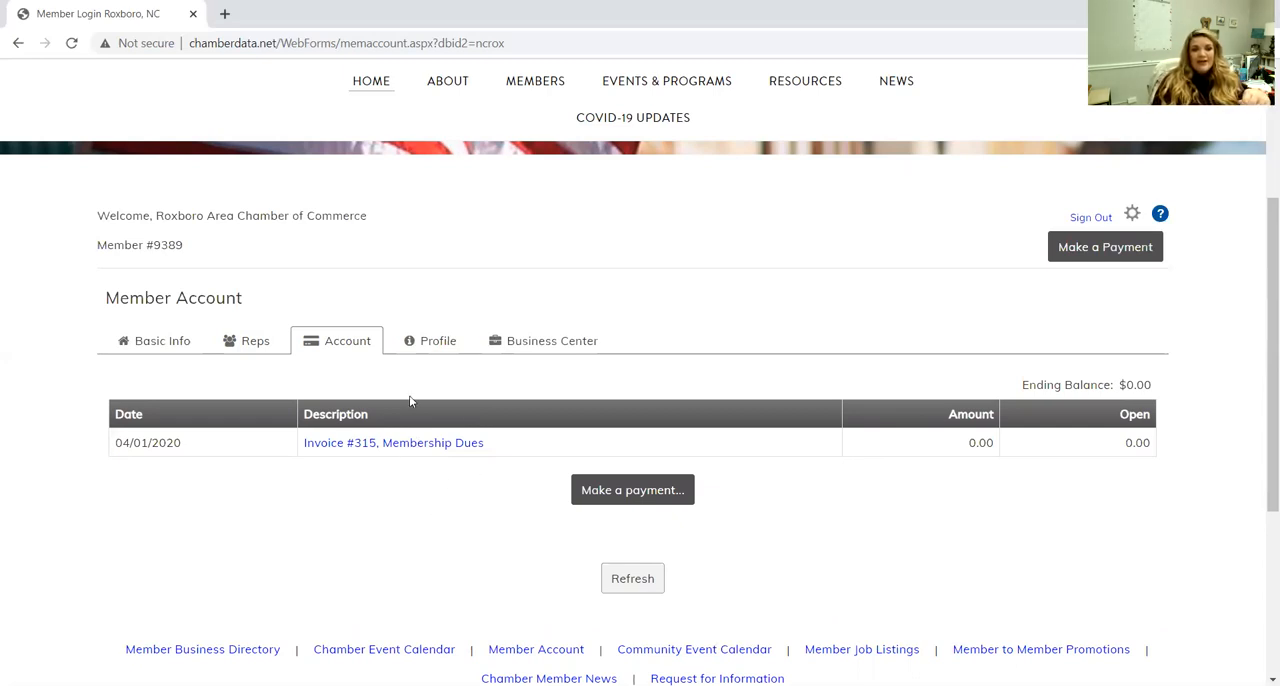
mouse_move(432, 456)
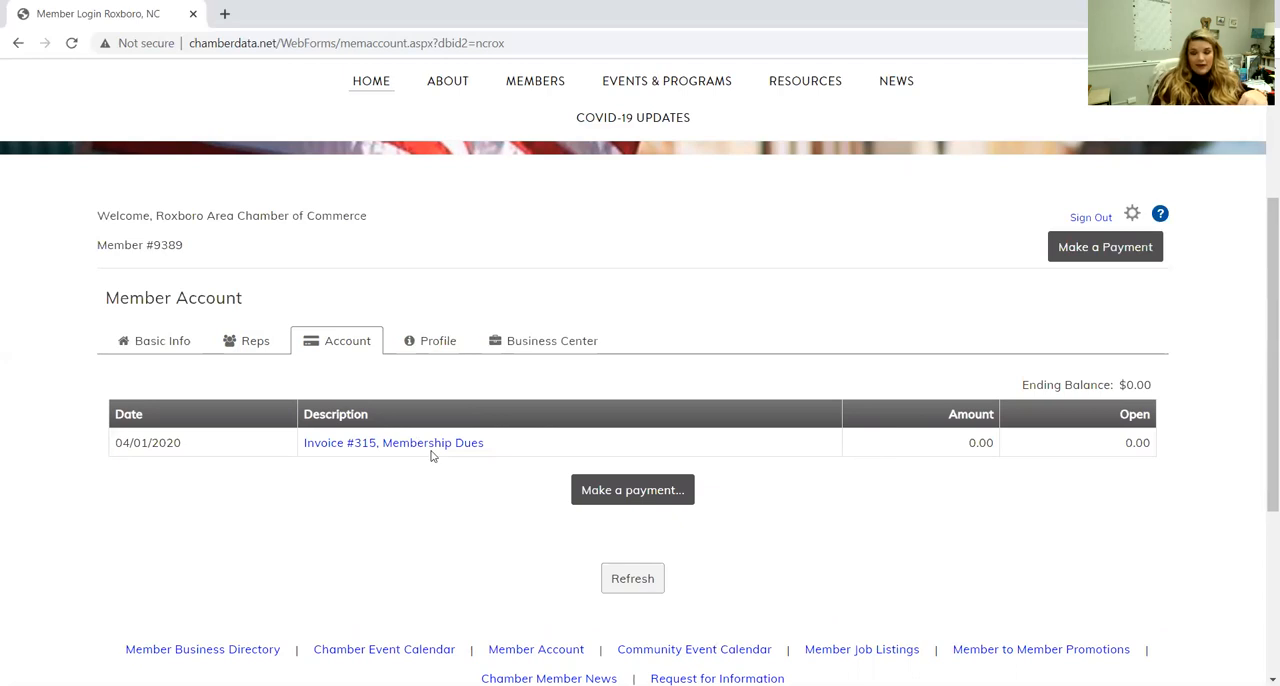
mouse_move(436, 504)
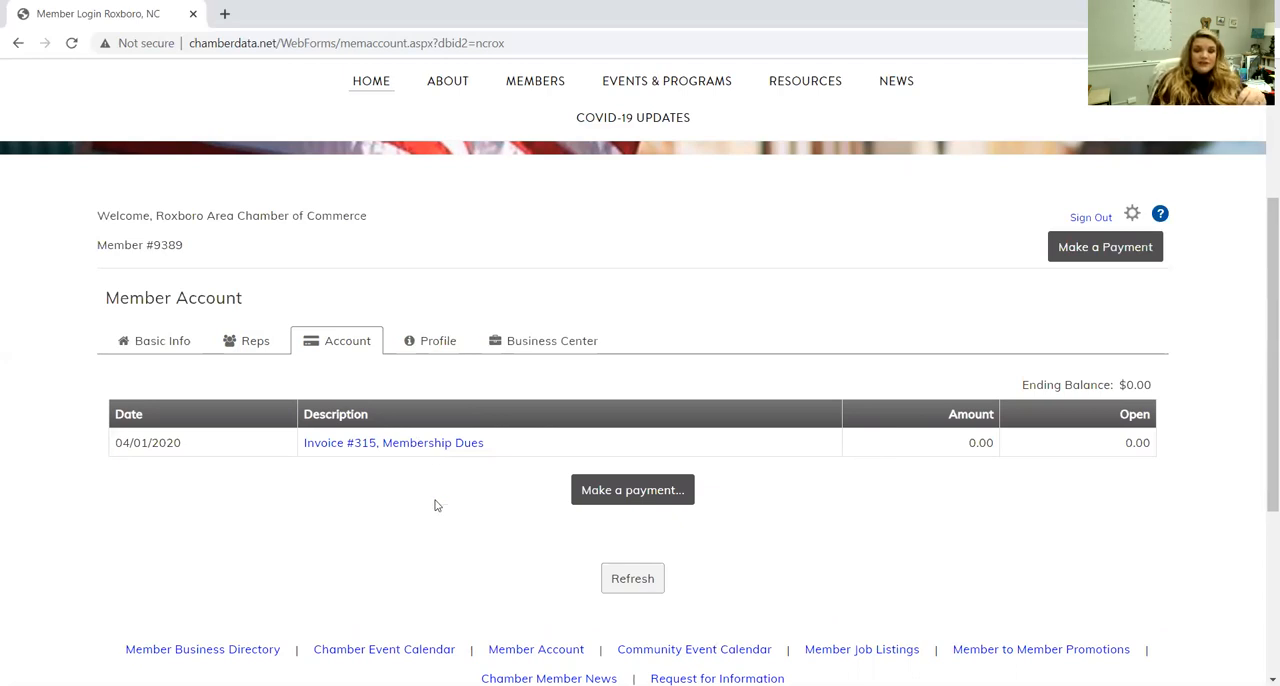
mouse_move(432, 516)
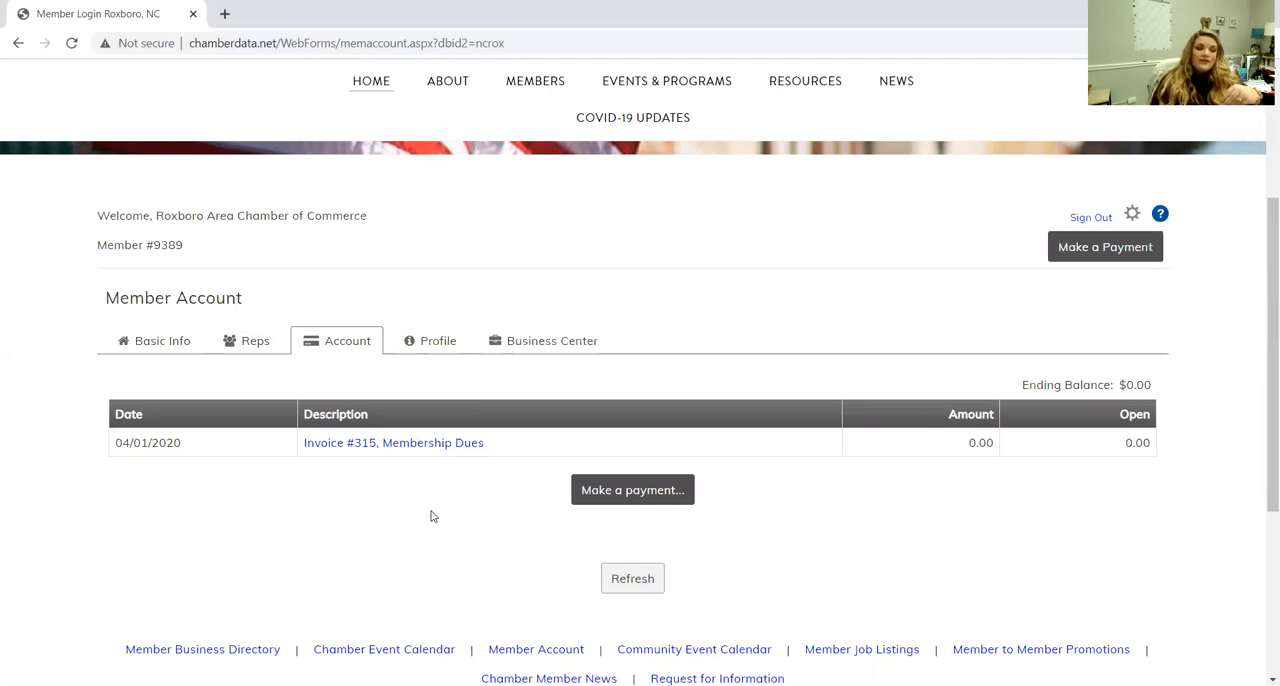
mouse_move(444, 520)
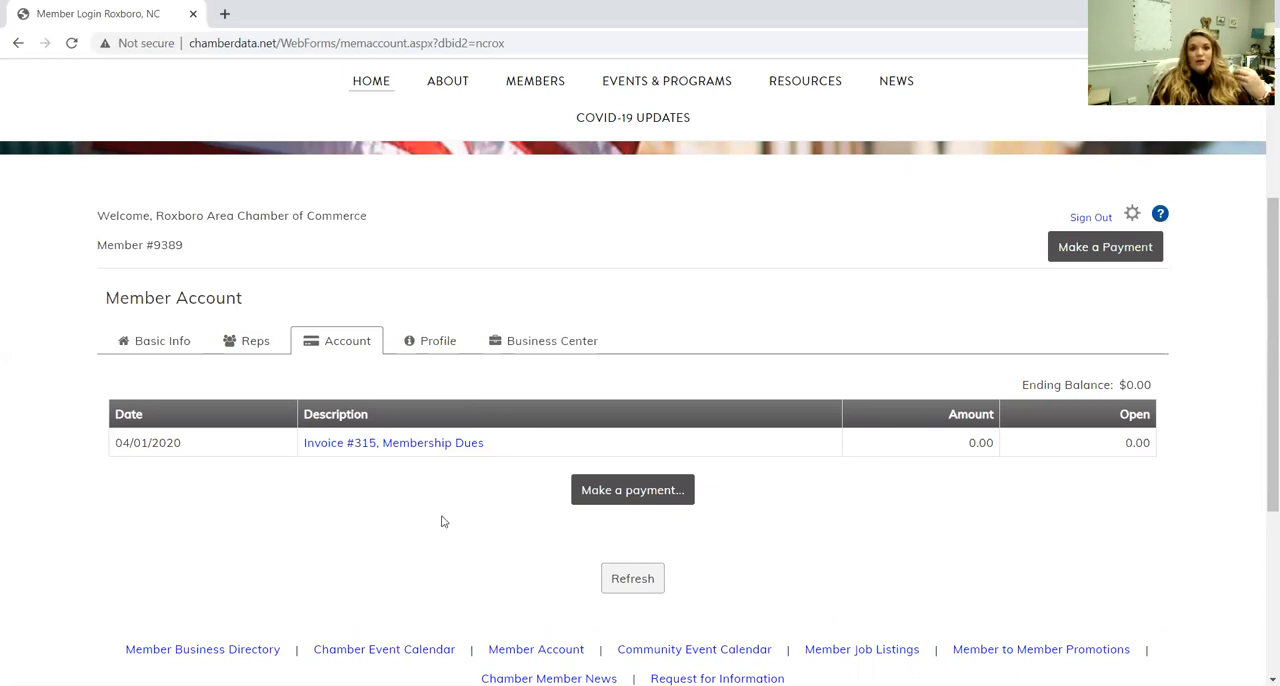
mouse_move(268, 426)
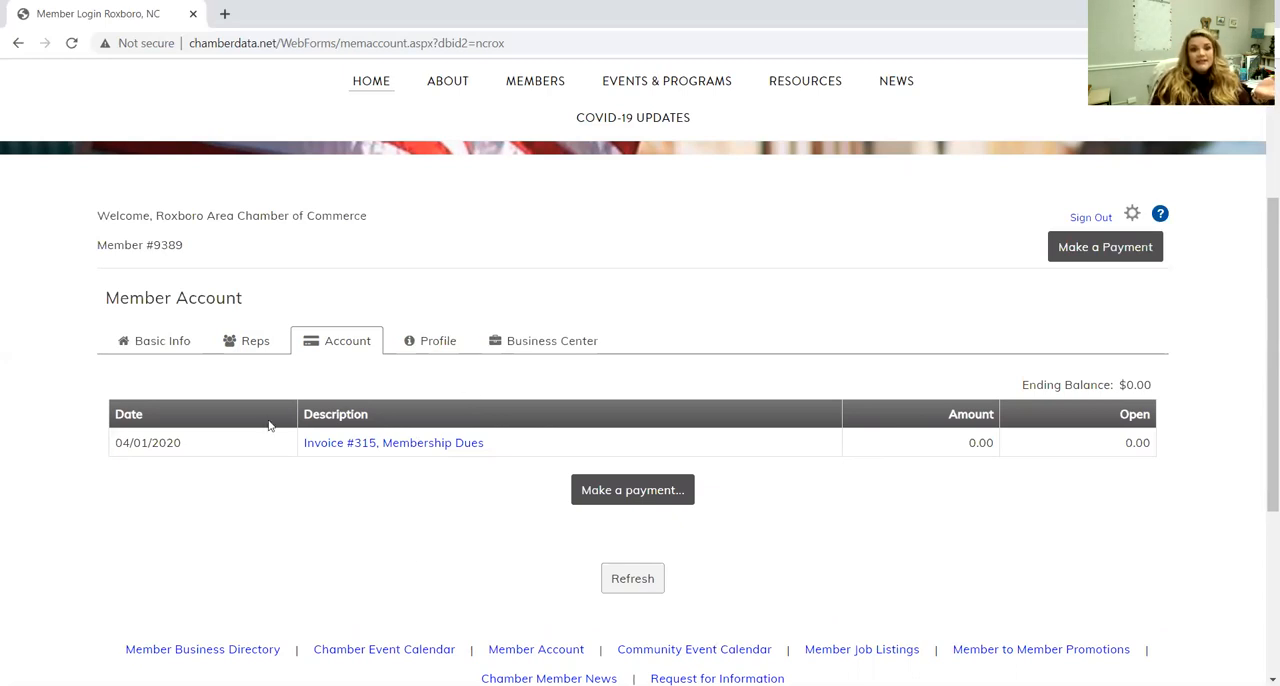
mouse_move(436, 552)
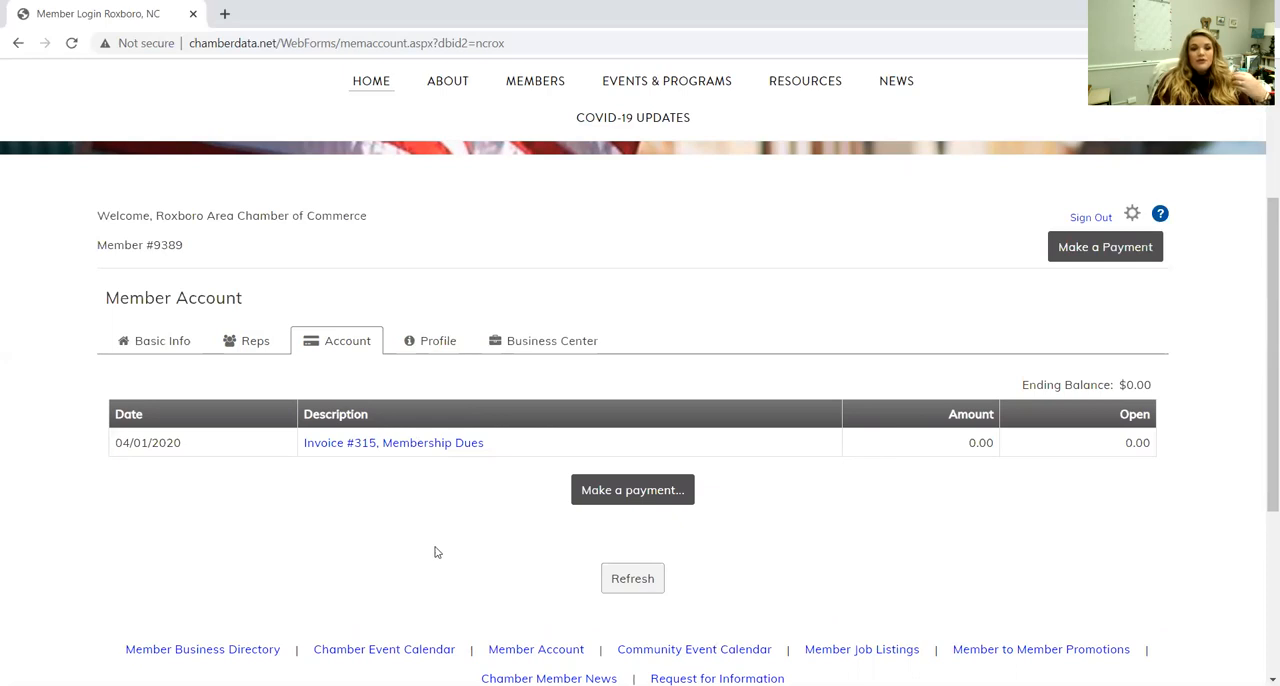
mouse_move(448, 508)
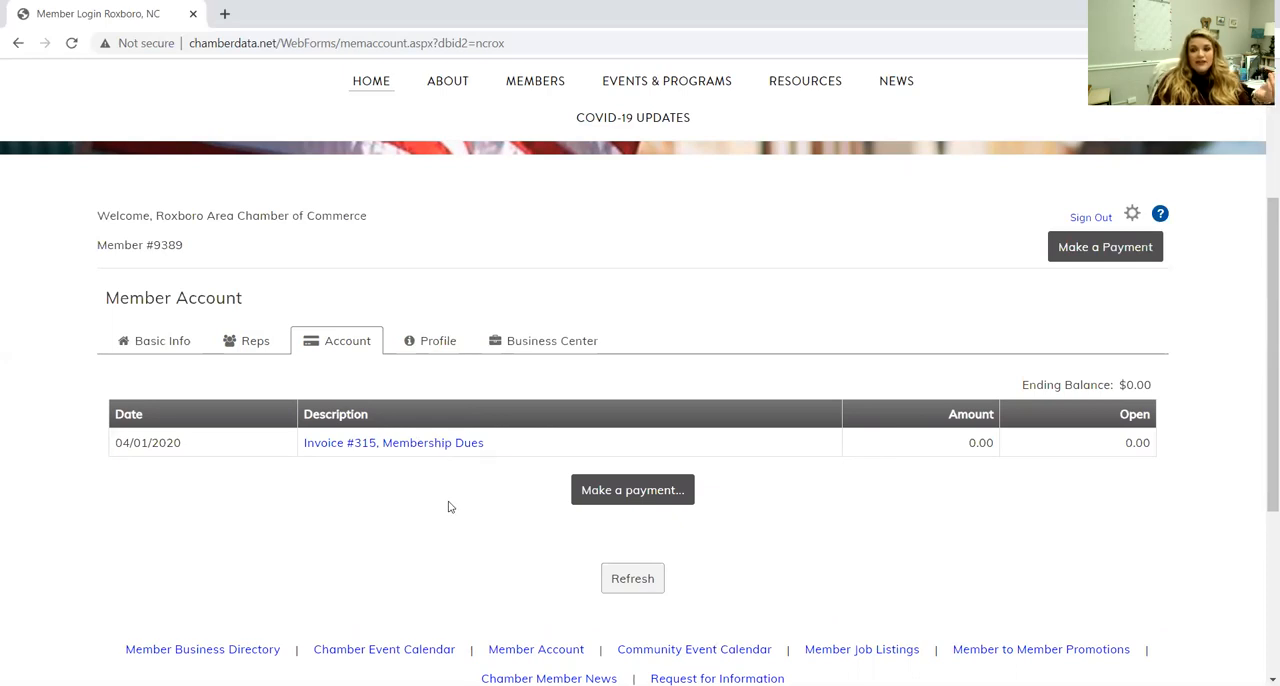
mouse_move(504, 500)
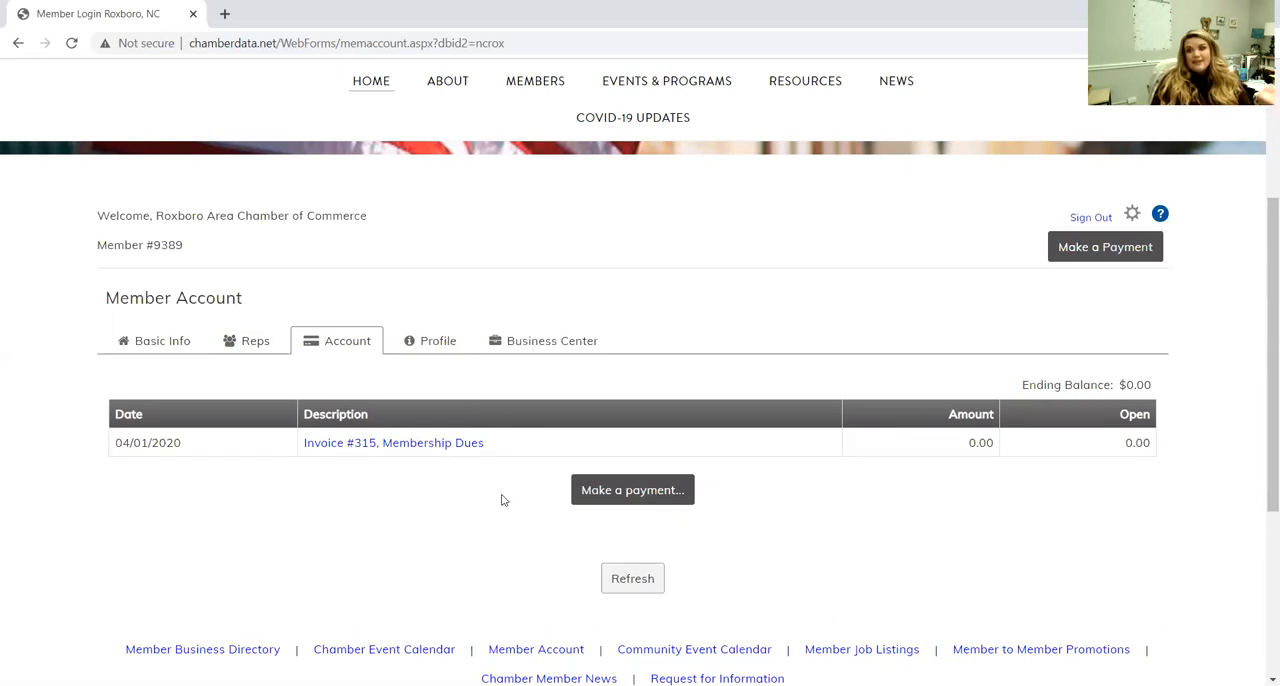
mouse_move(438, 340)
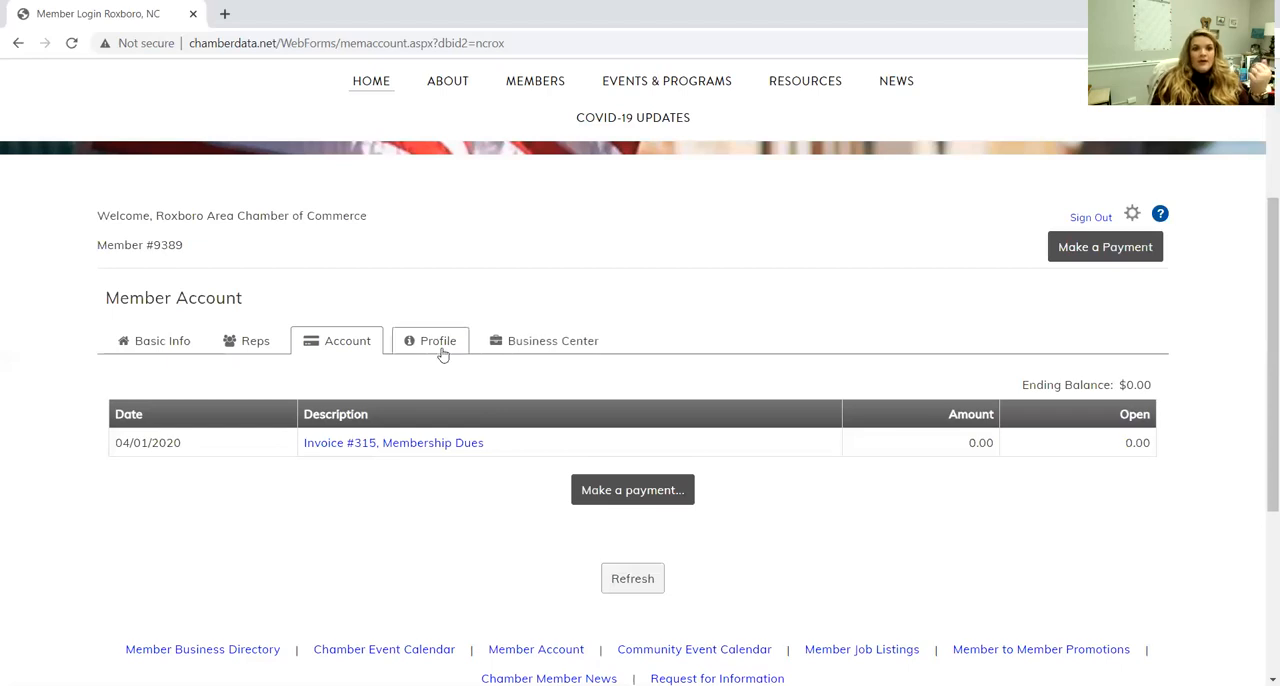
Review the Profile fields: employee counts, business description and business categories.
left_click(436, 340)
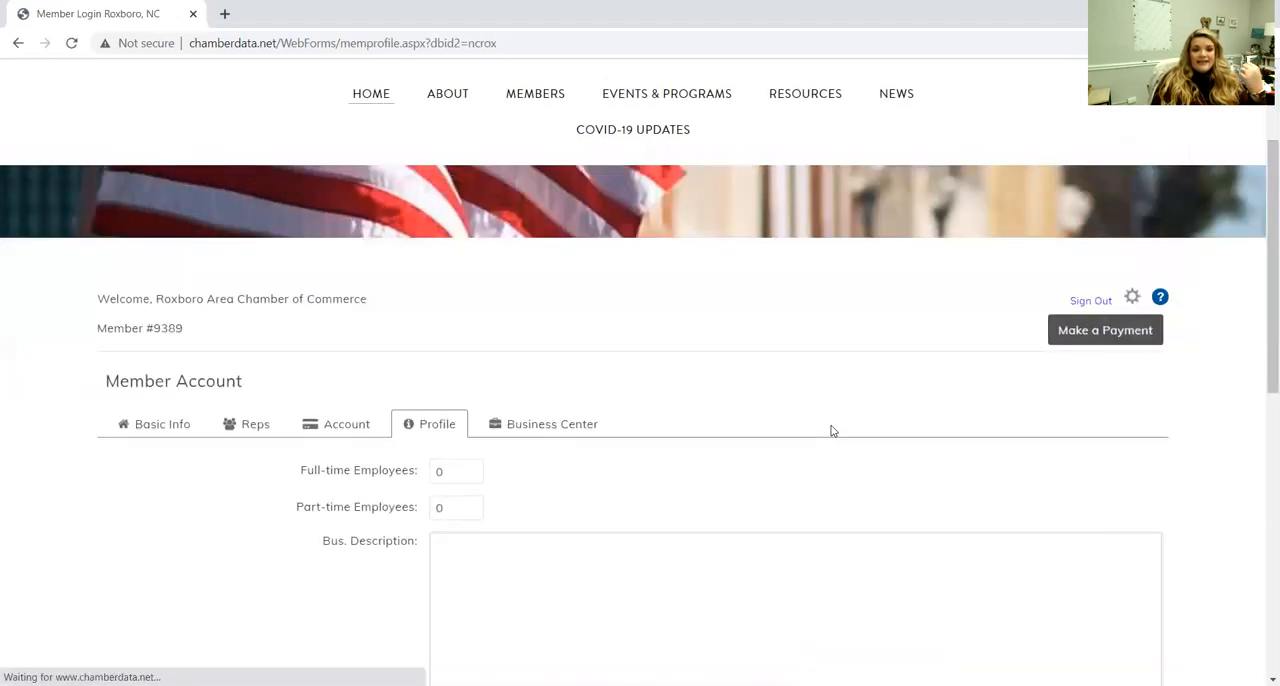
scroll("down", 3)
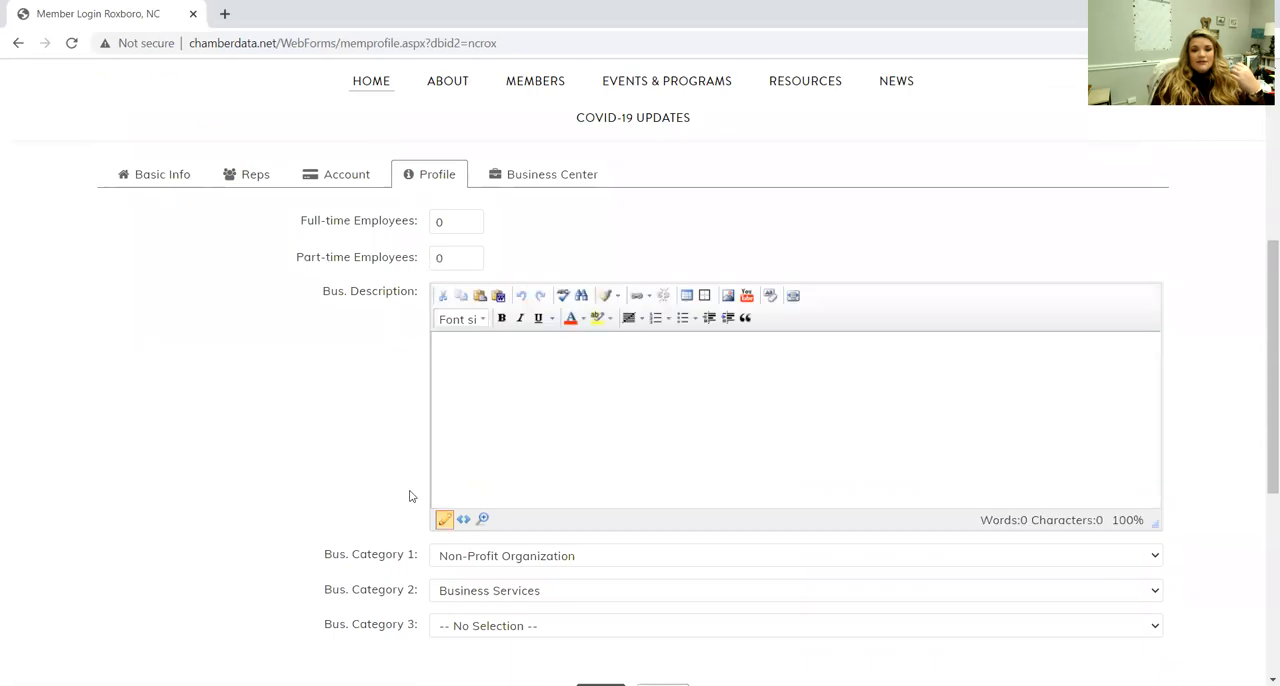
scroll("up", 3)
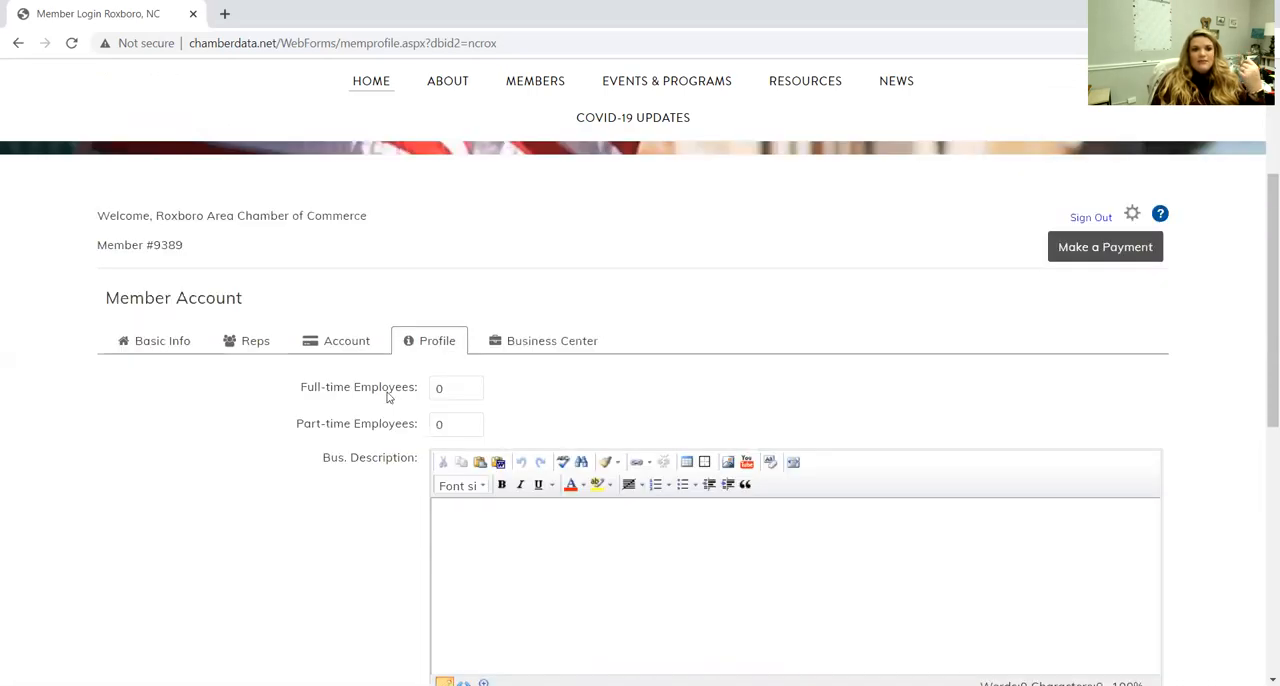
scroll("down", 3)
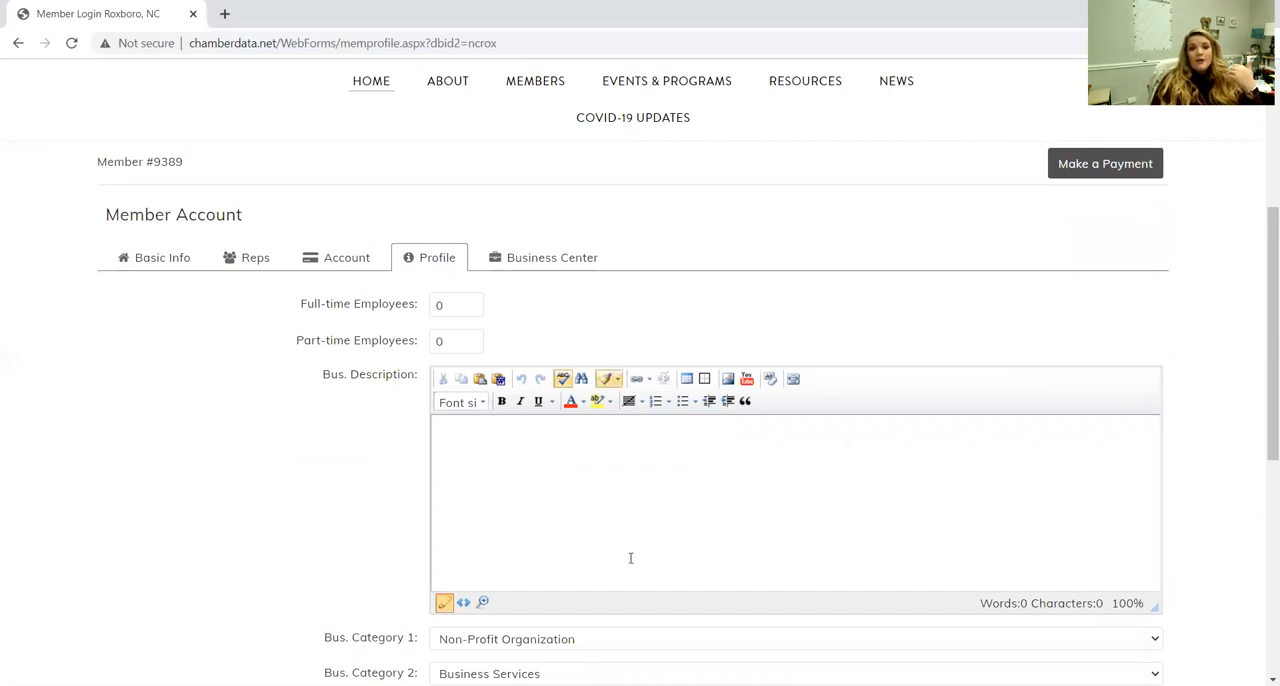
scroll("down", 3)
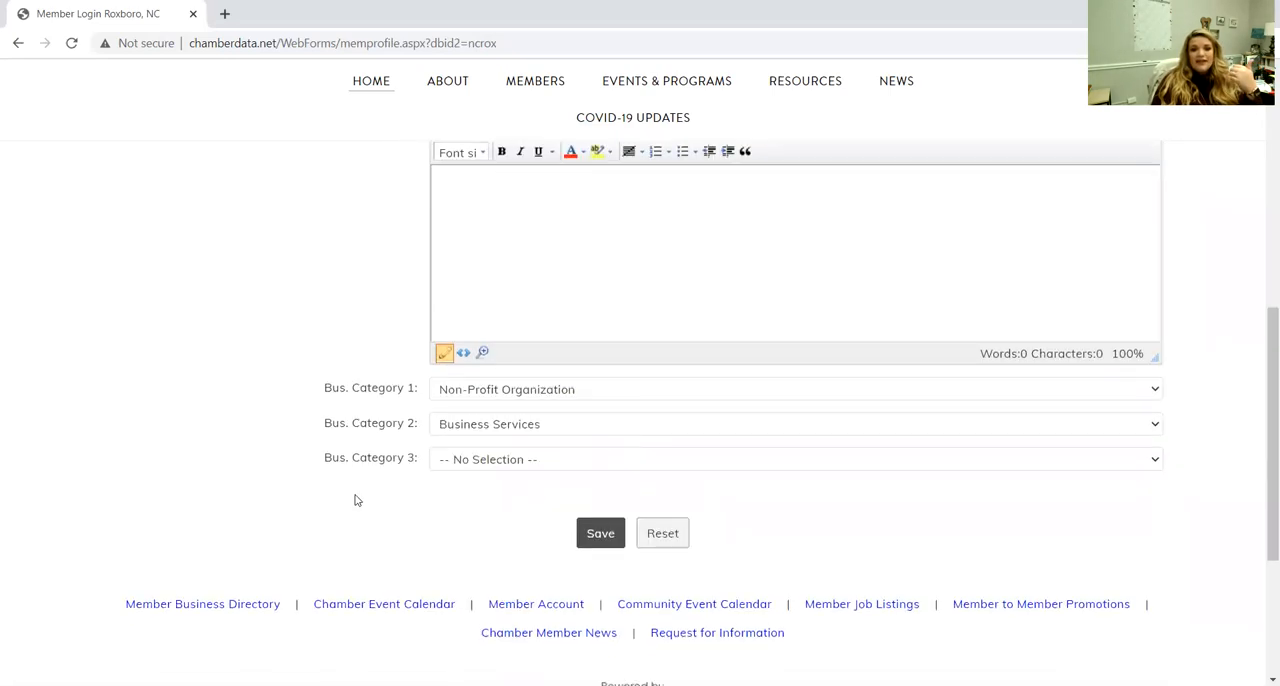
mouse_move(416, 502)
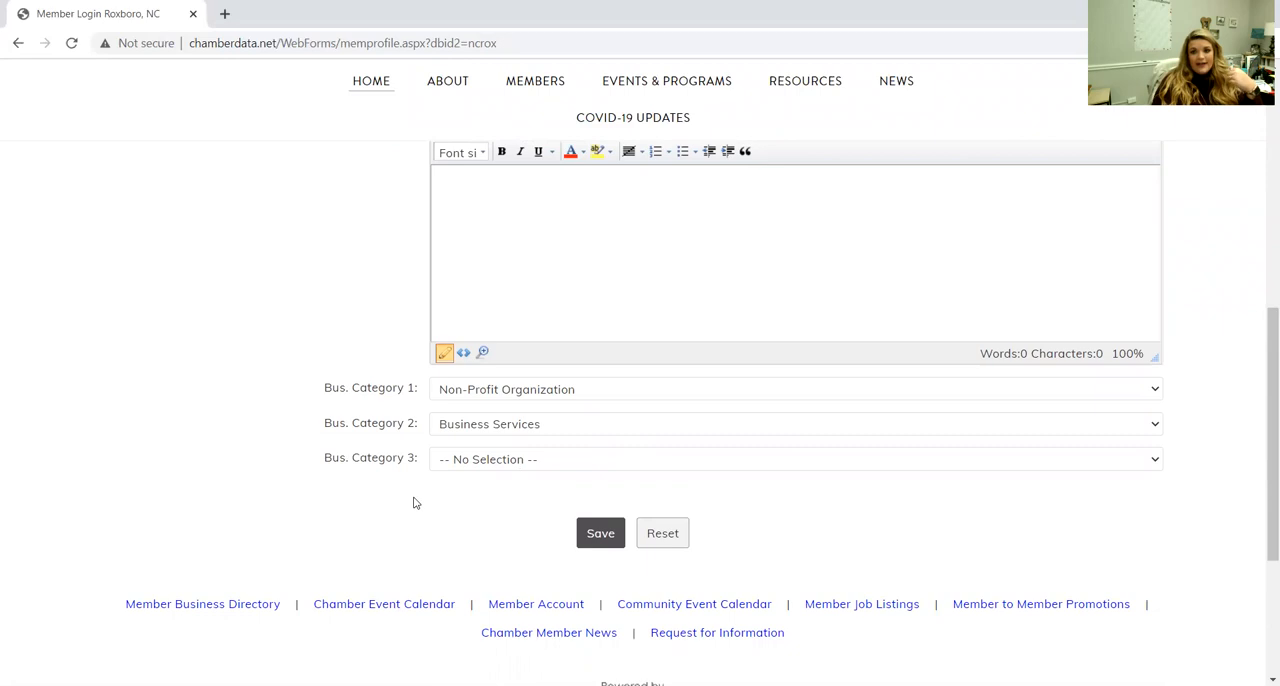
scroll("up", 3)
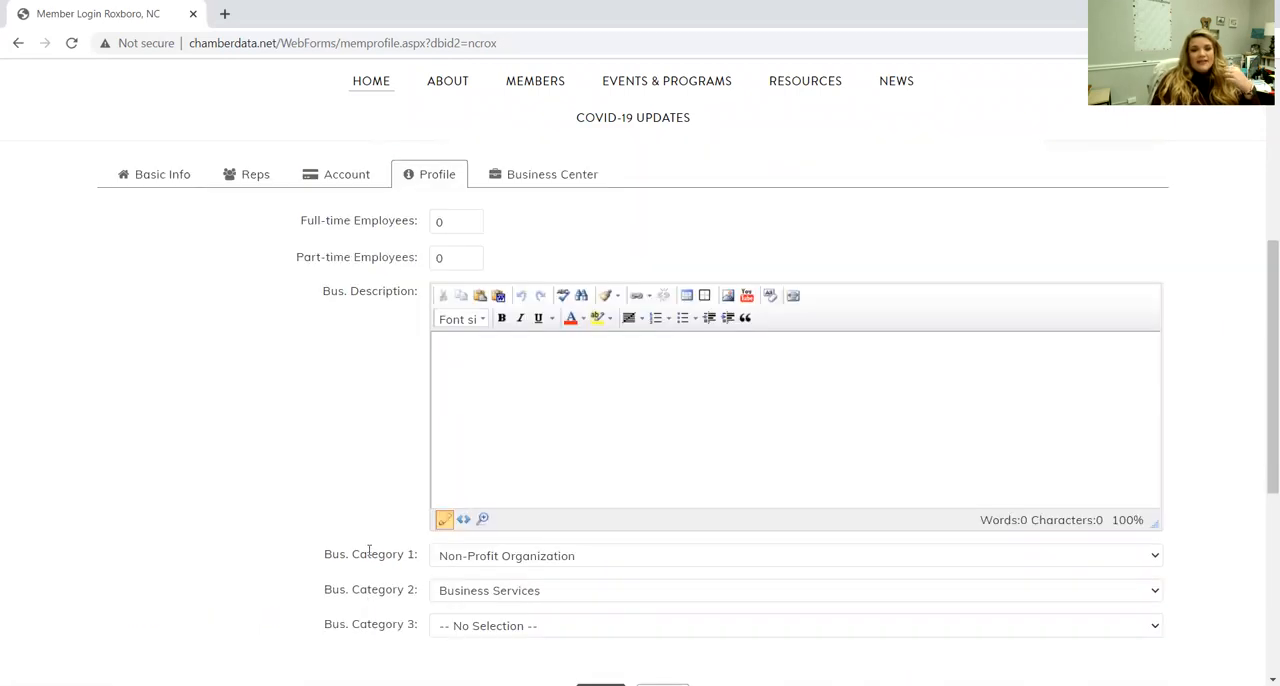
mouse_move(280, 504)
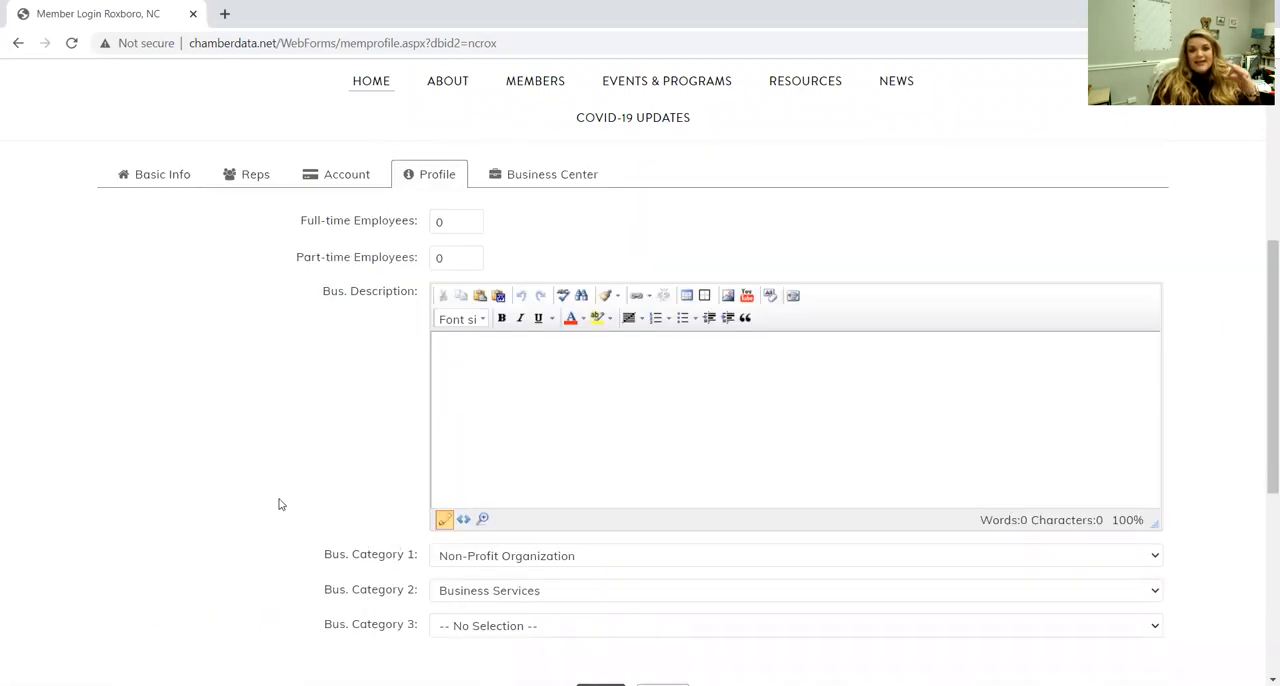
scroll("up", 3)
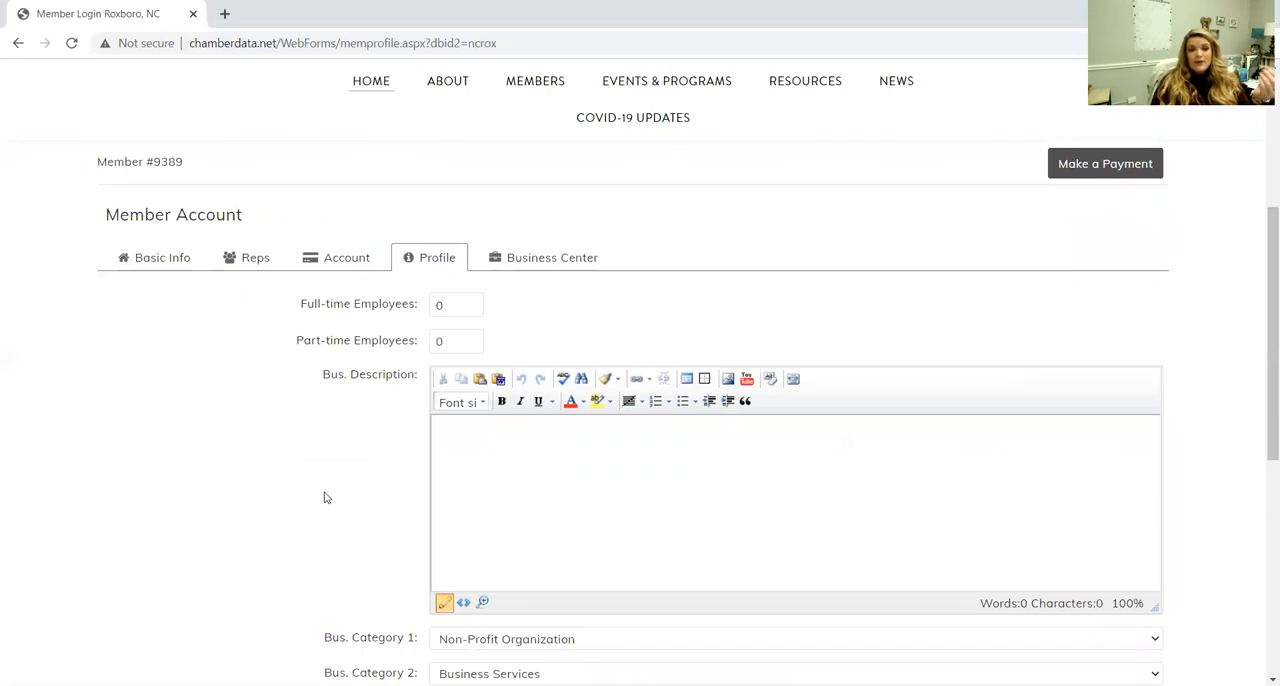
mouse_move(388, 472)
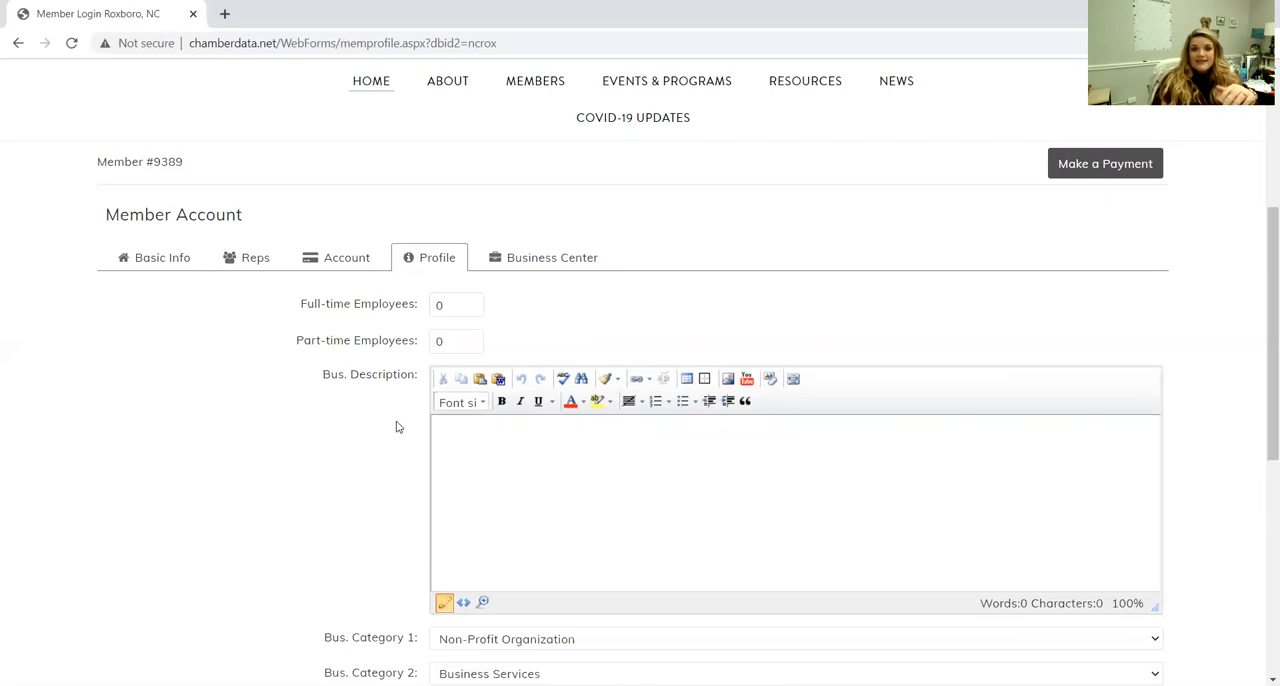
scroll("down", 3)
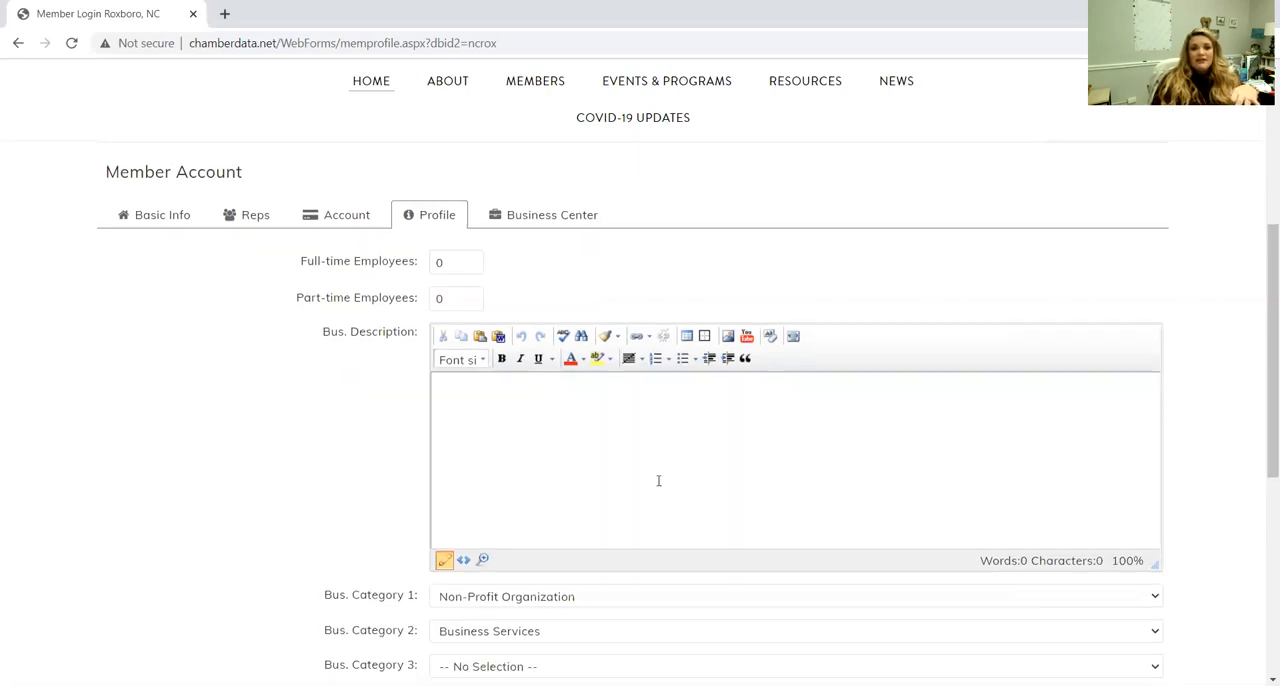
scroll("up", 3)
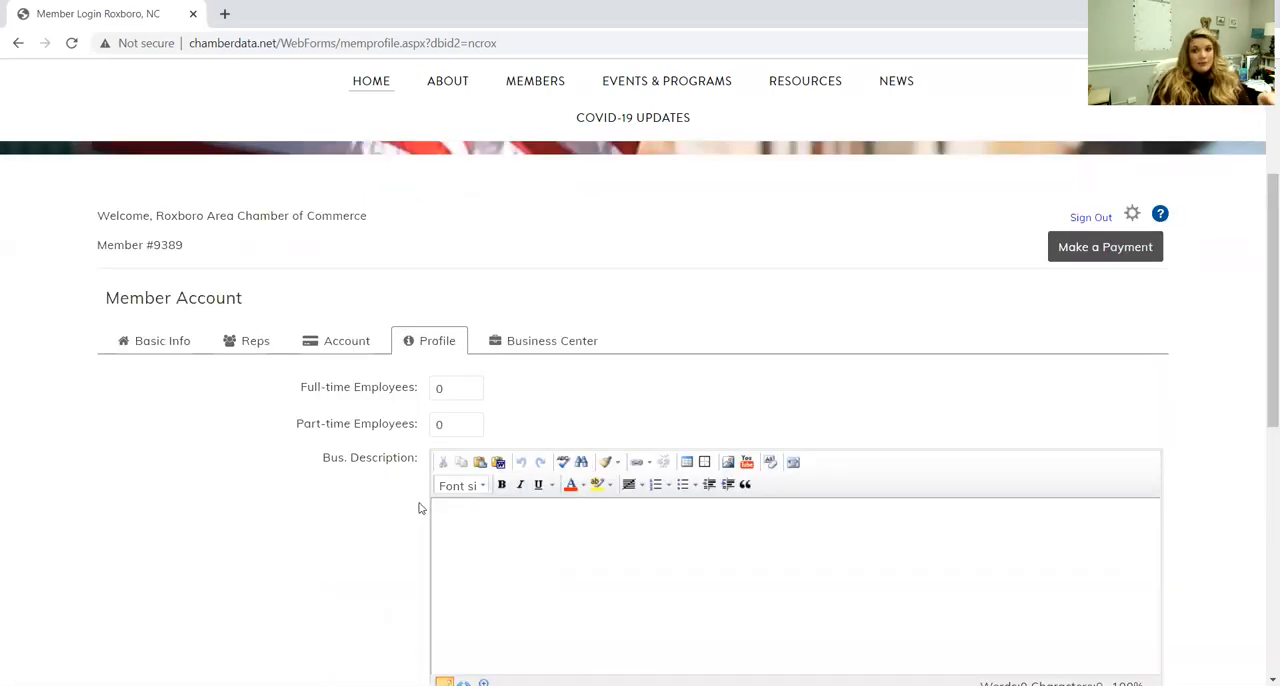
left_click(552, 340)
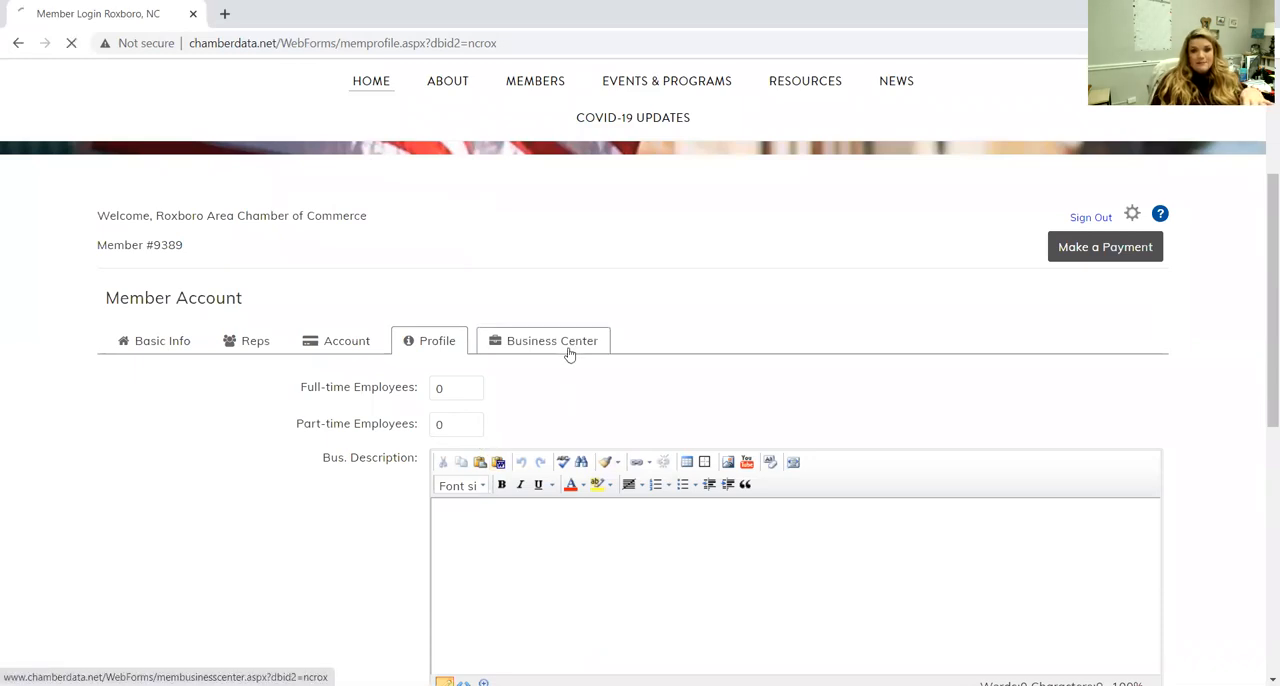
left_click(552, 340)
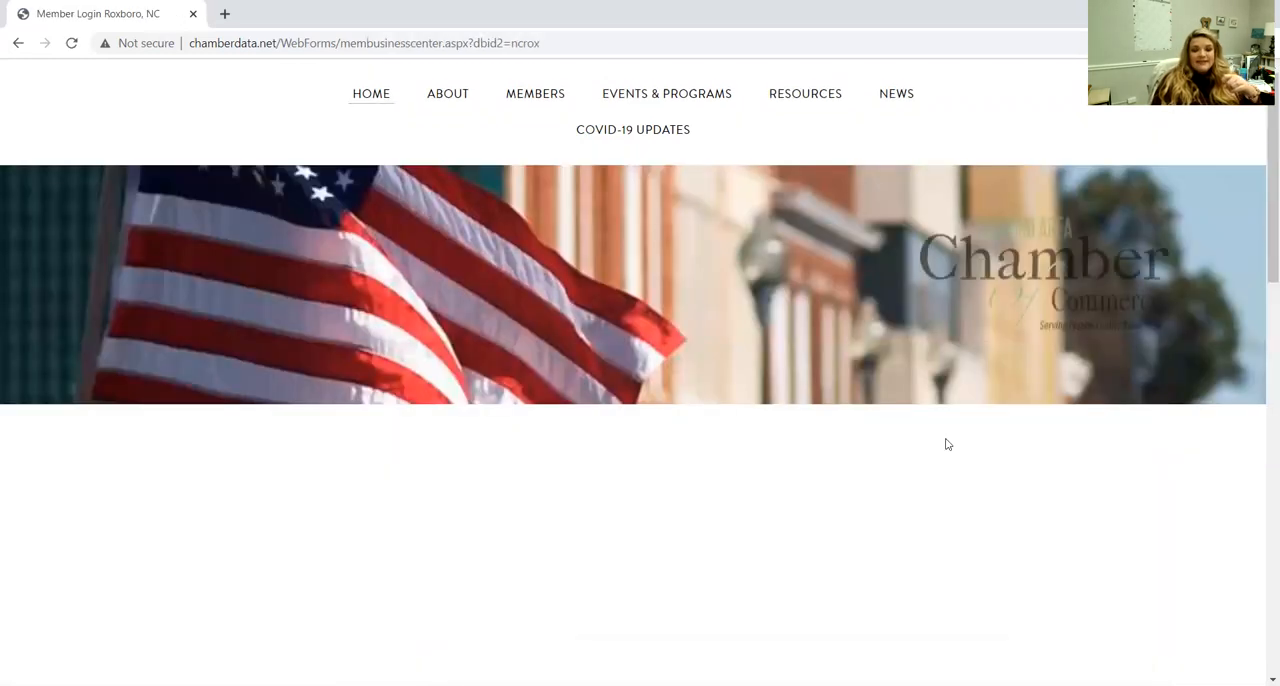
scroll("down", 3)
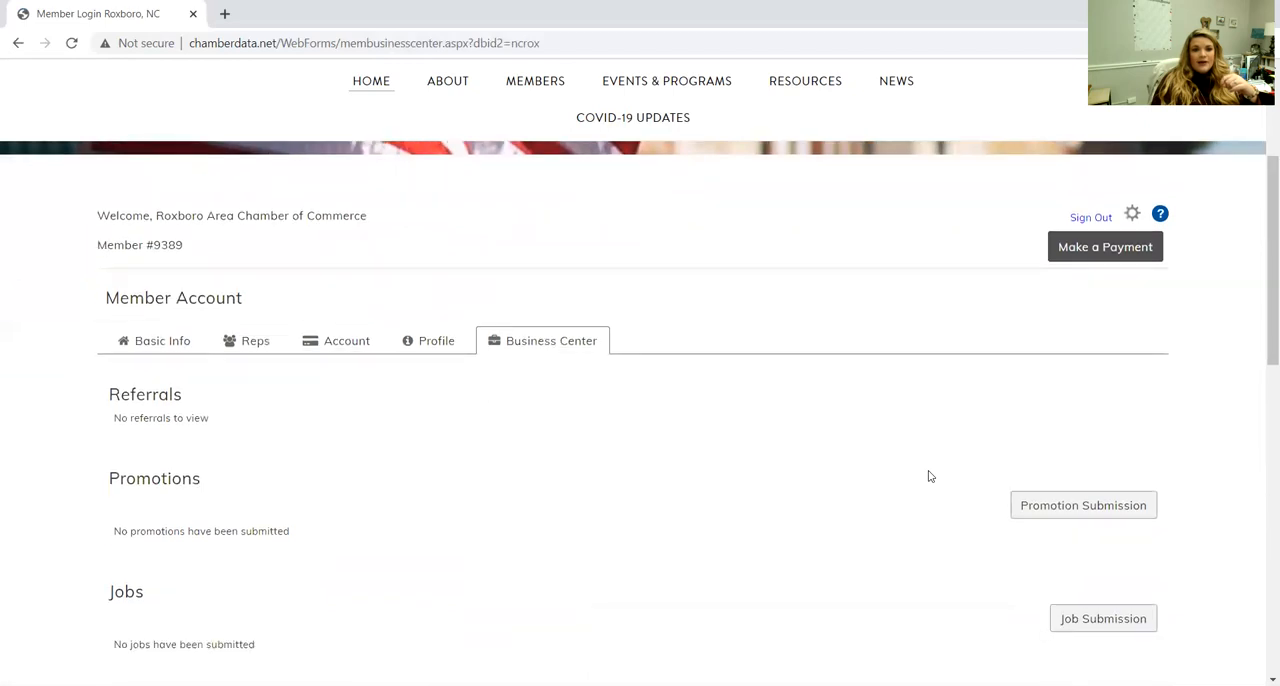
scroll("down", 3)
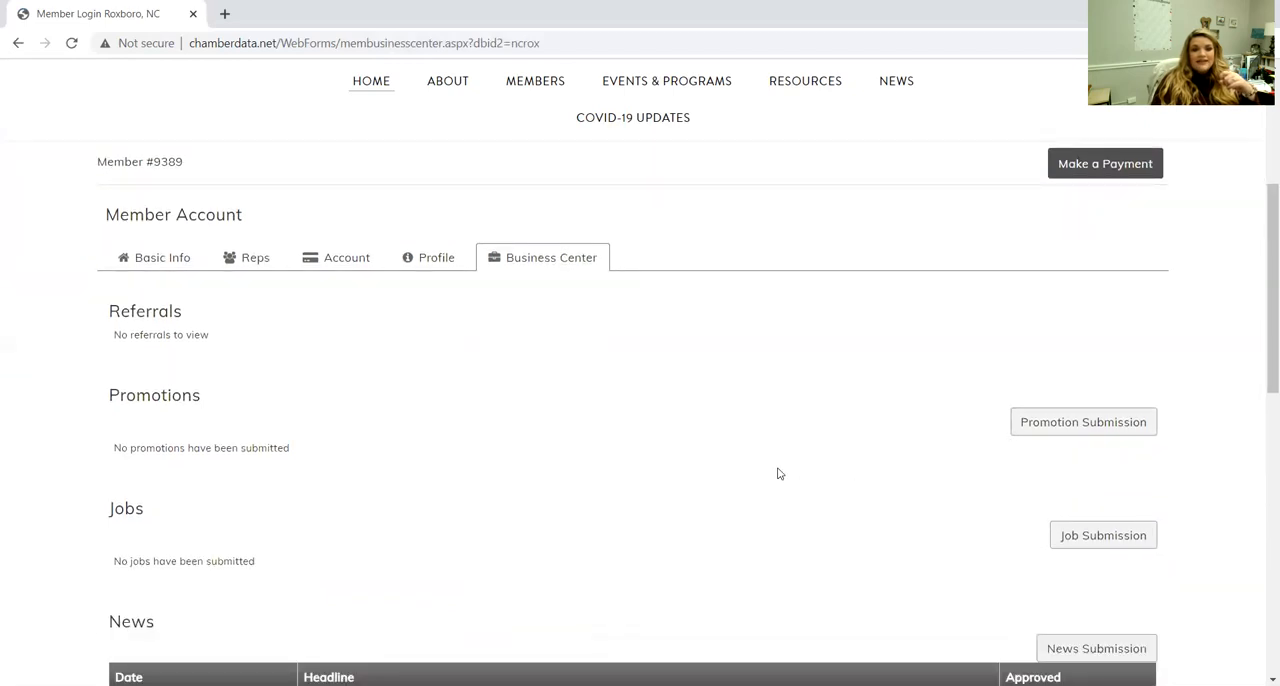
mouse_move(732, 472)
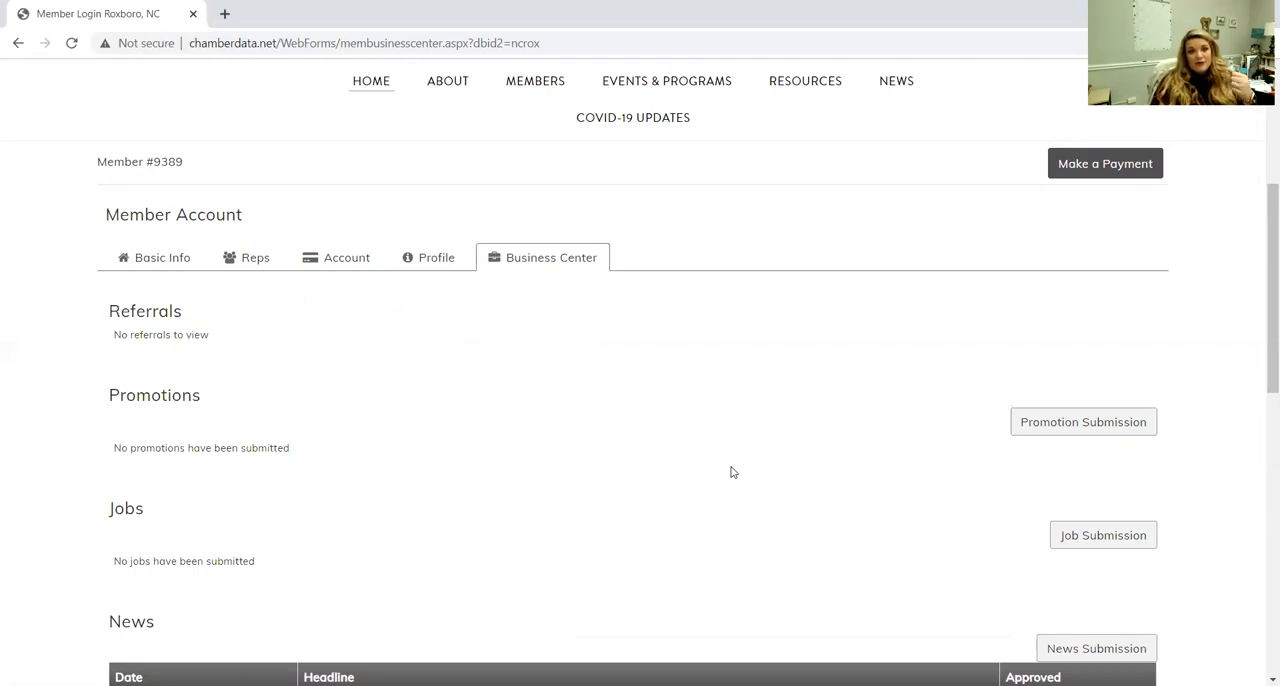
mouse_move(204, 350)
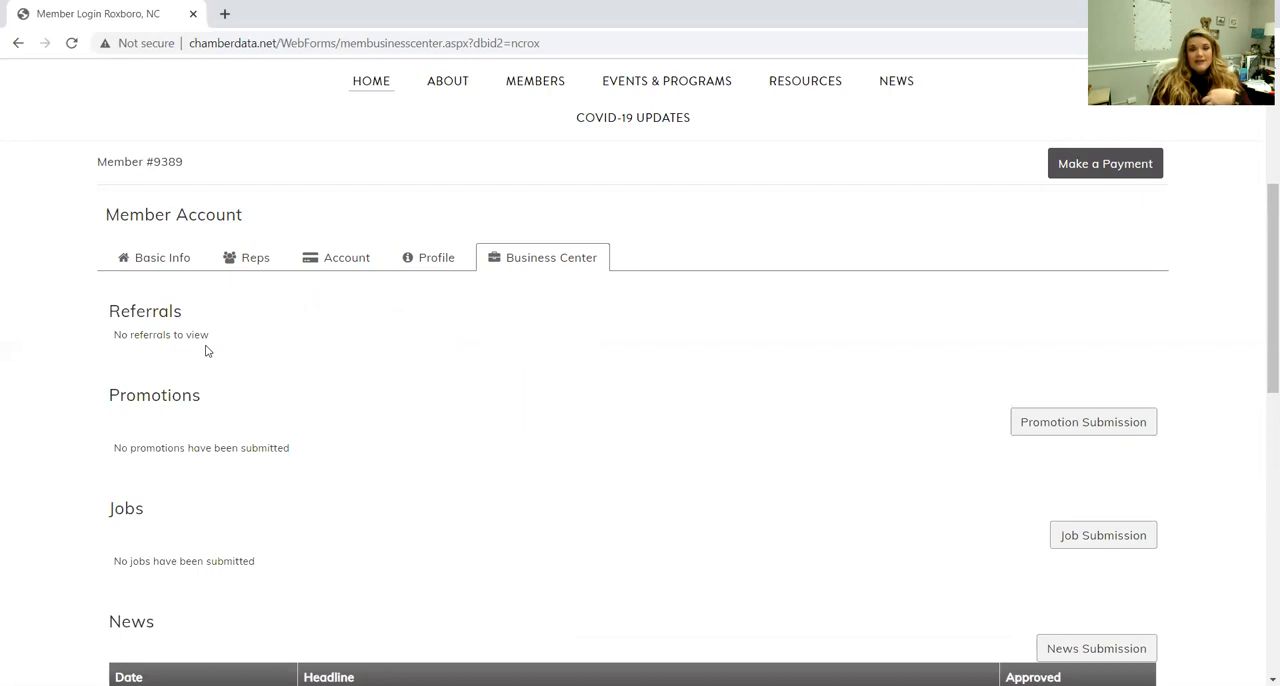
mouse_move(220, 348)
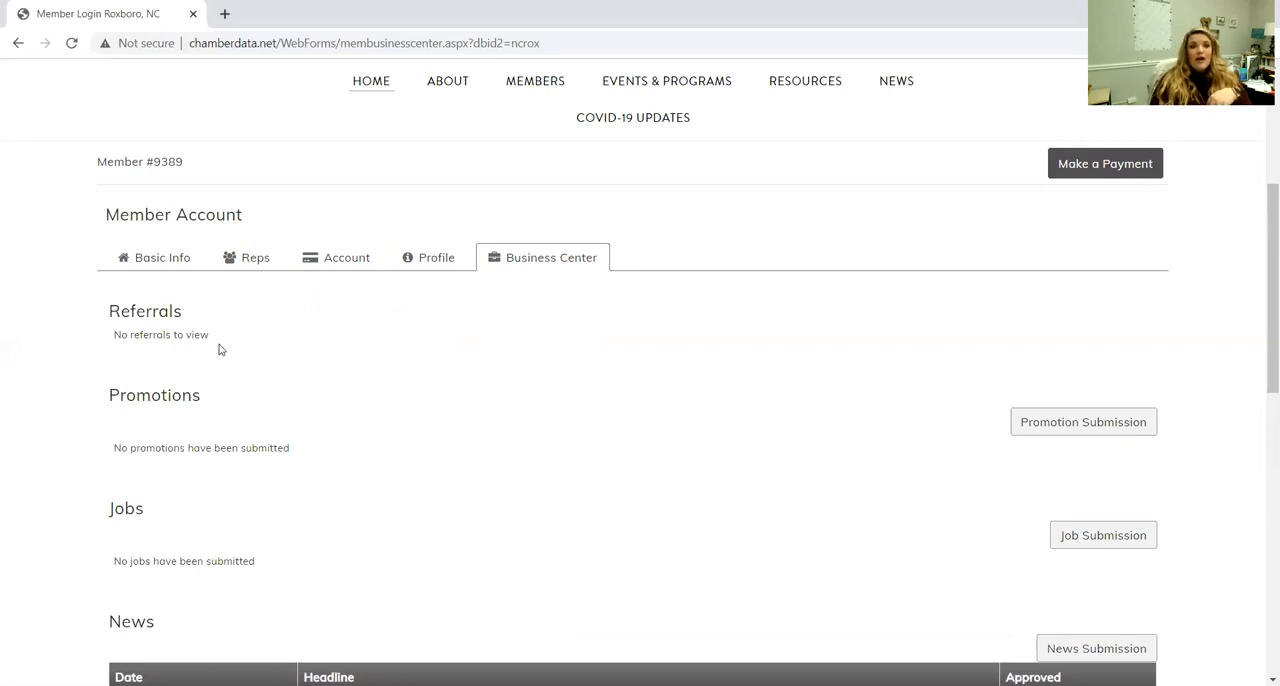
mouse_move(142, 332)
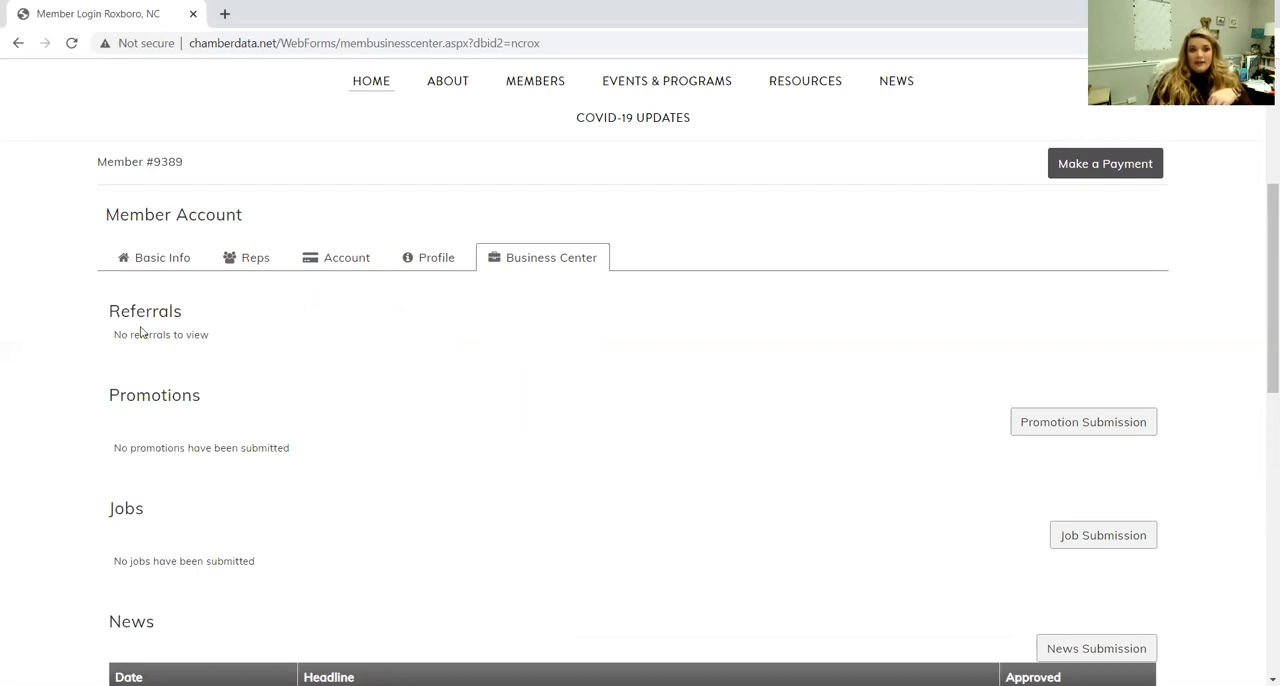
mouse_move(222, 344)
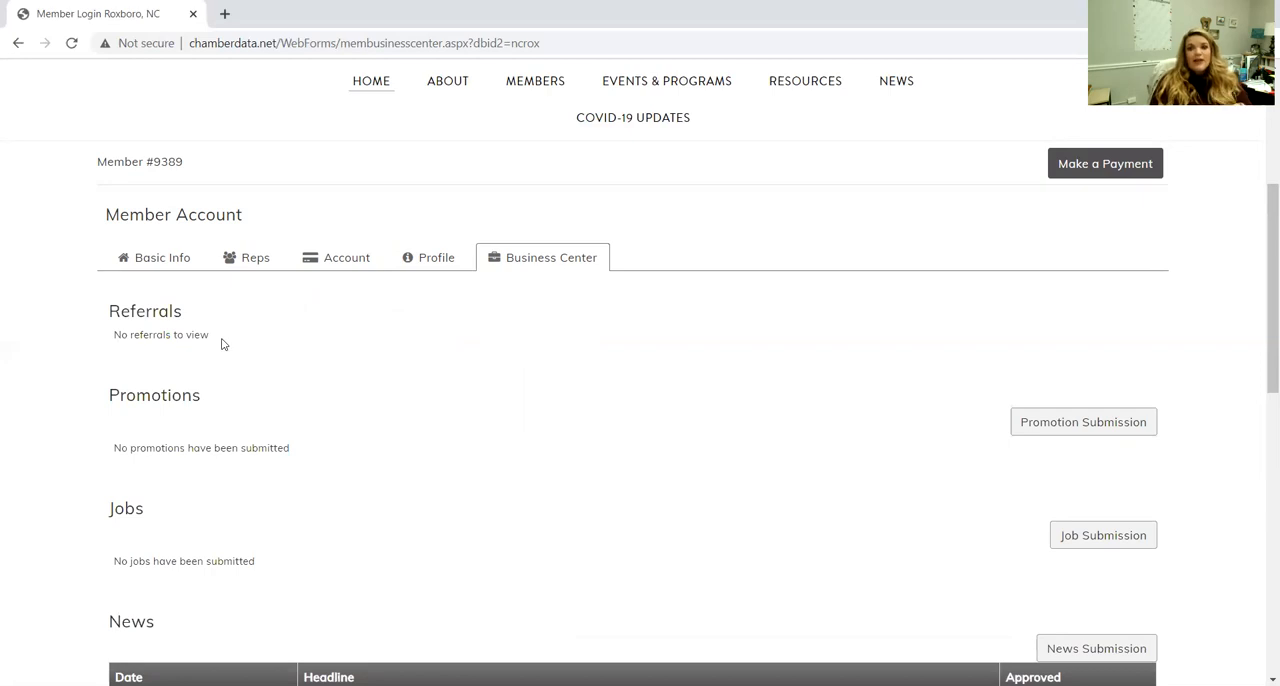
mouse_move(316, 444)
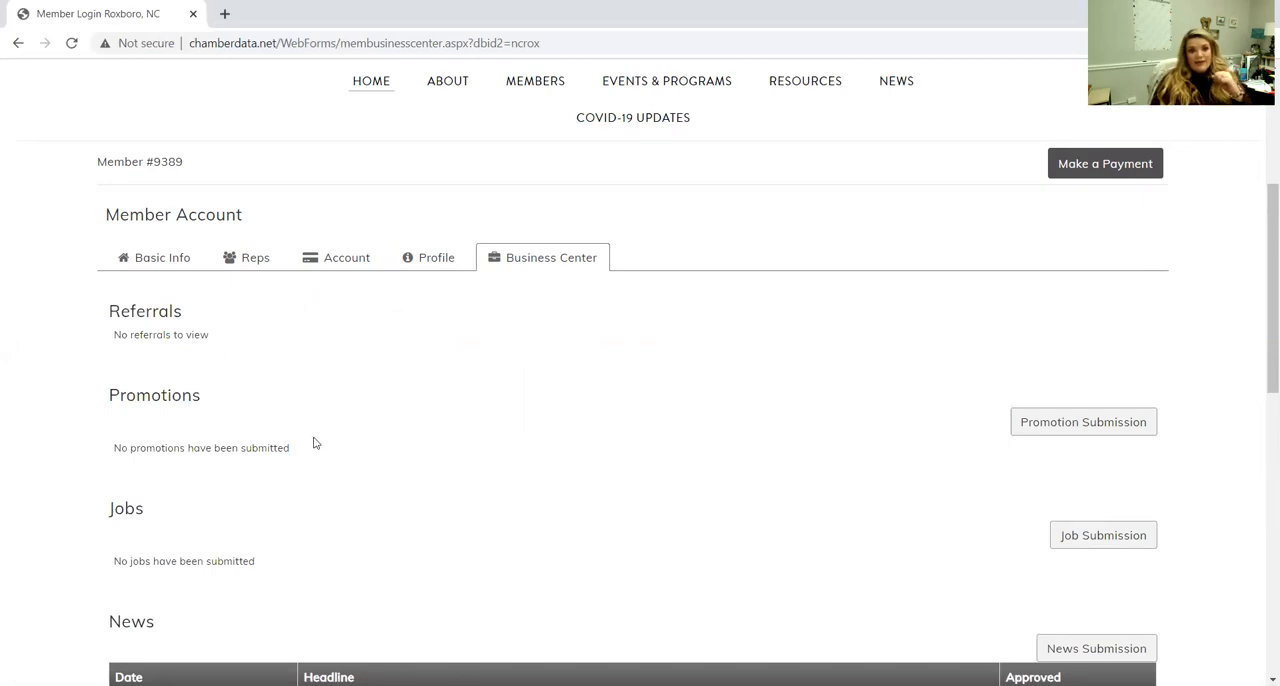
mouse_move(168, 464)
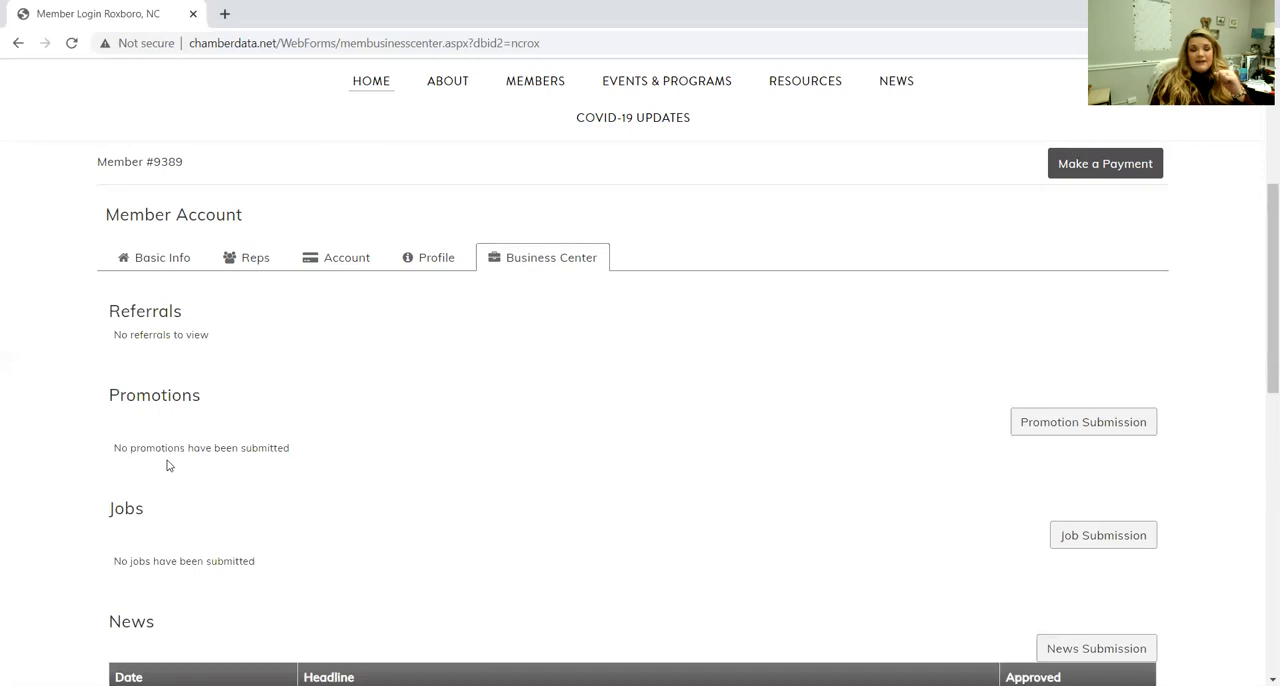
mouse_move(220, 444)
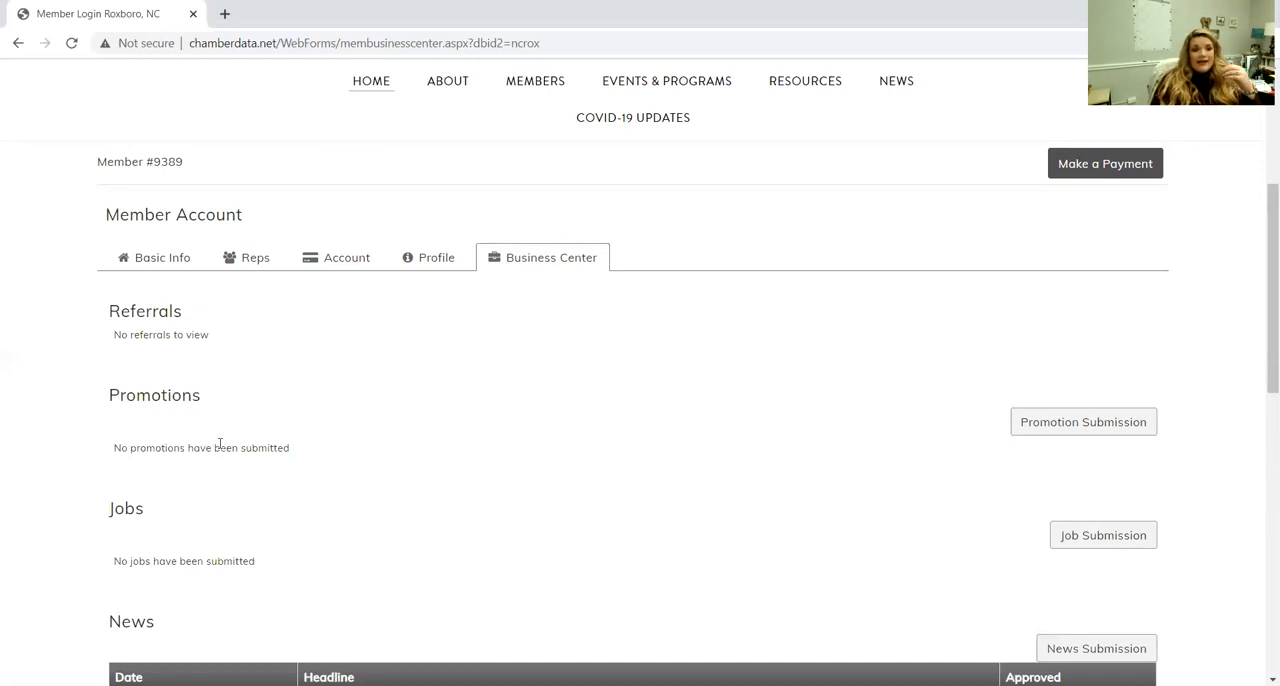
mouse_move(484, 452)
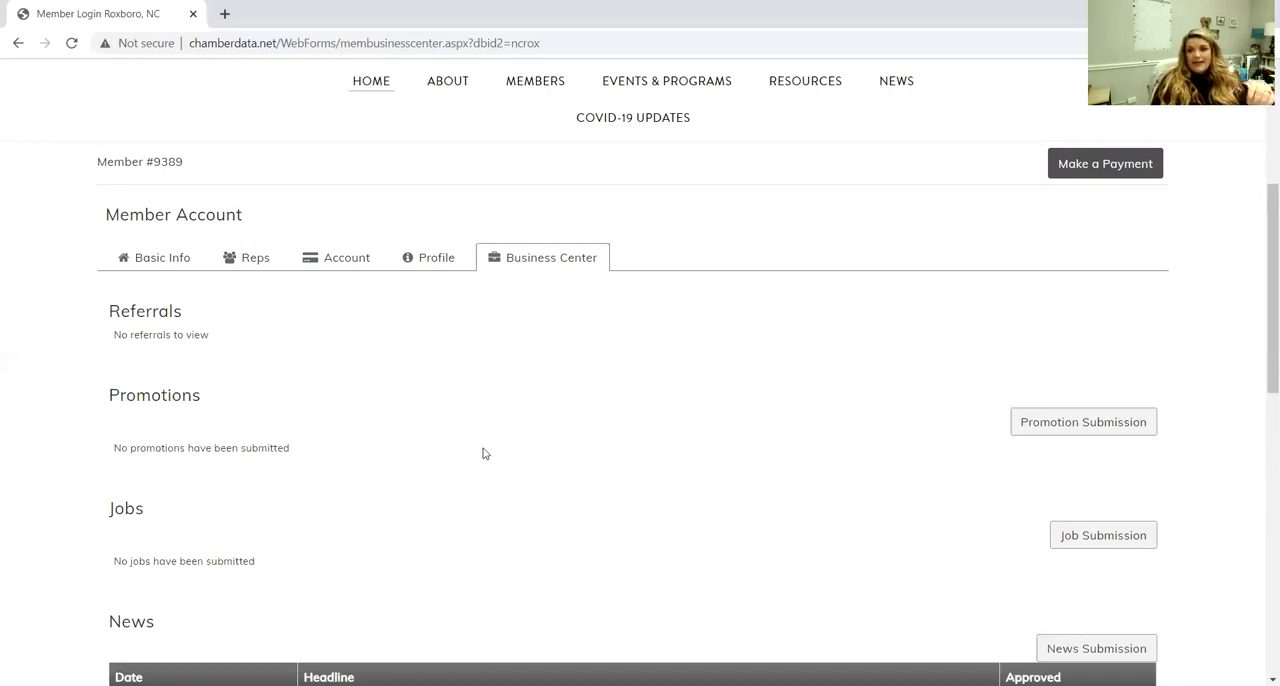
mouse_move(148, 390)
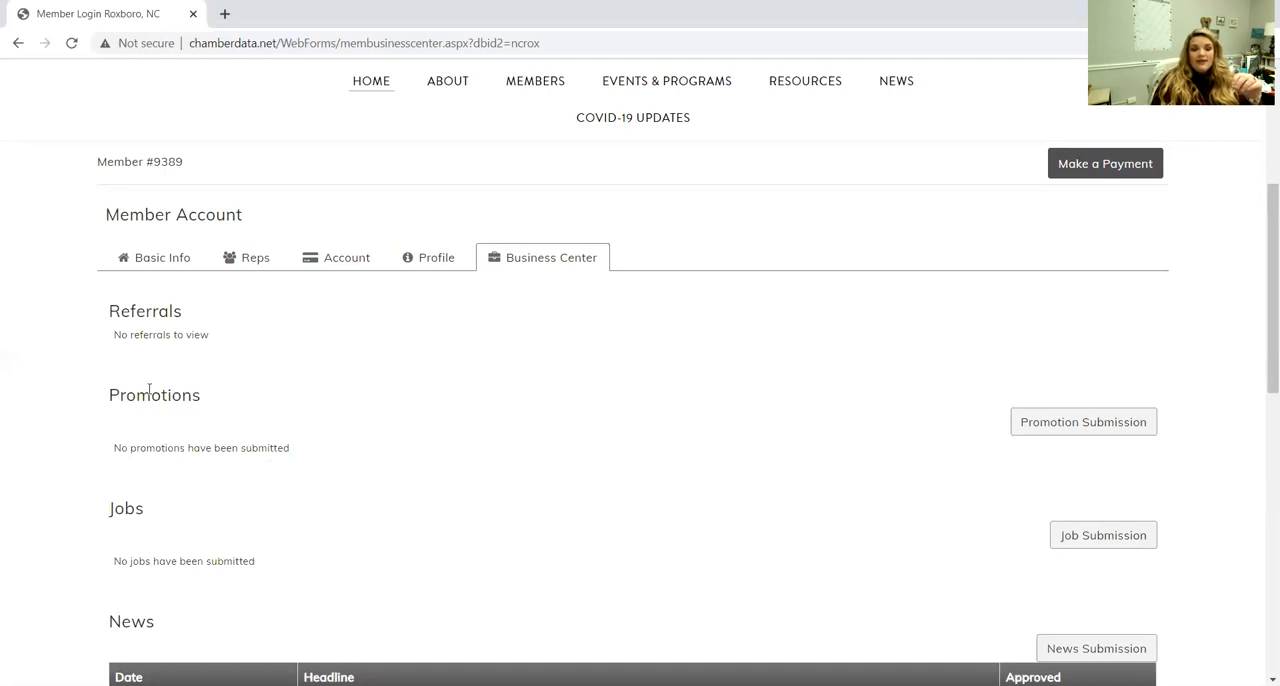
mouse_move(268, 444)
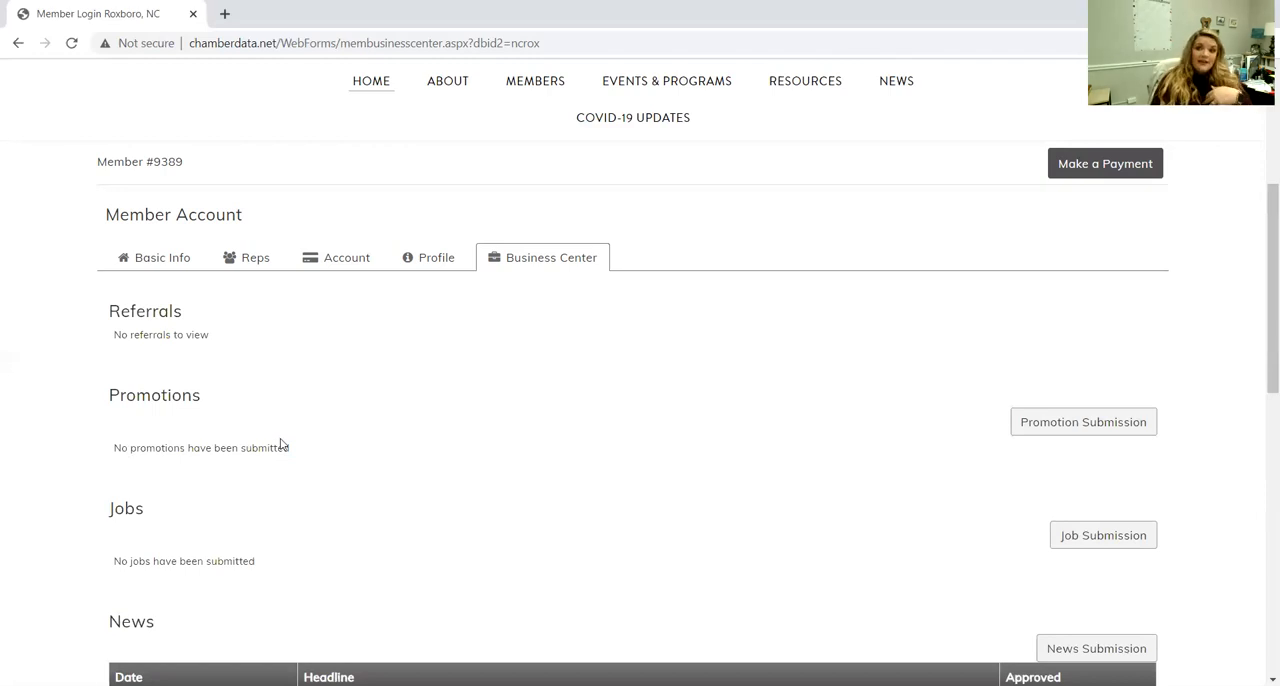
mouse_move(296, 448)
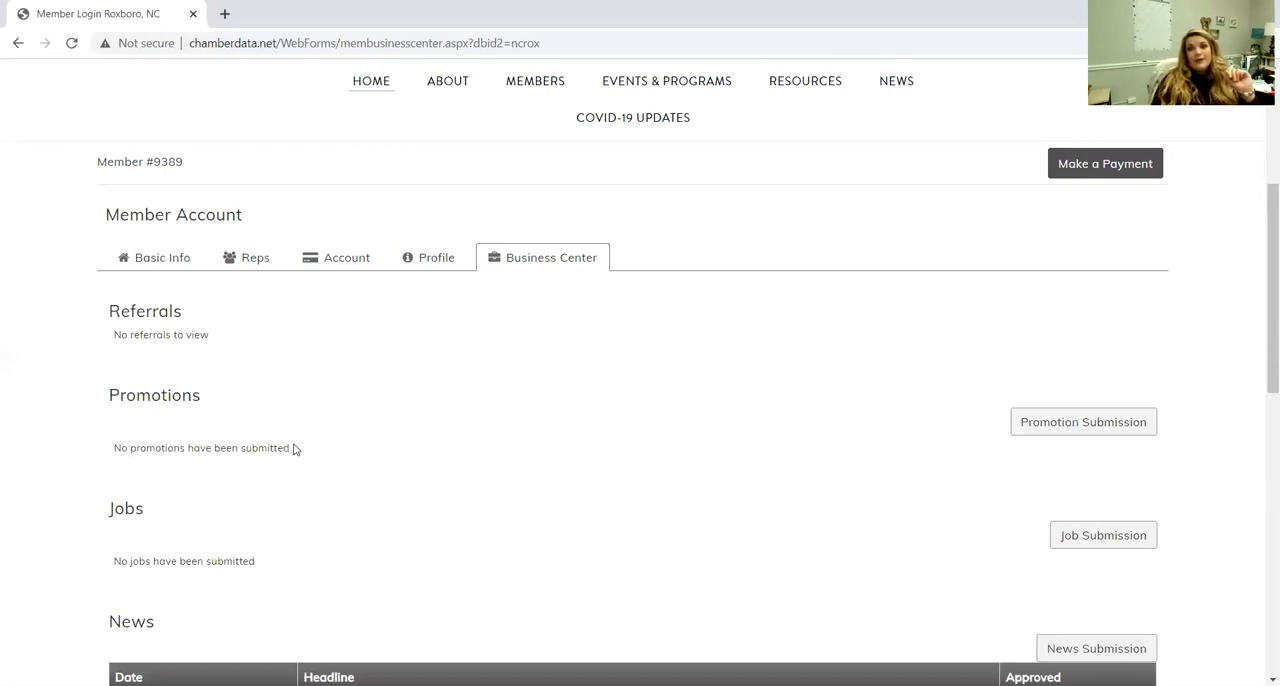
scroll("down", 3)
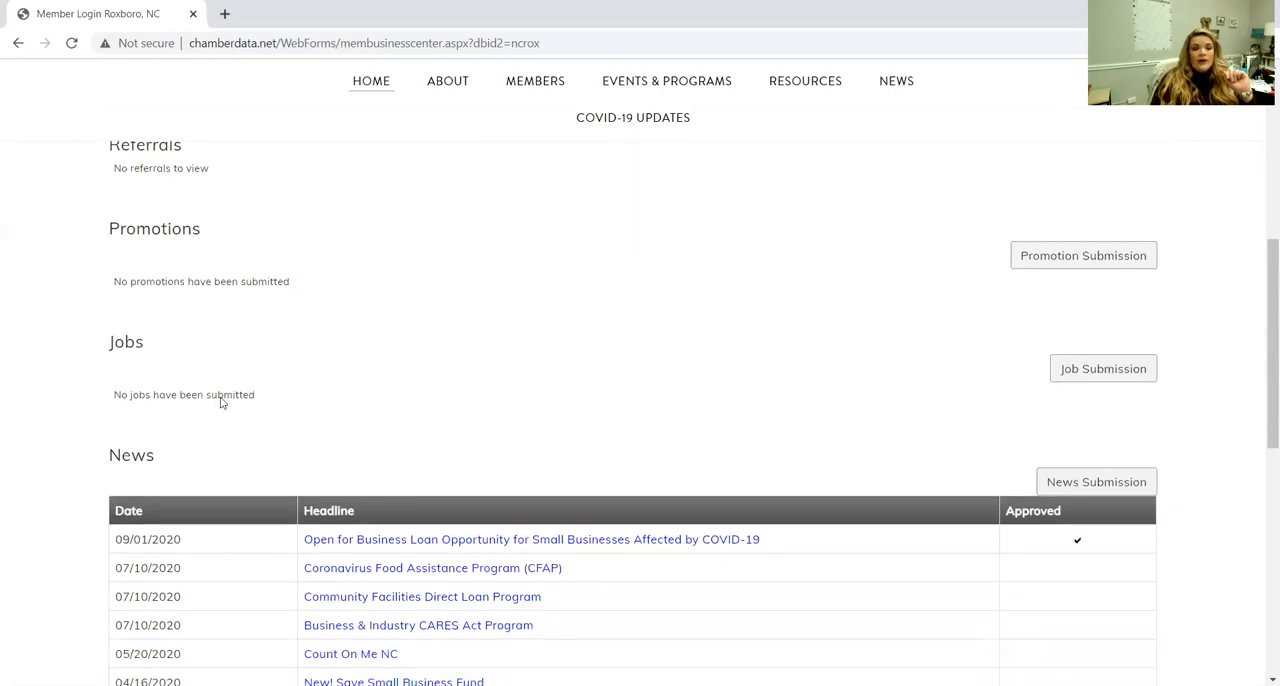
mouse_move(108, 388)
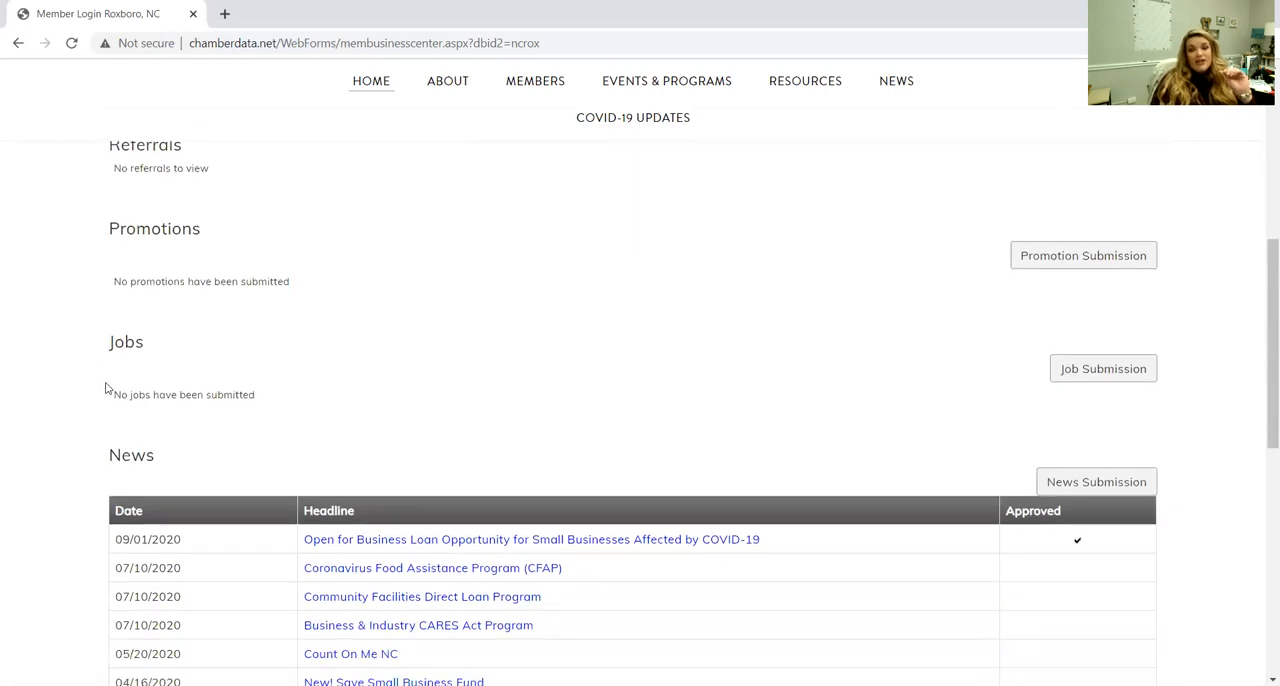
mouse_move(172, 396)
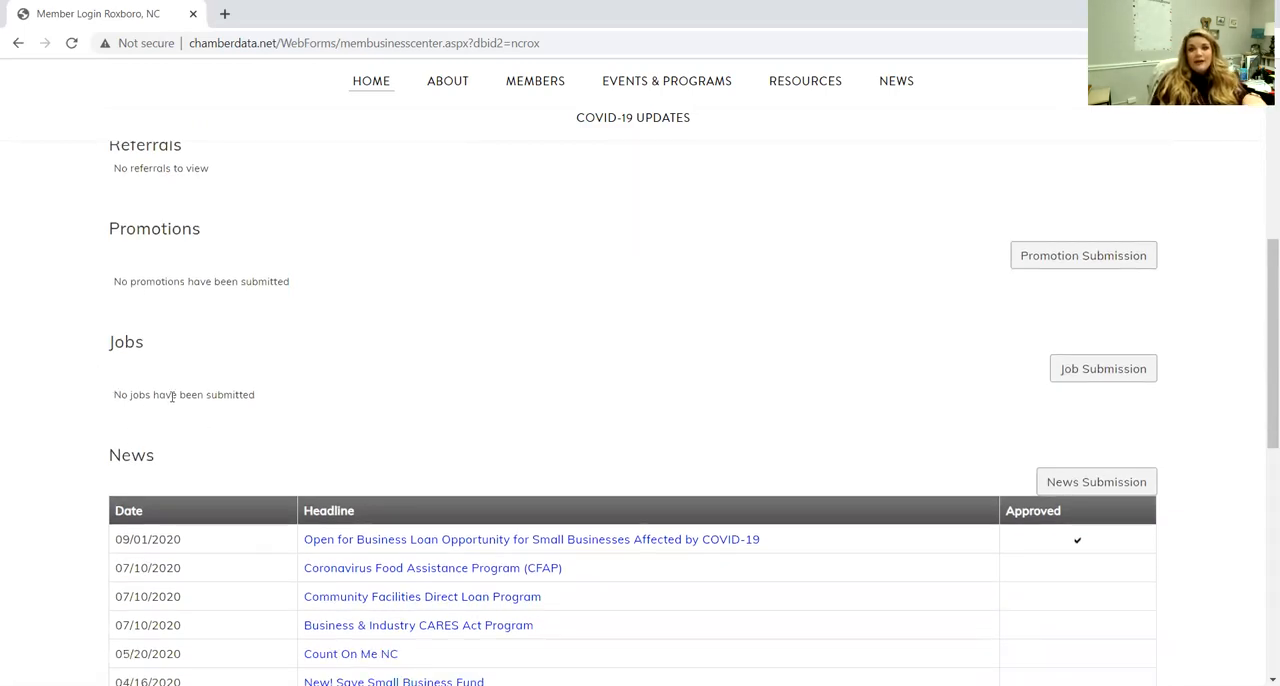
mouse_move(244, 388)
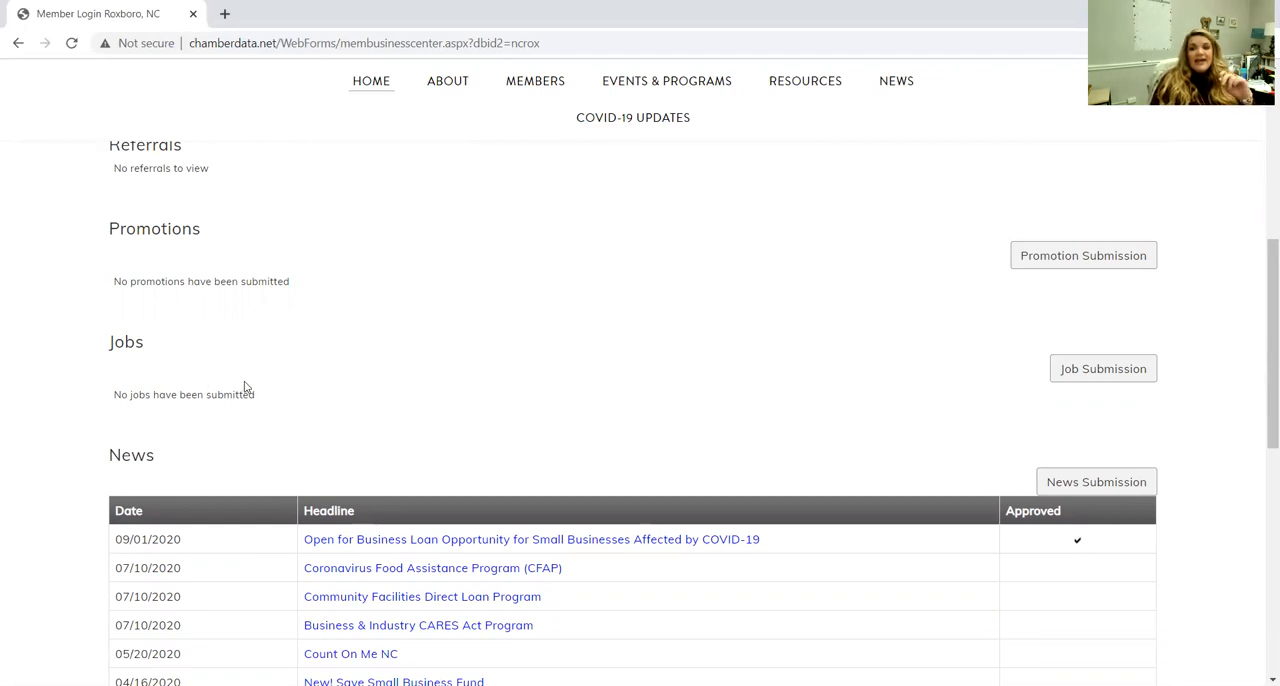
mouse_move(264, 406)
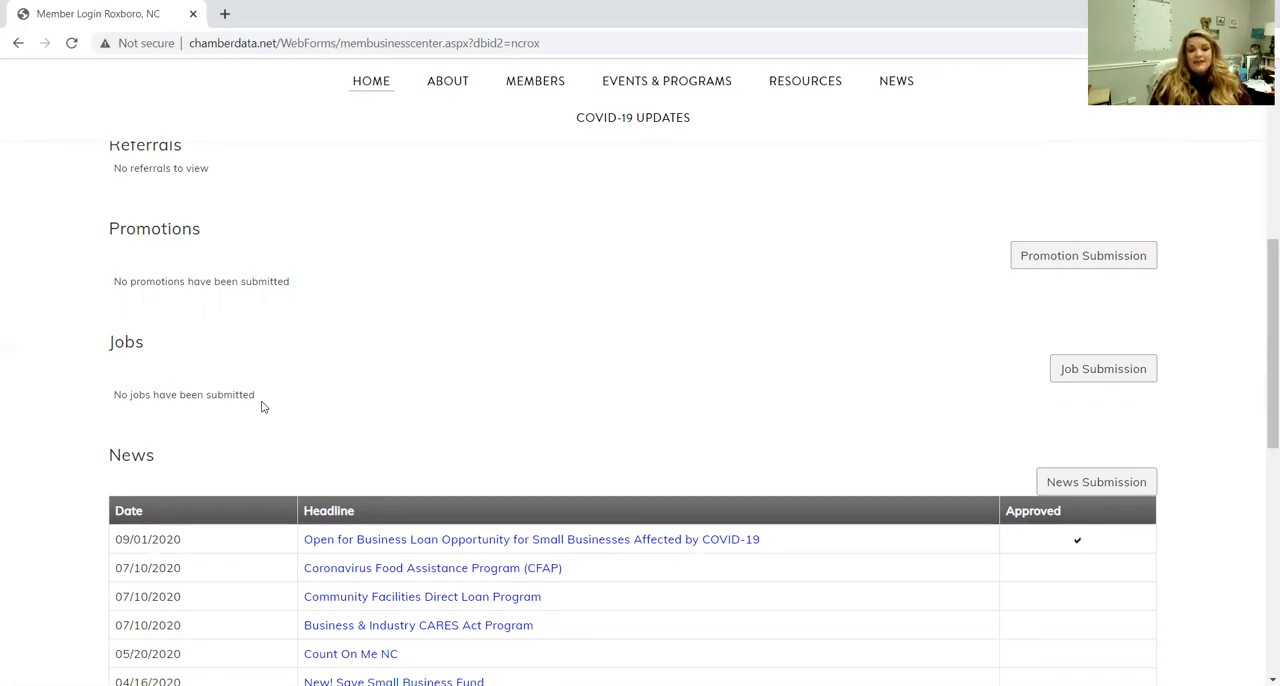
scroll("down", 3)
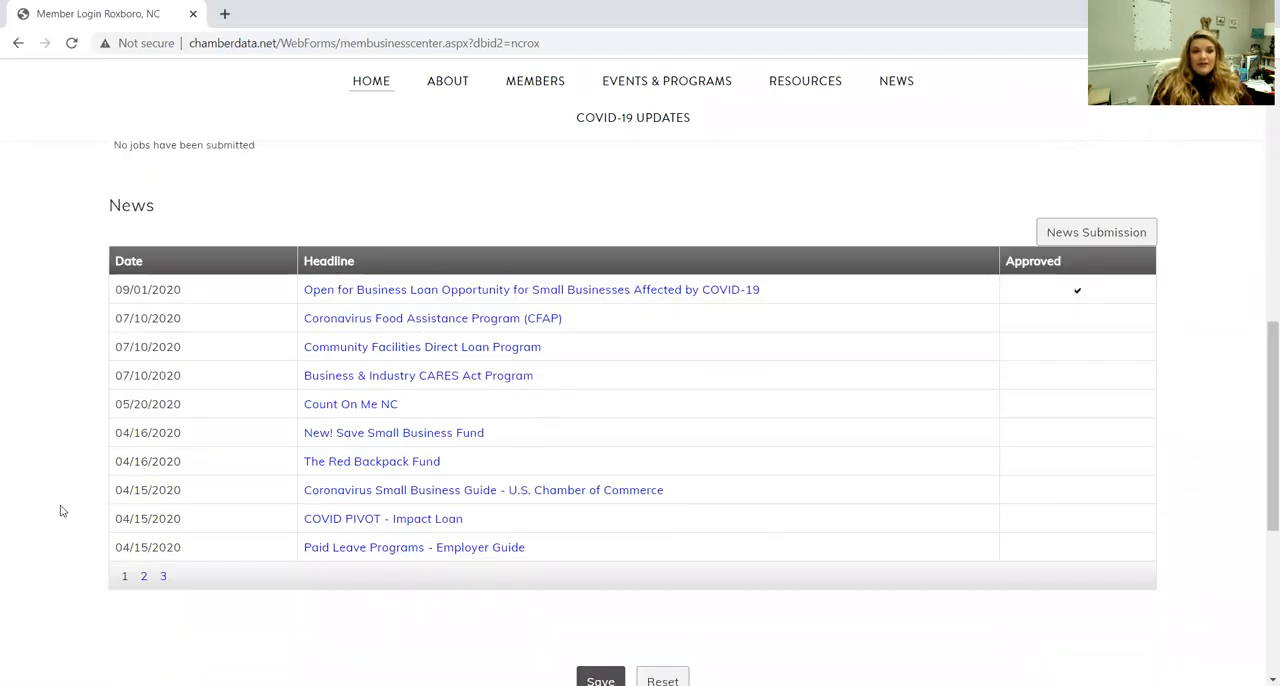
scroll("up", 3)
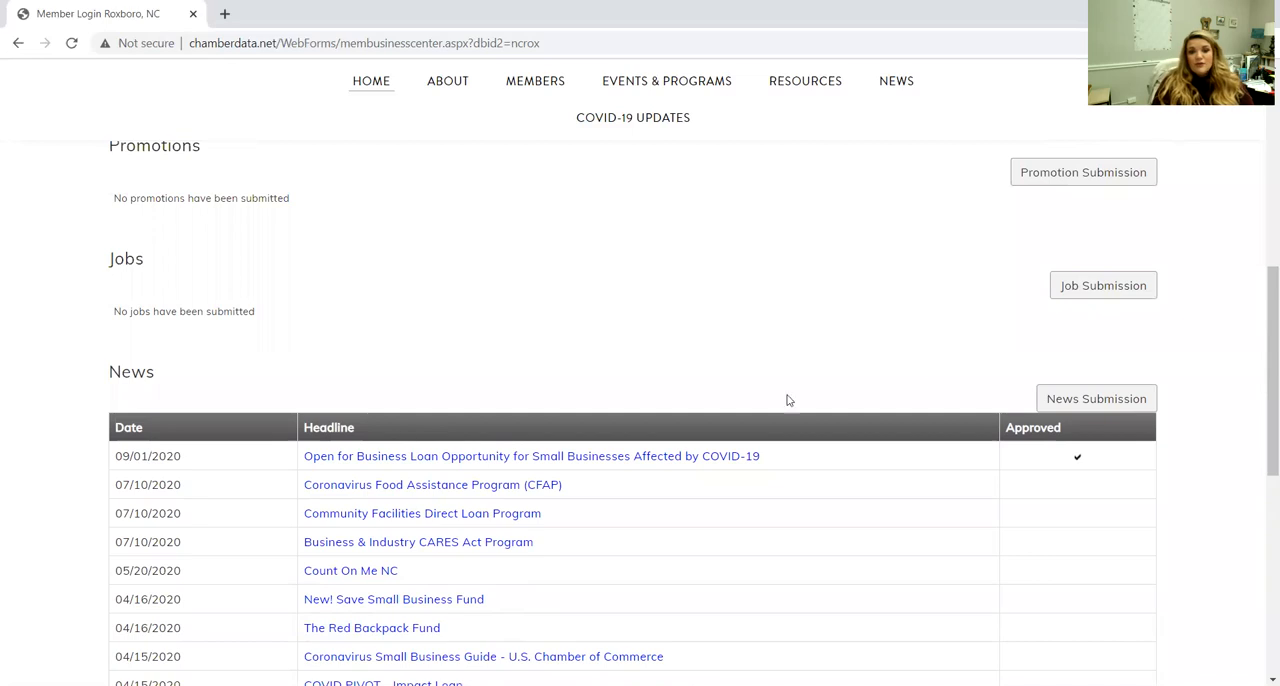
scroll("up", 3)
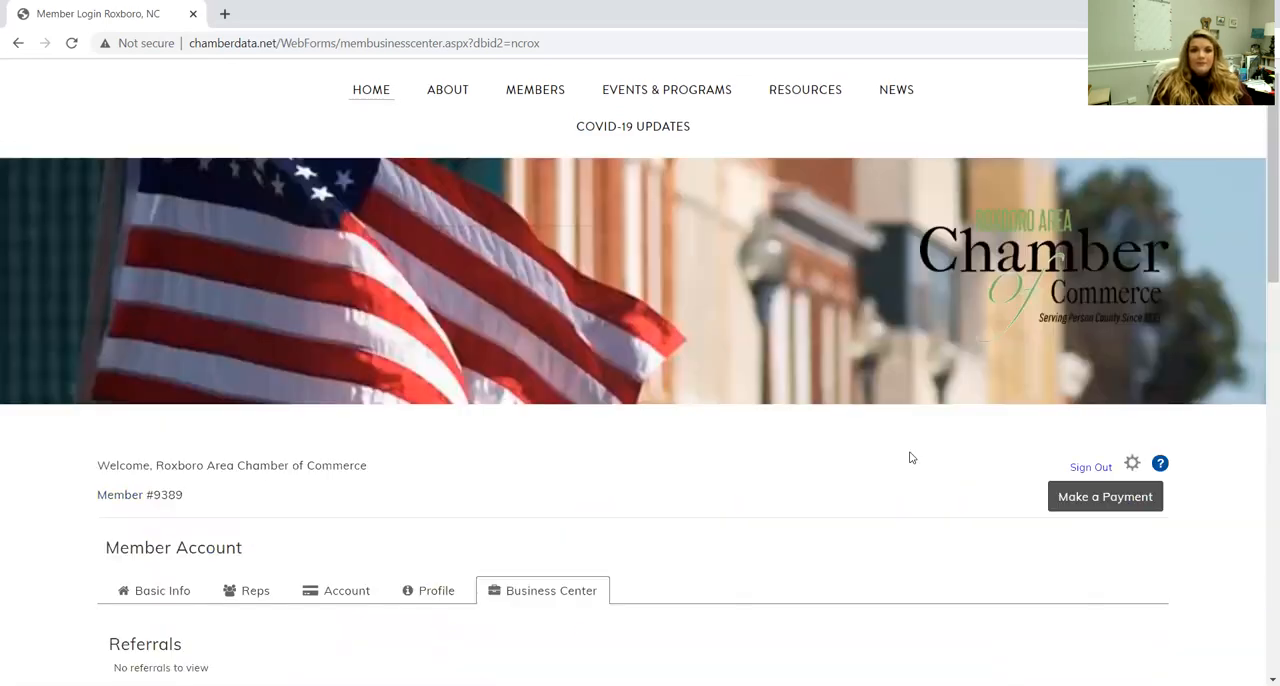
scroll("down", 3)
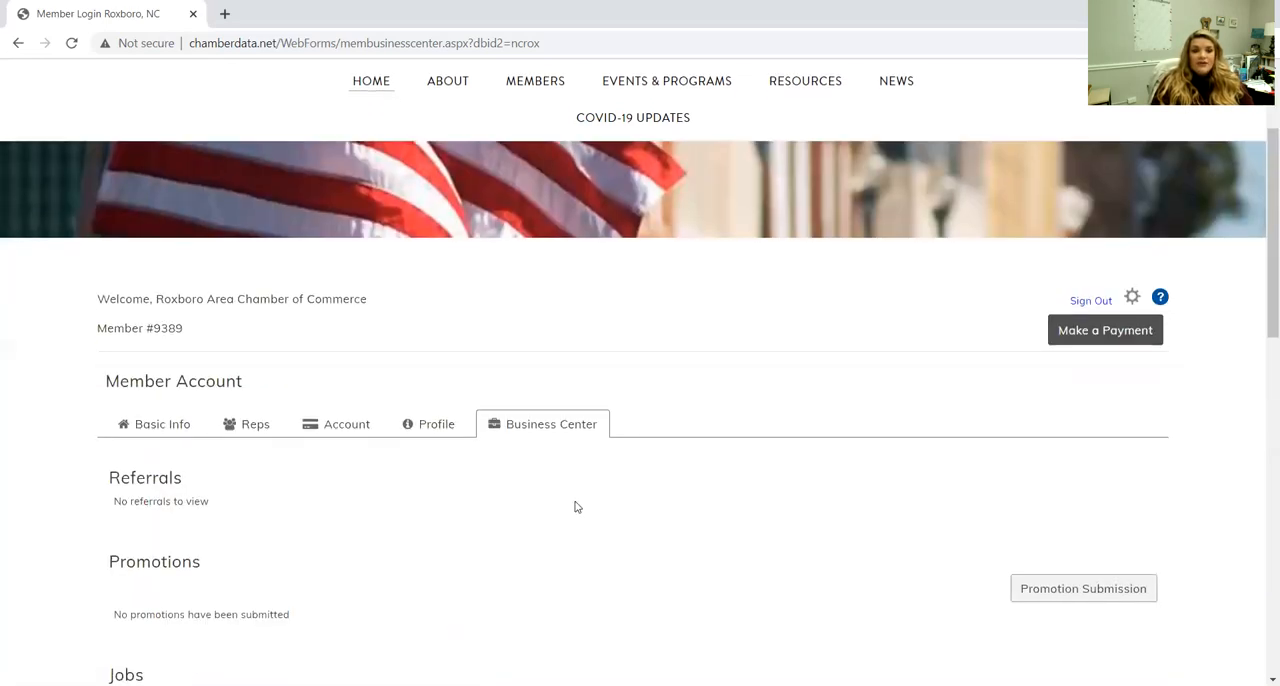
Return to Basic Info showing the chamber's company name and address.
left_click(160, 424)
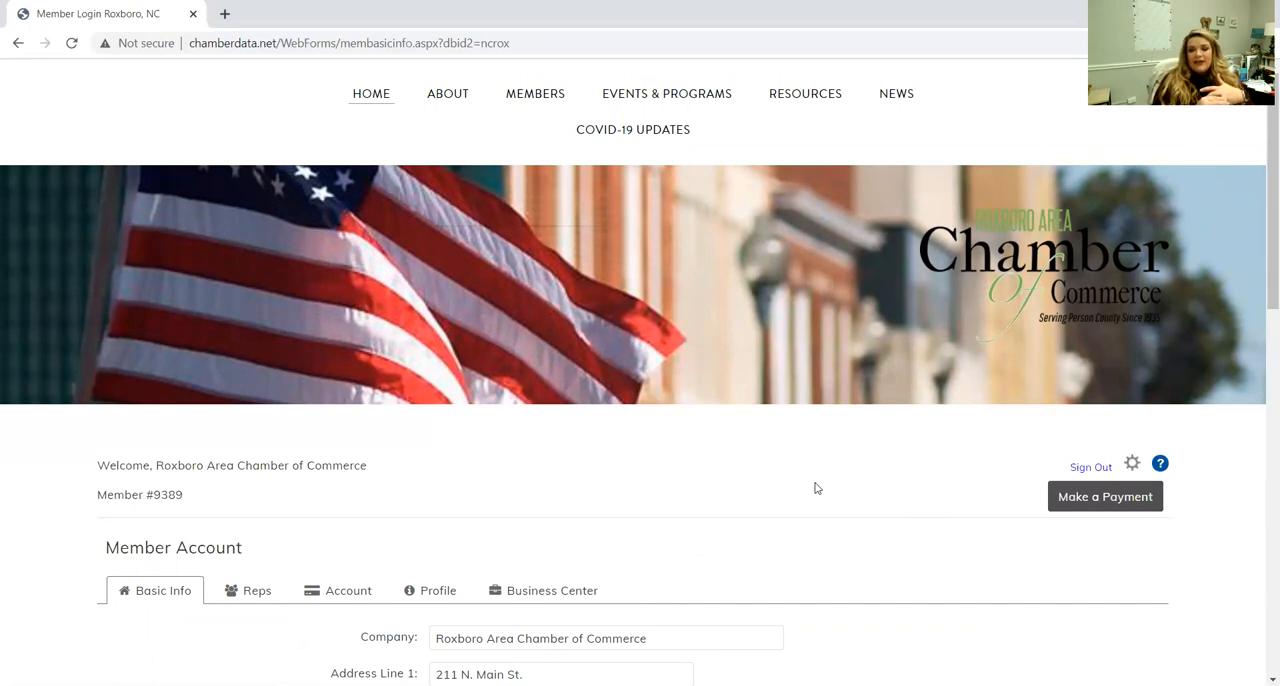
mouse_move(854, 154)
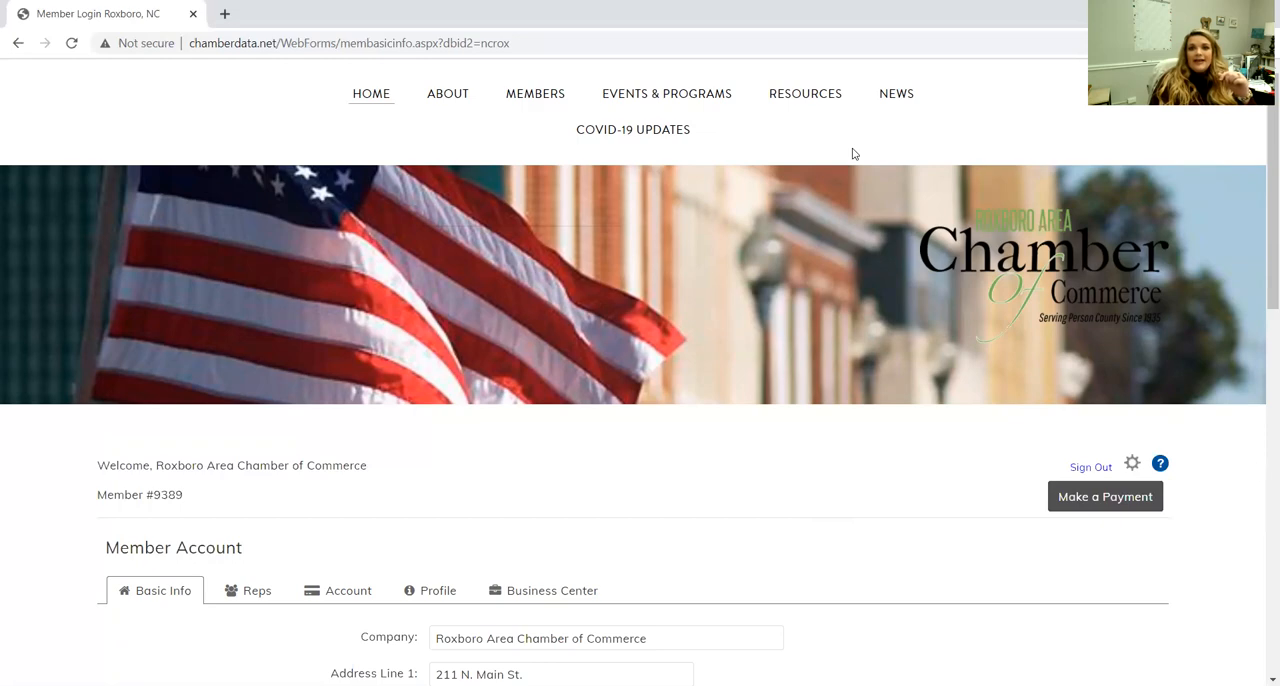